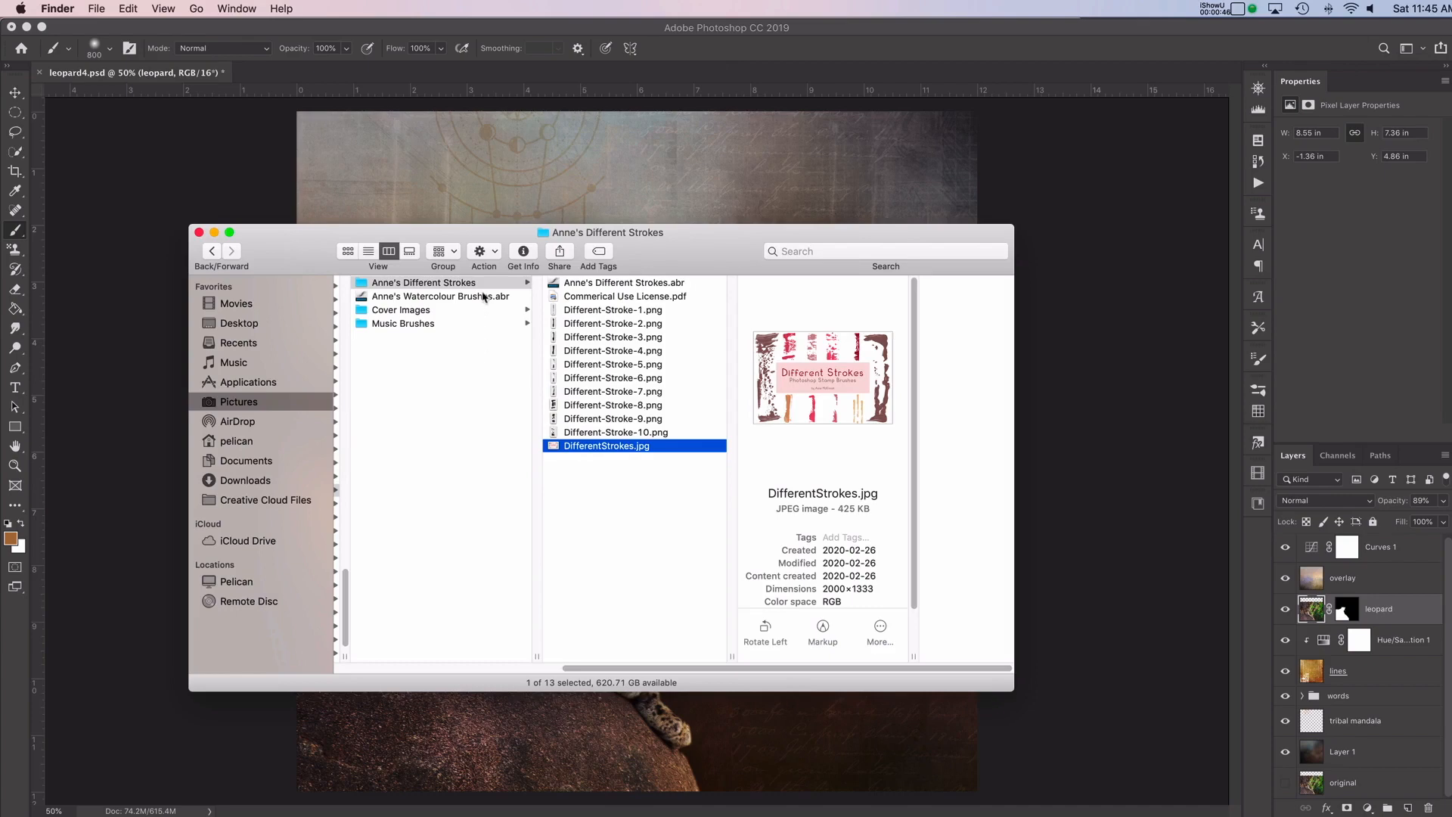
mouse_move(378, 287)
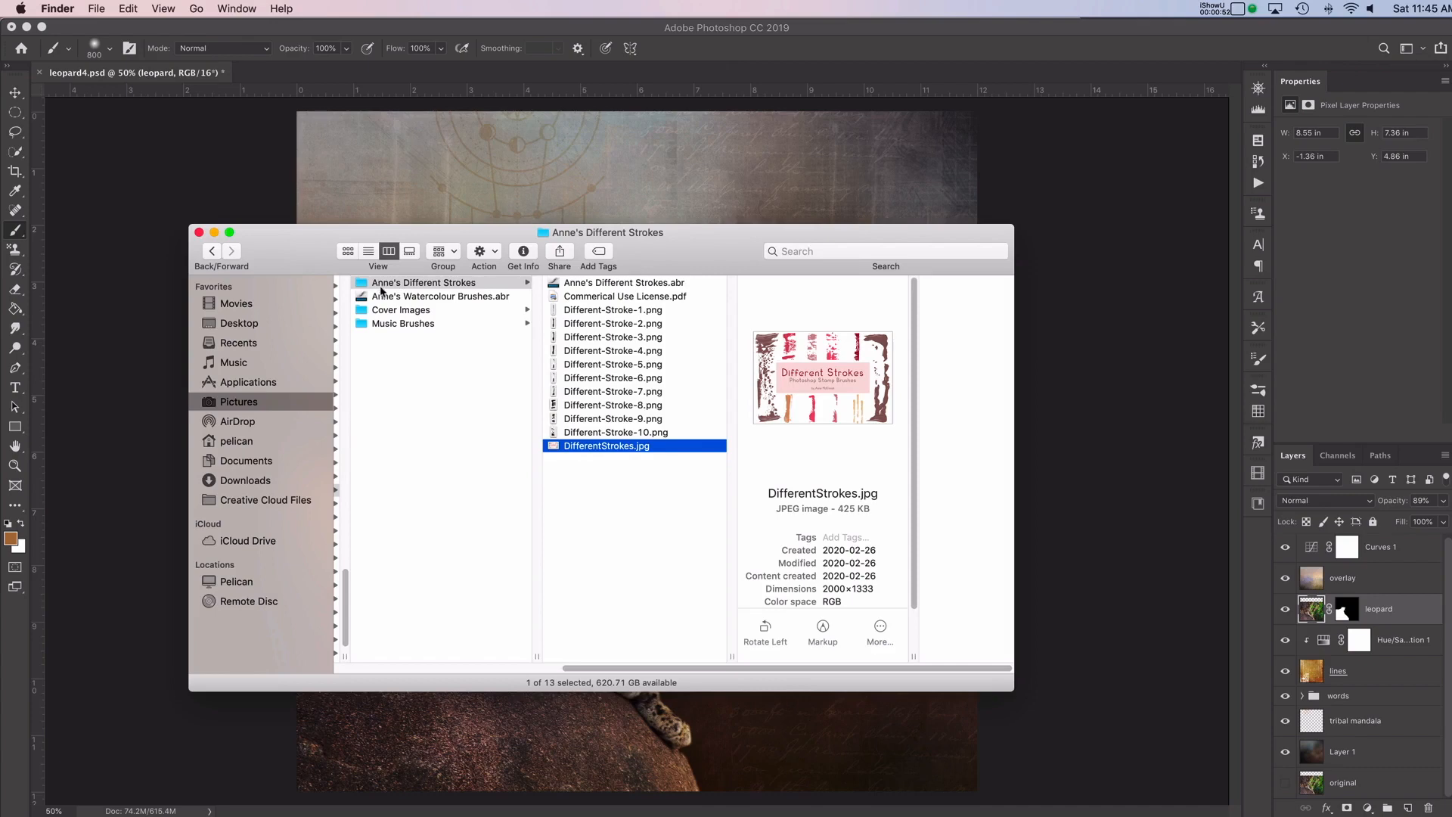
- Place Different-Stroke-1.png onto the composite, then cancel the placement to remove it
click(423, 282)
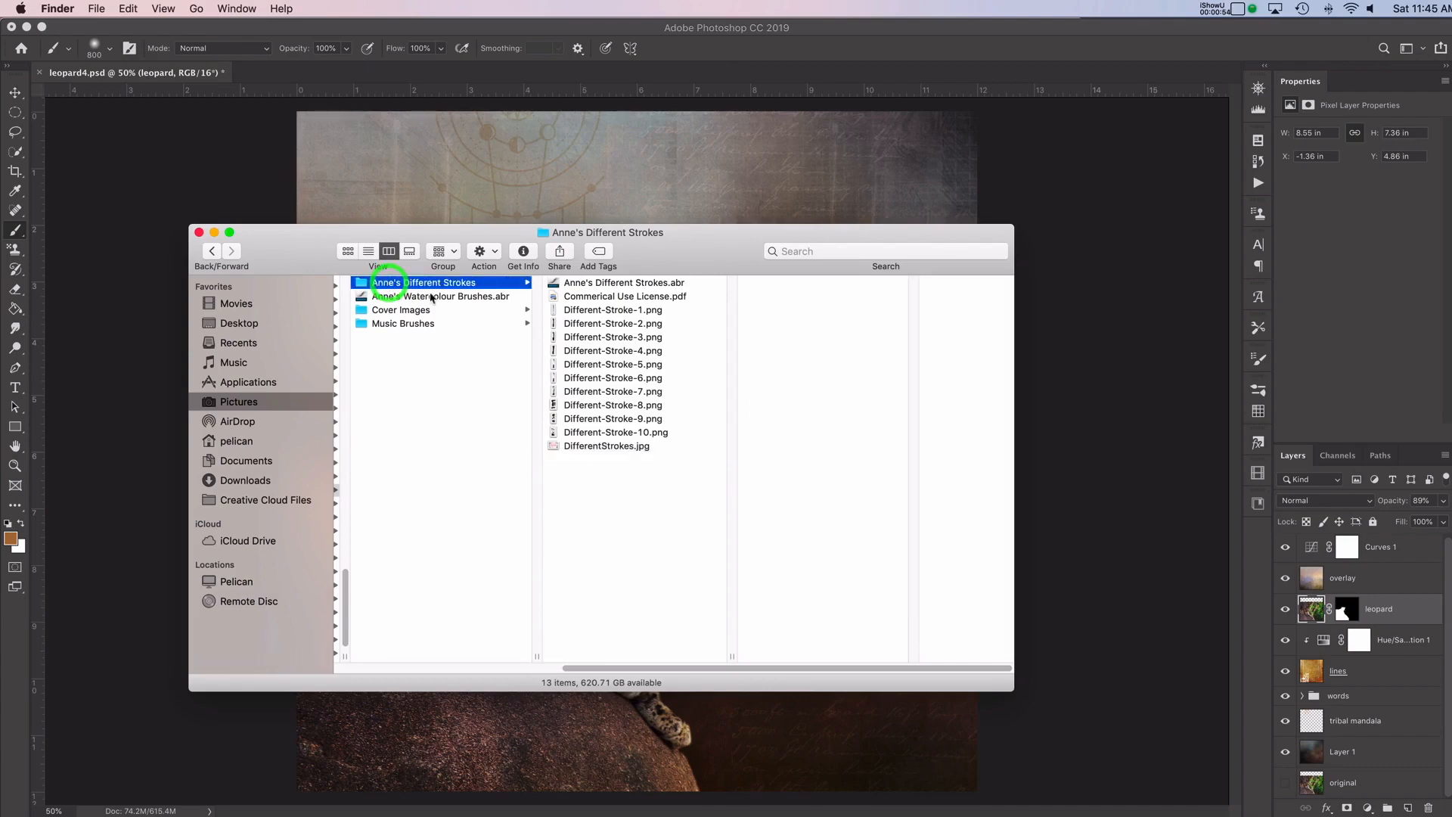
mouse_move(491, 287)
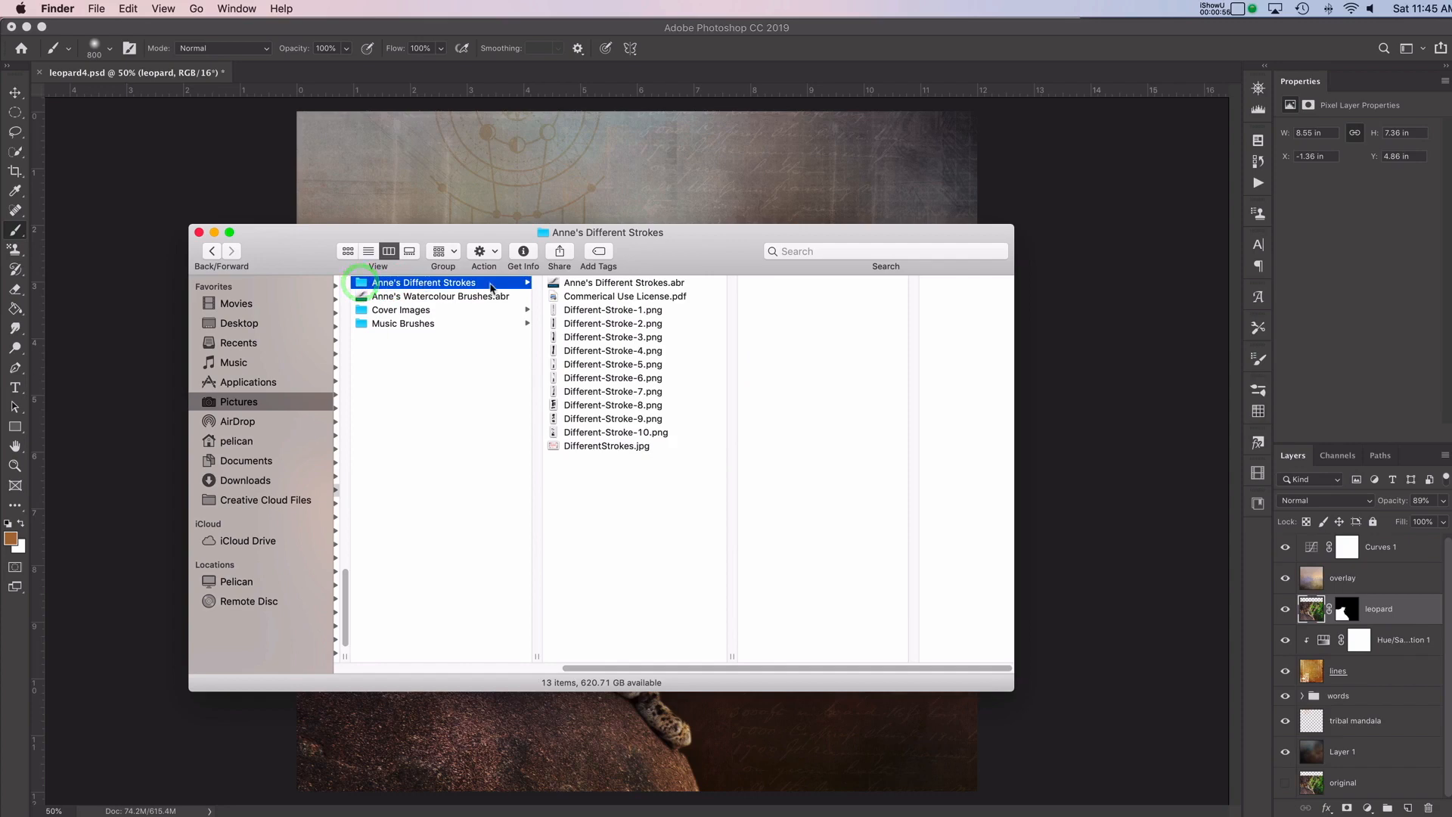
mouse_move(728, 259)
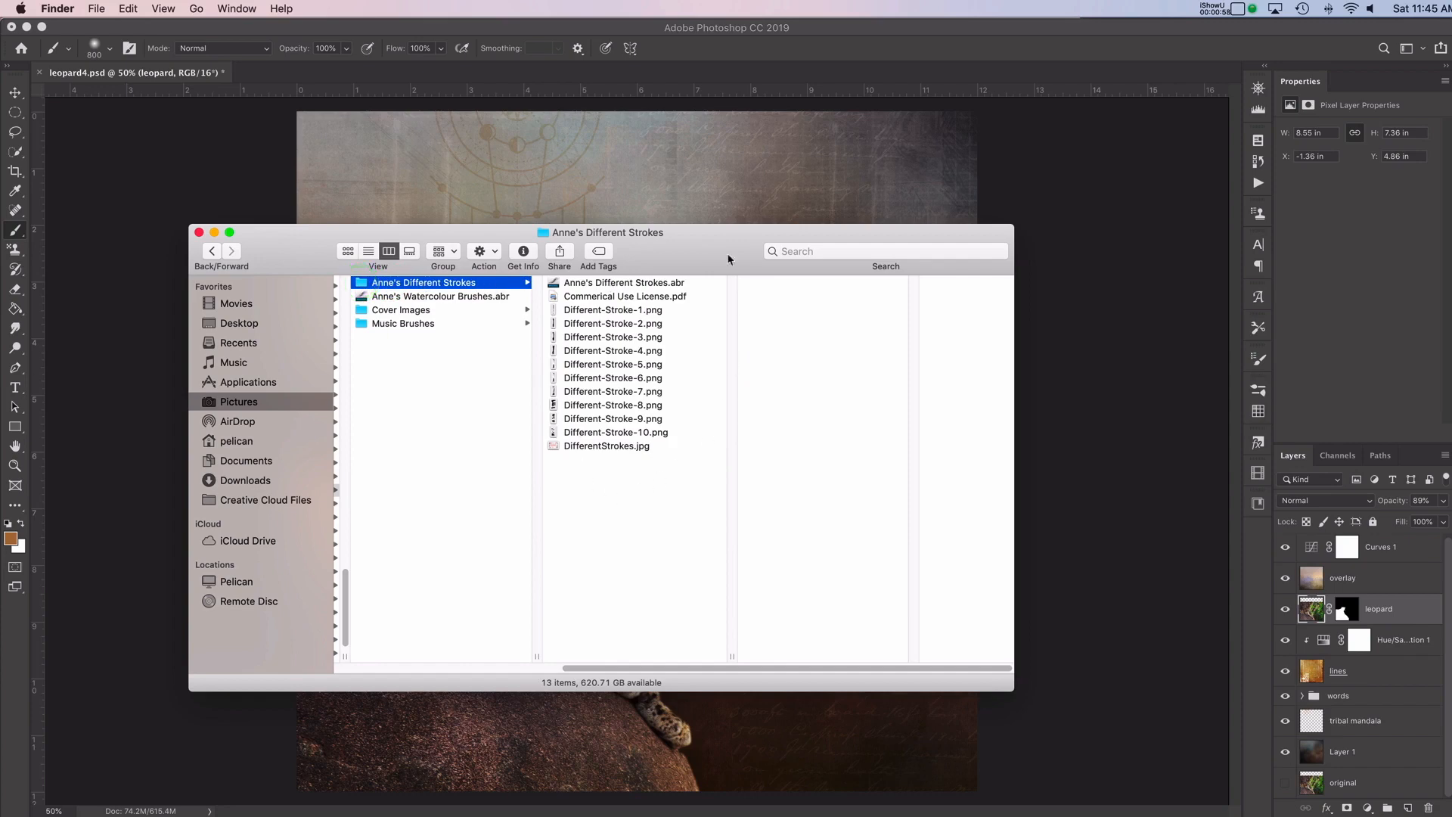
mouse_move(592, 317)
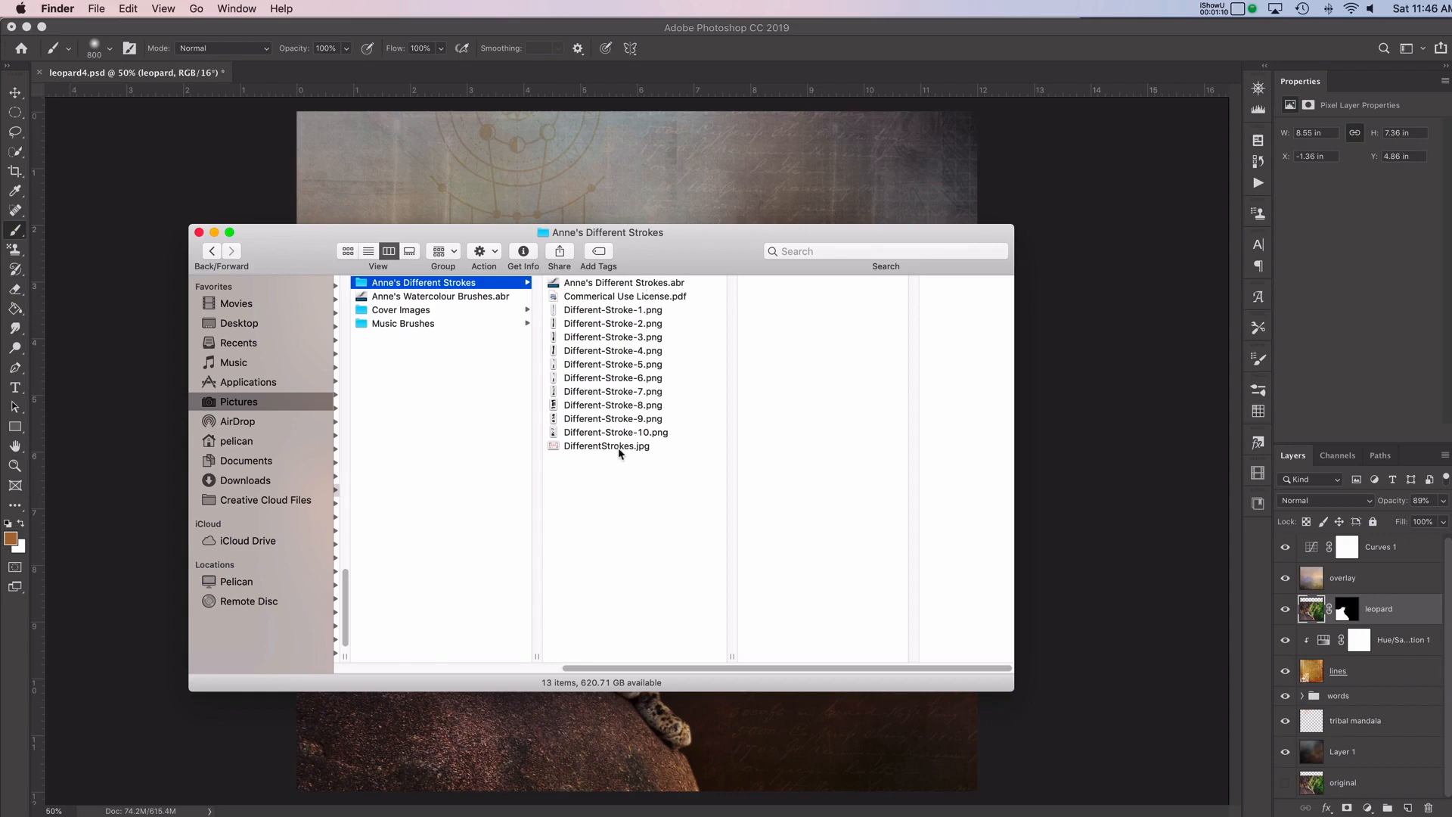
mouse_move(640, 315)
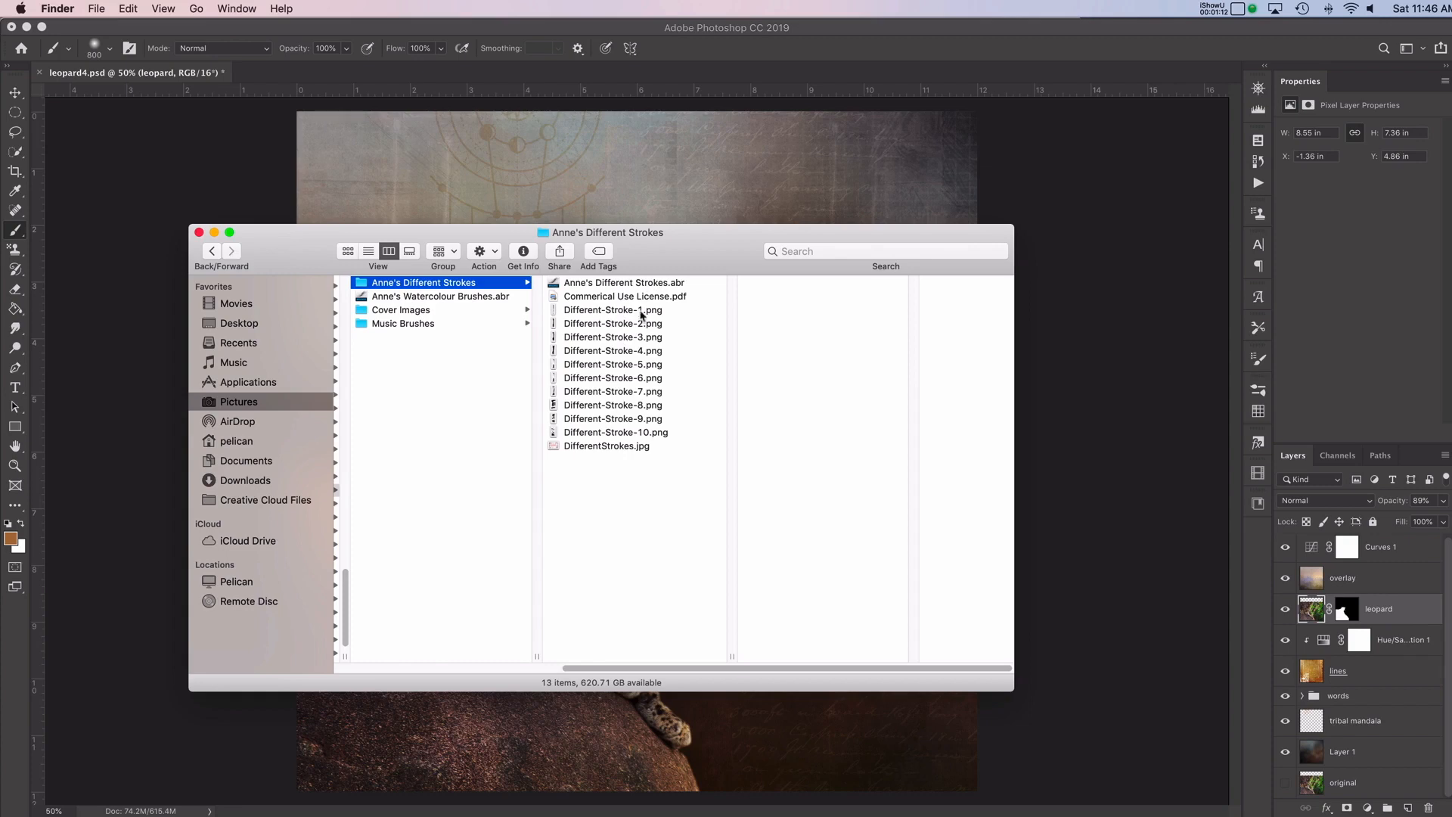
mouse_move(660, 318)
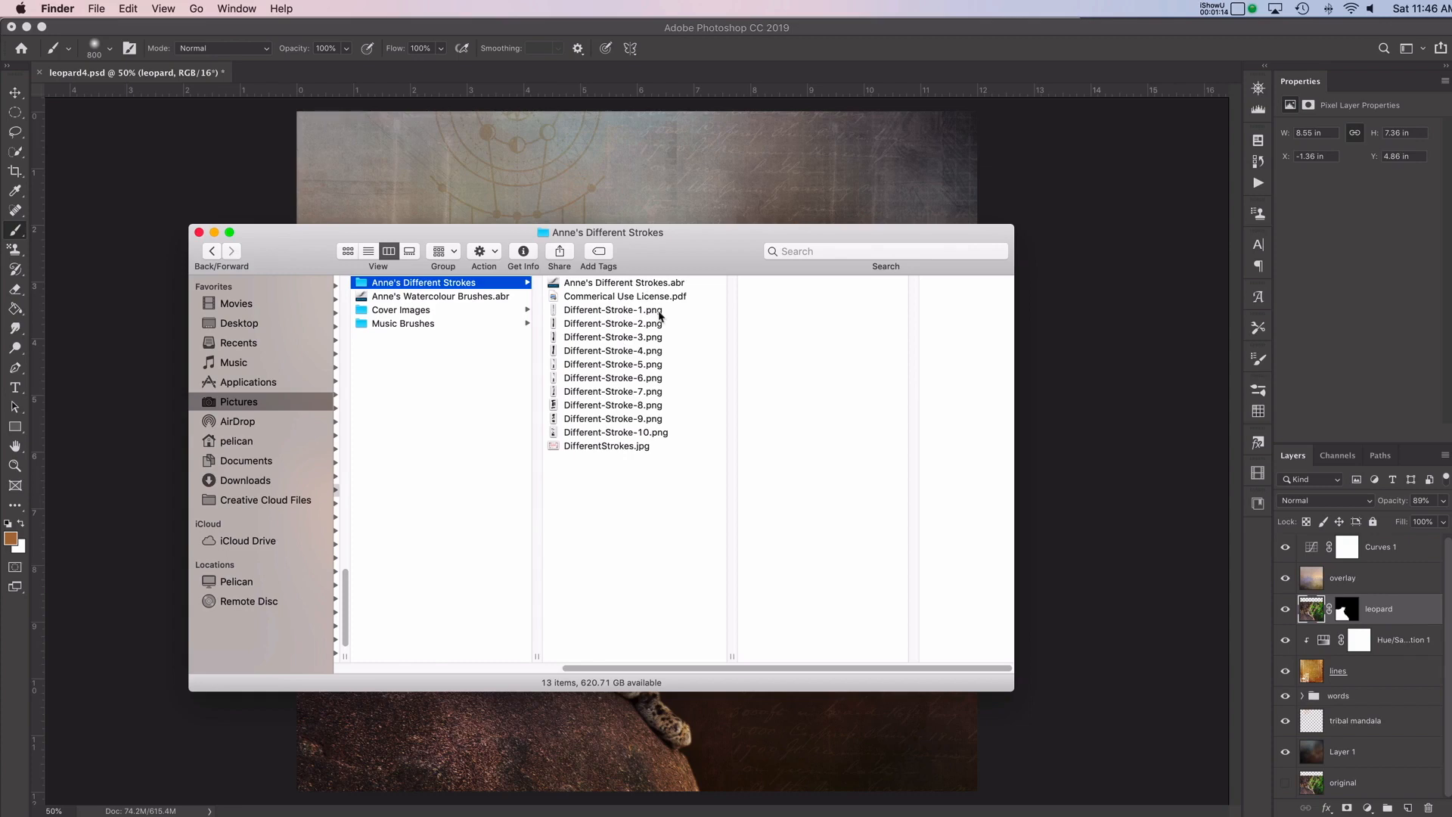
mouse_move(611, 314)
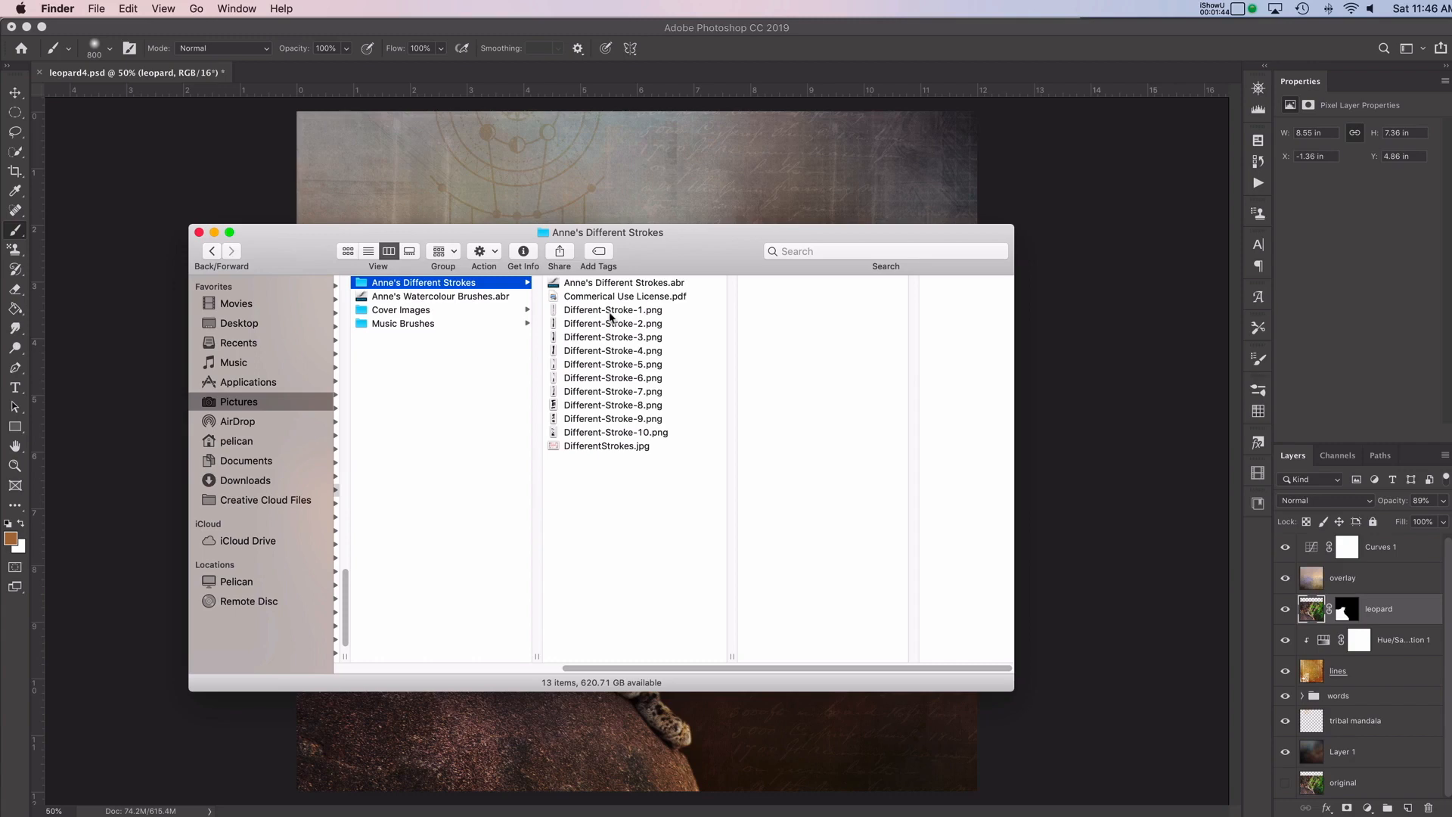
mouse_move(630, 314)
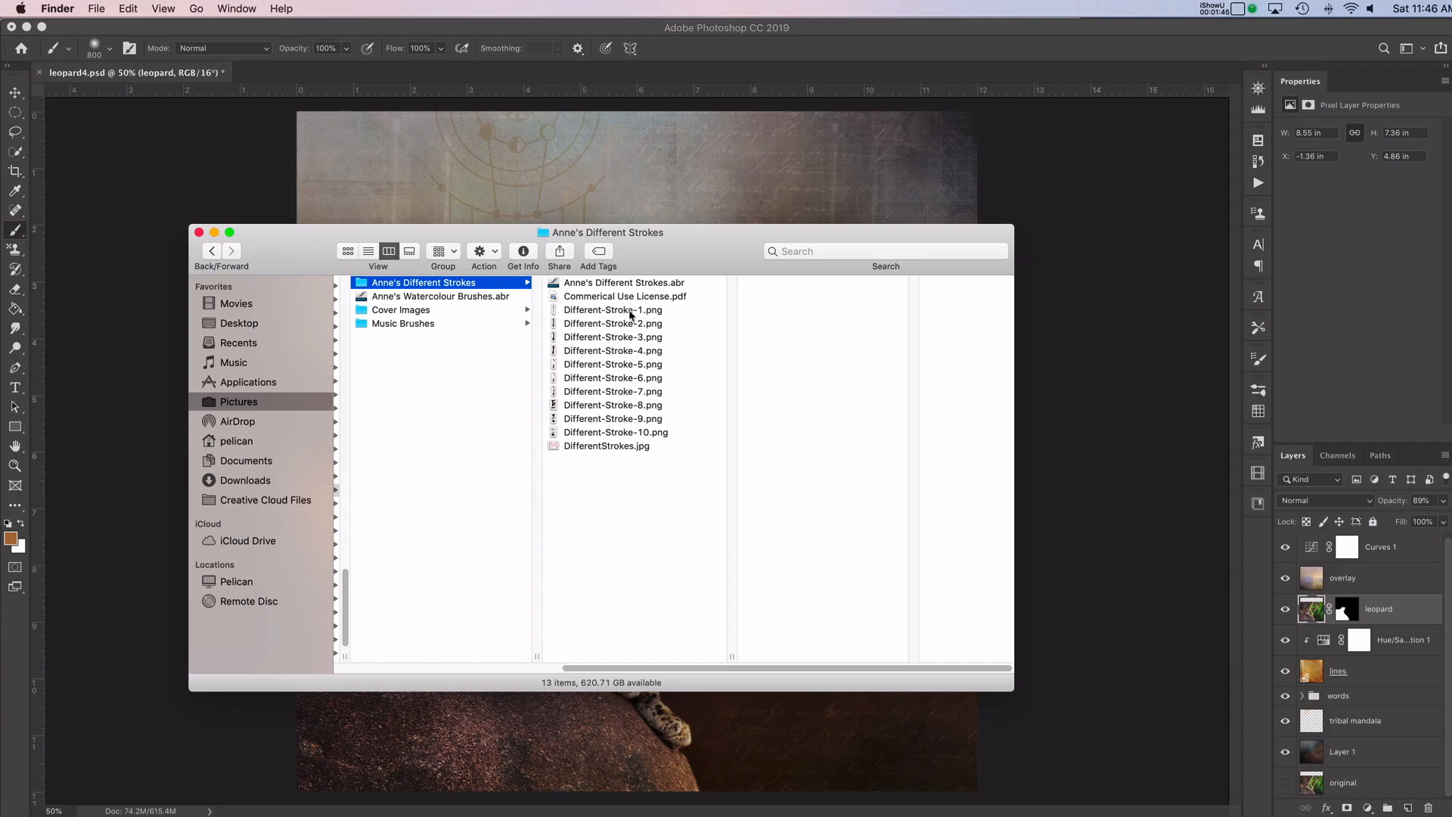
click(612, 310)
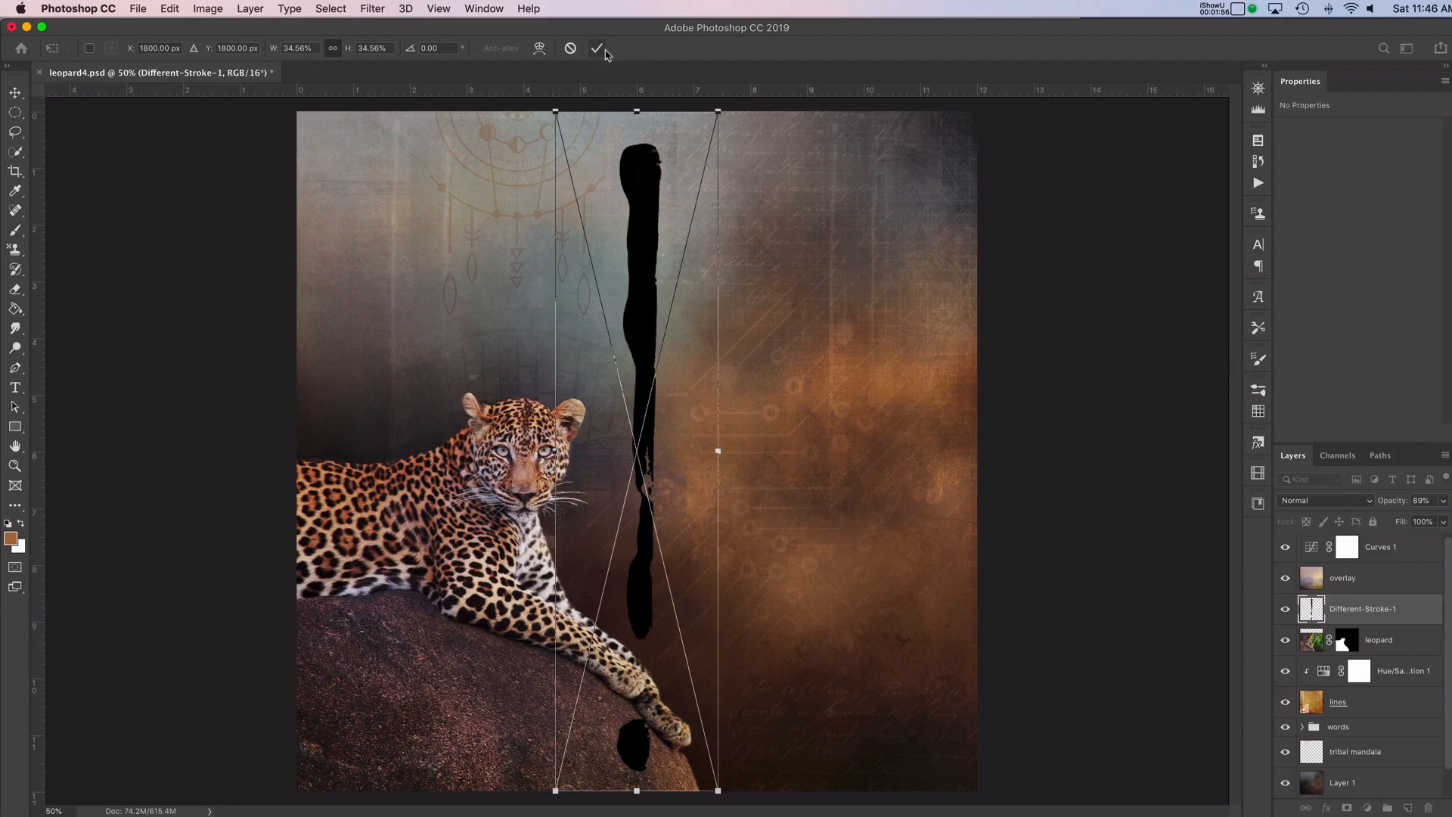
click(598, 48)
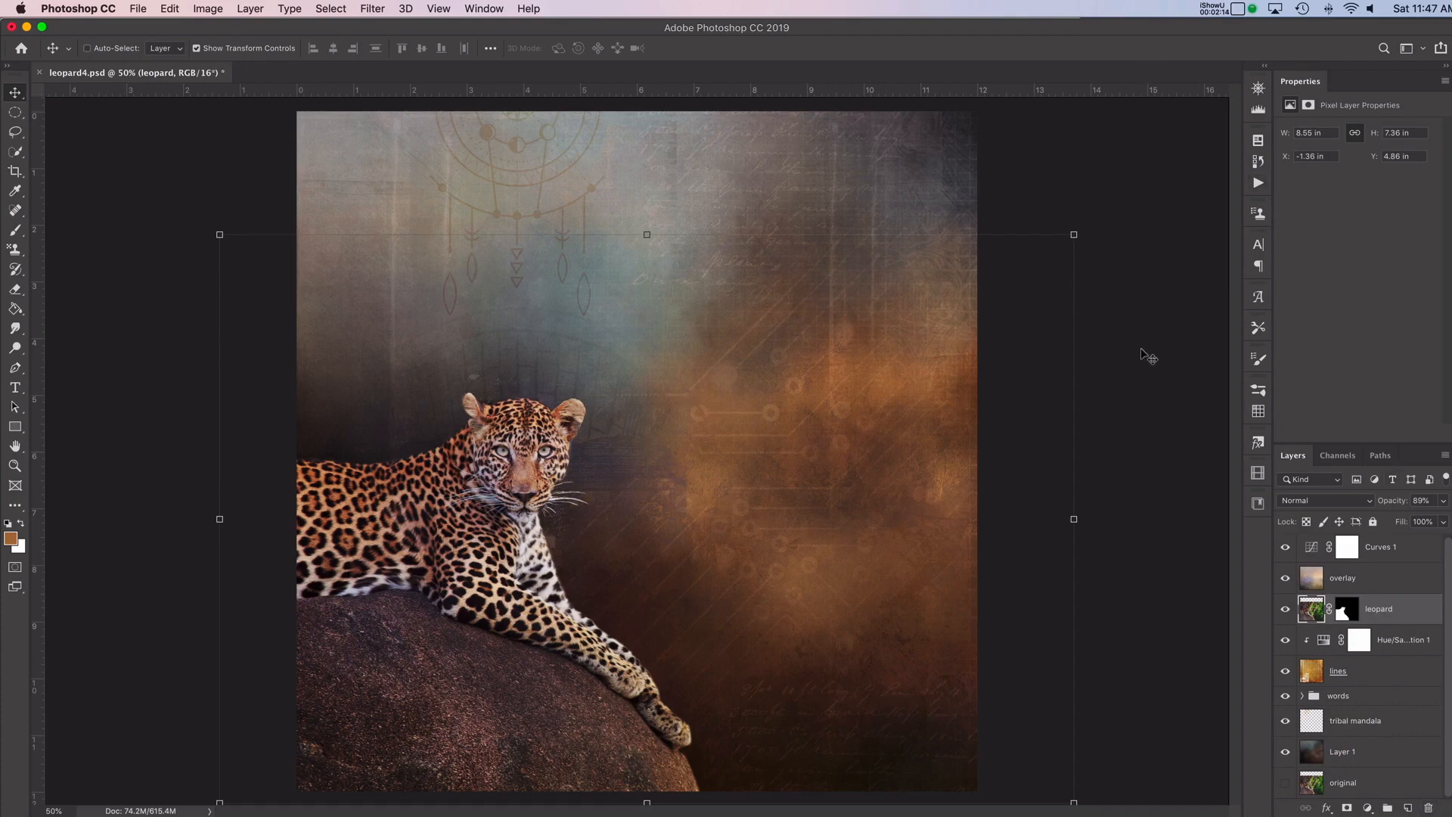
mouse_move(1257, 390)
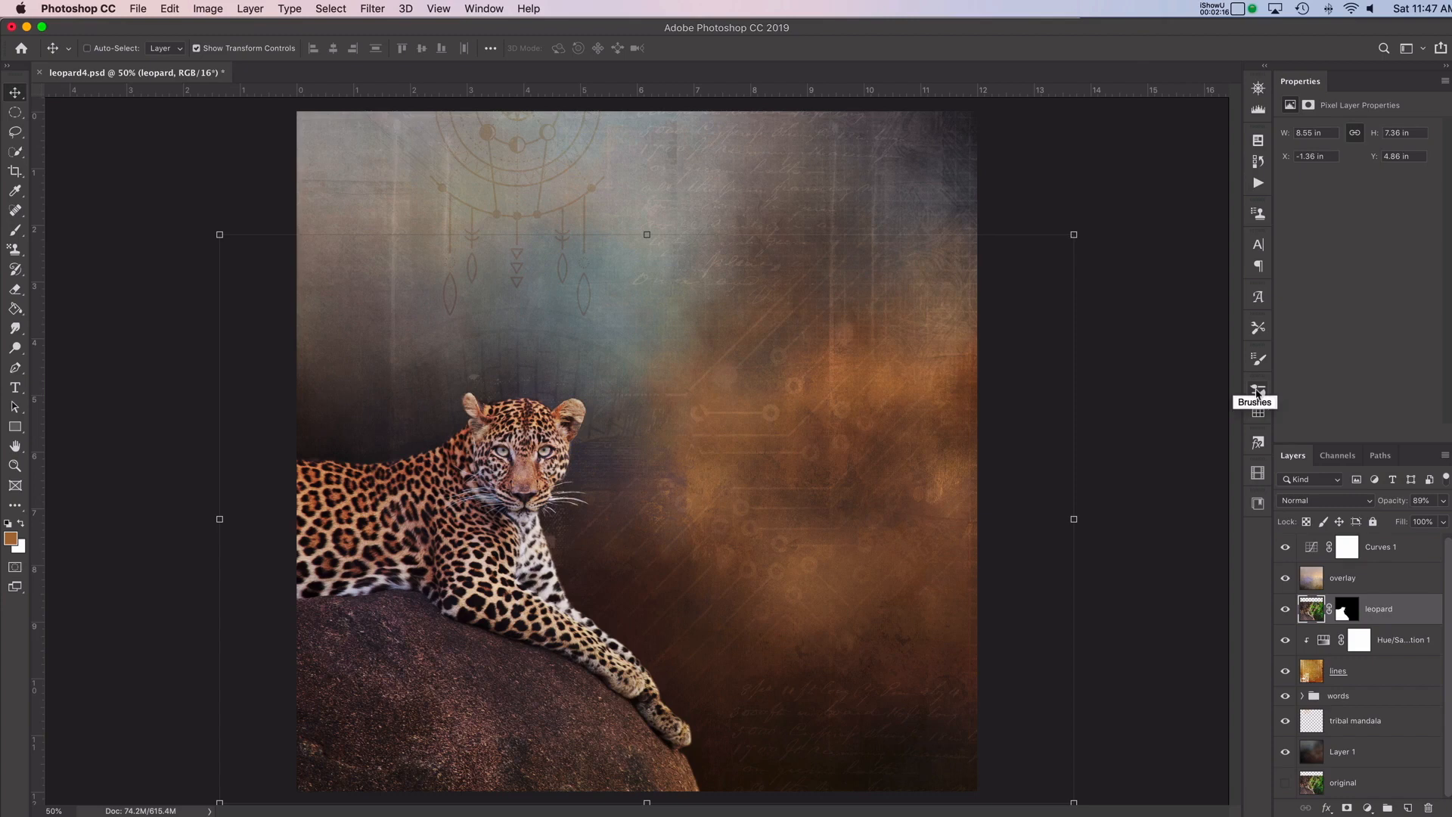
mouse_move(1262, 387)
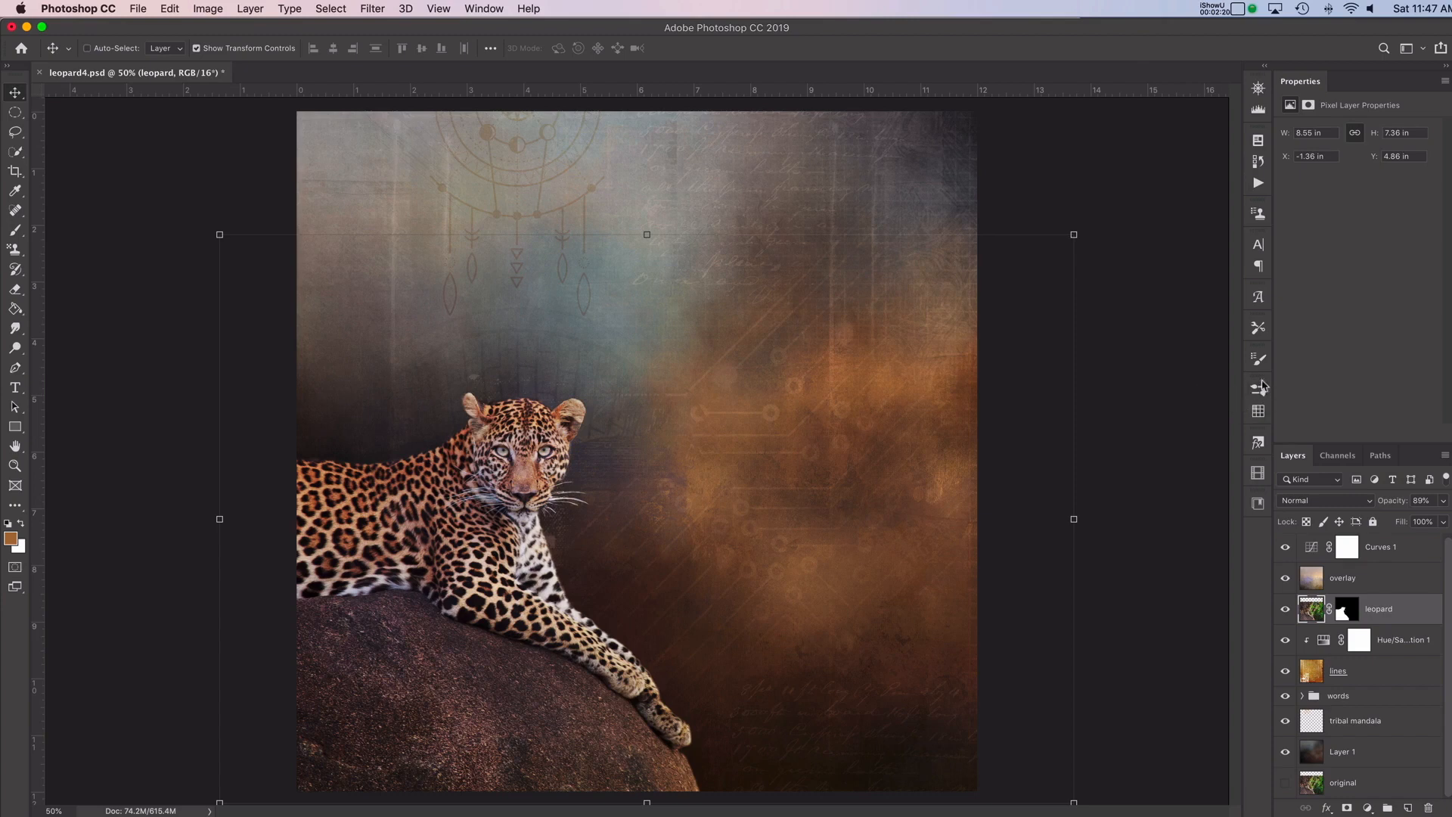
- Reopen the Brushes panel from the Window menu and show its options menu
click(1257, 388)
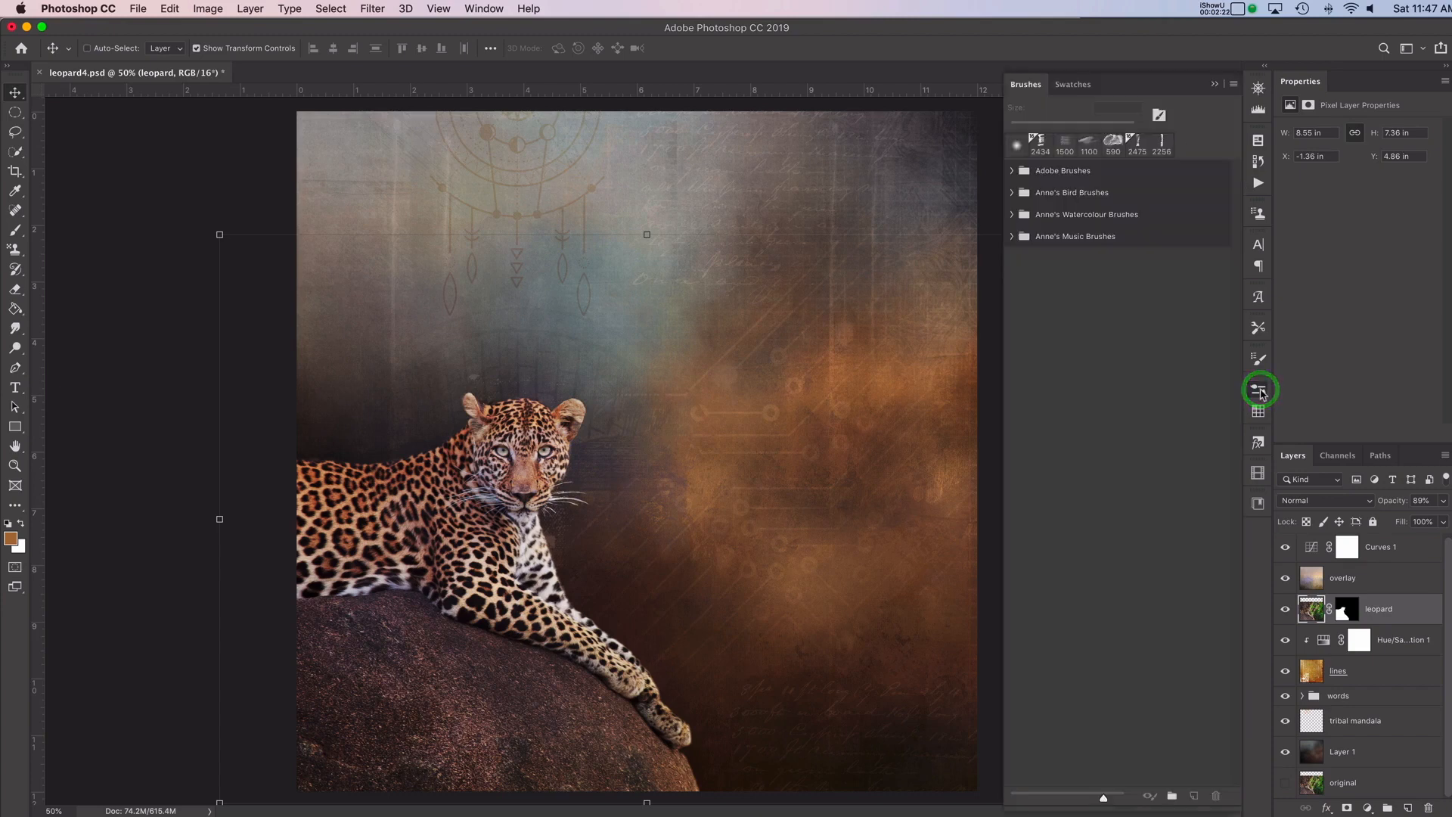
mouse_move(1257, 389)
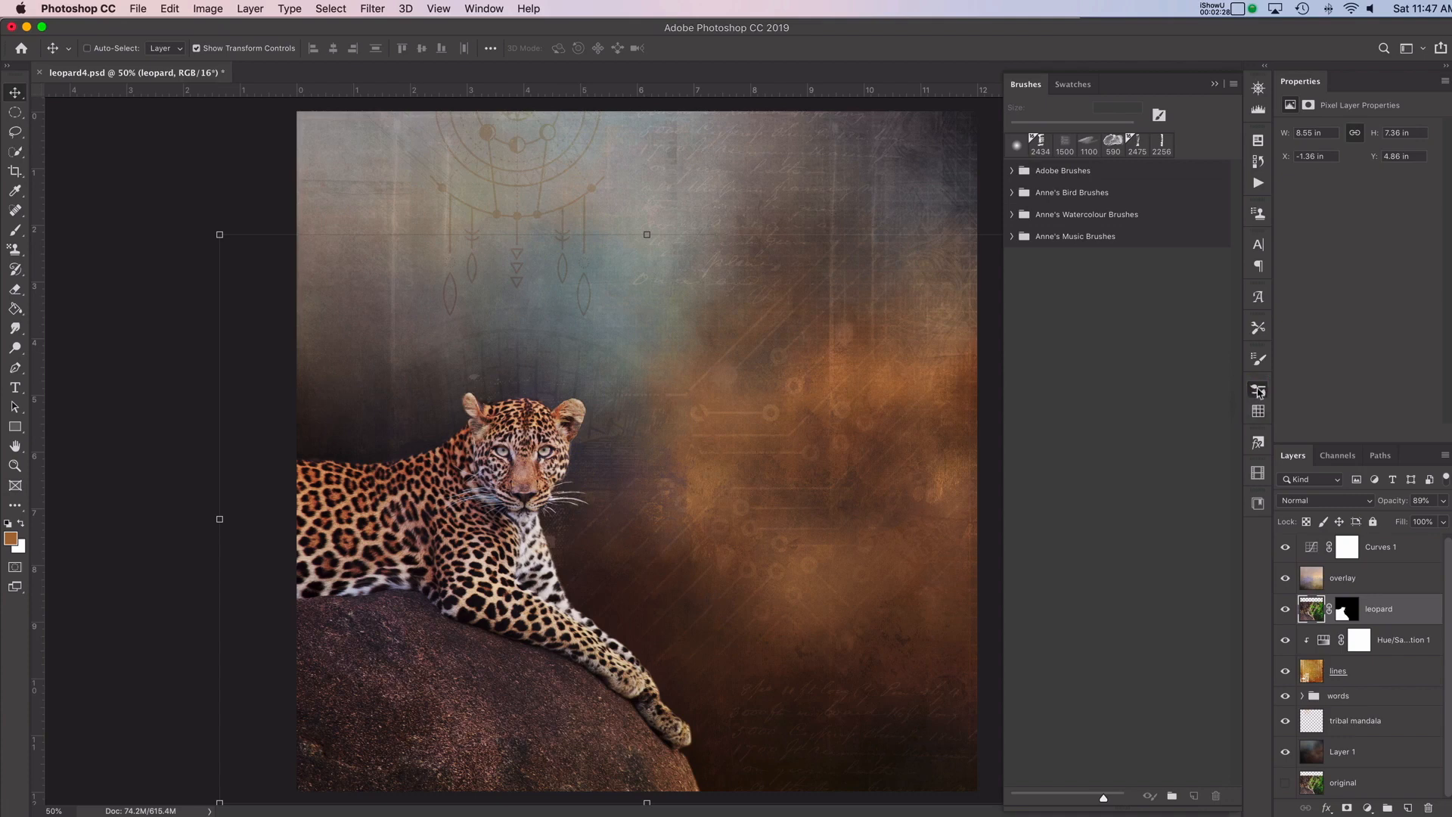
click(1213, 84)
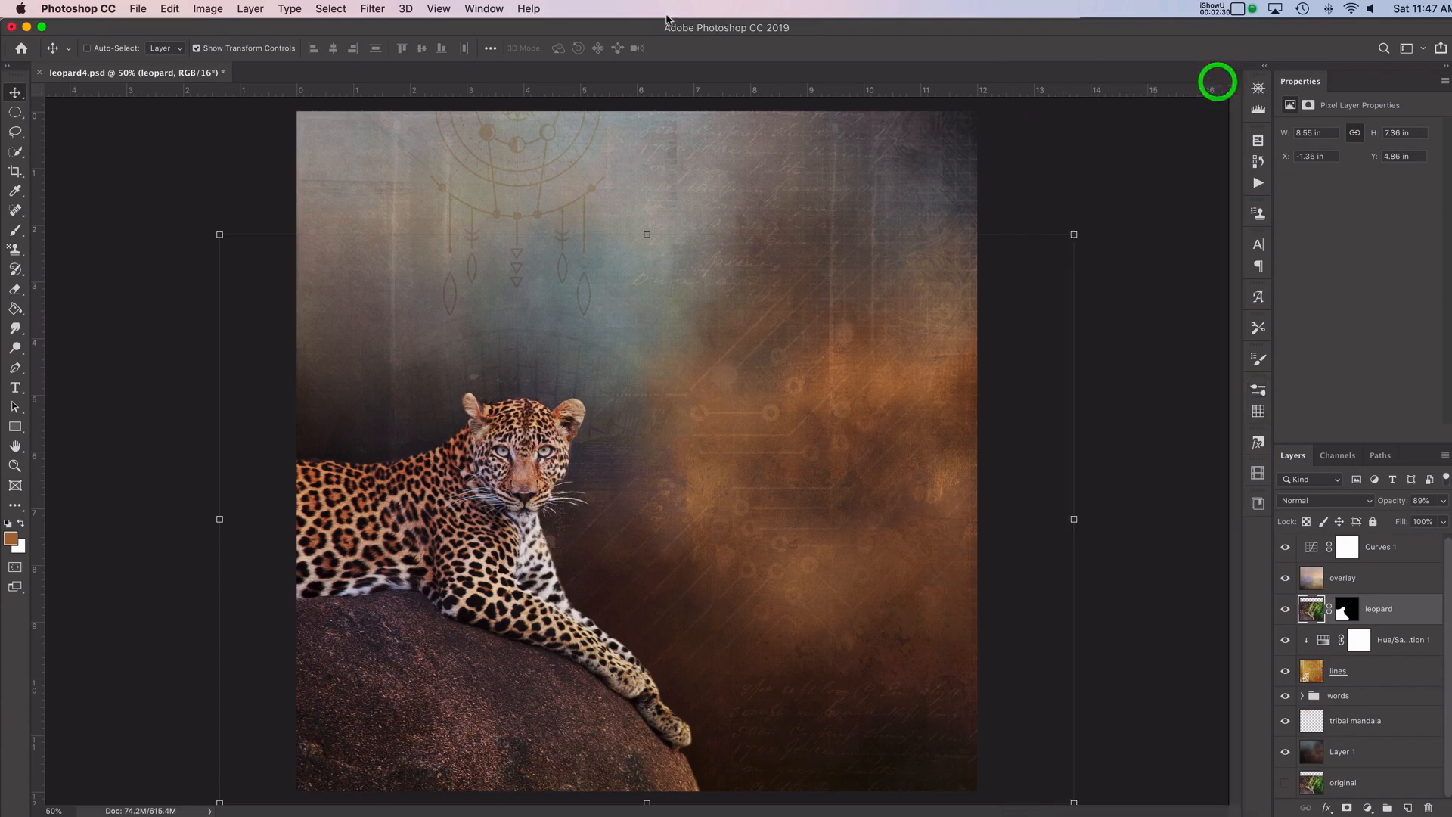
click(483, 9)
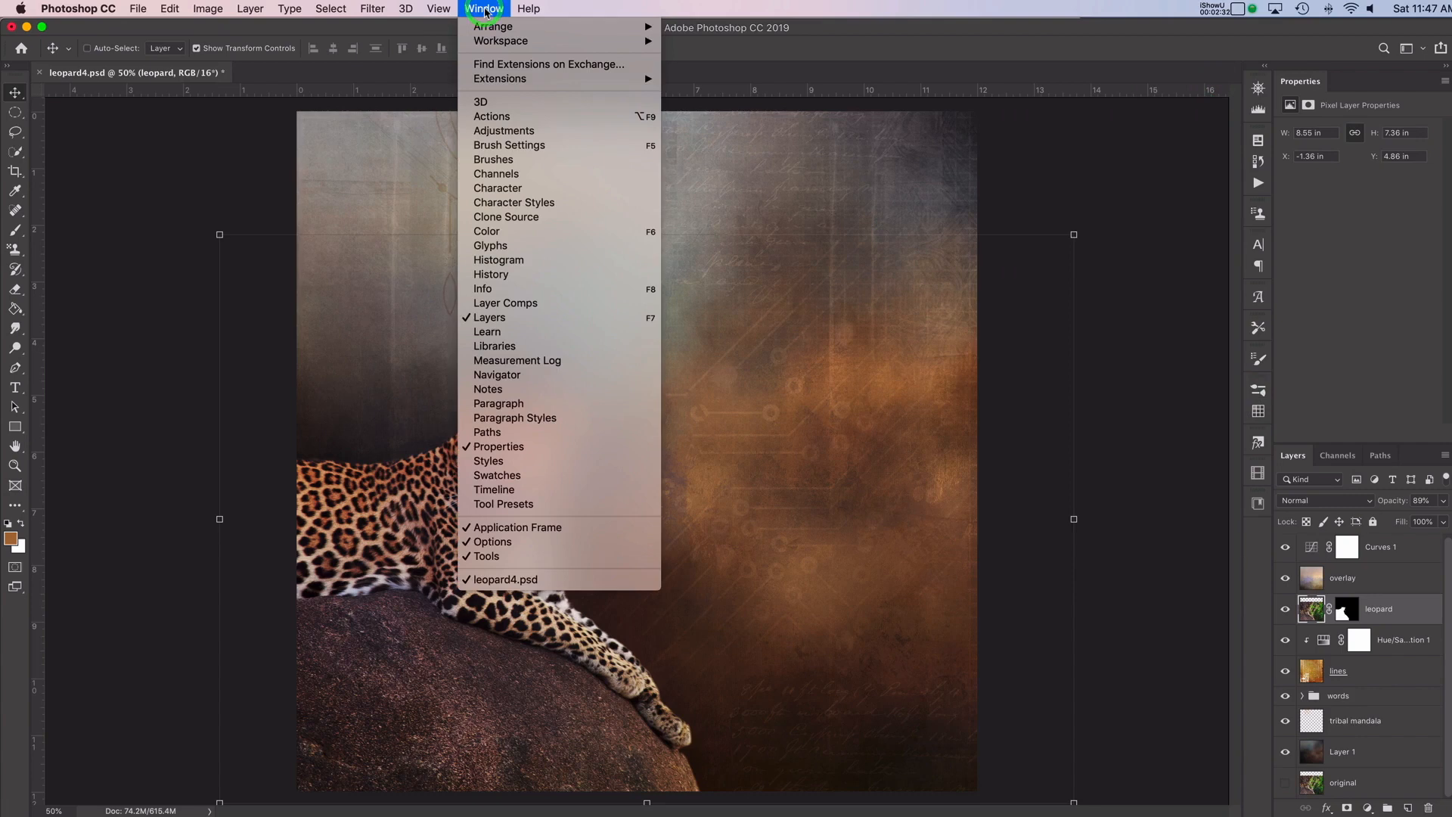
mouse_move(509, 158)
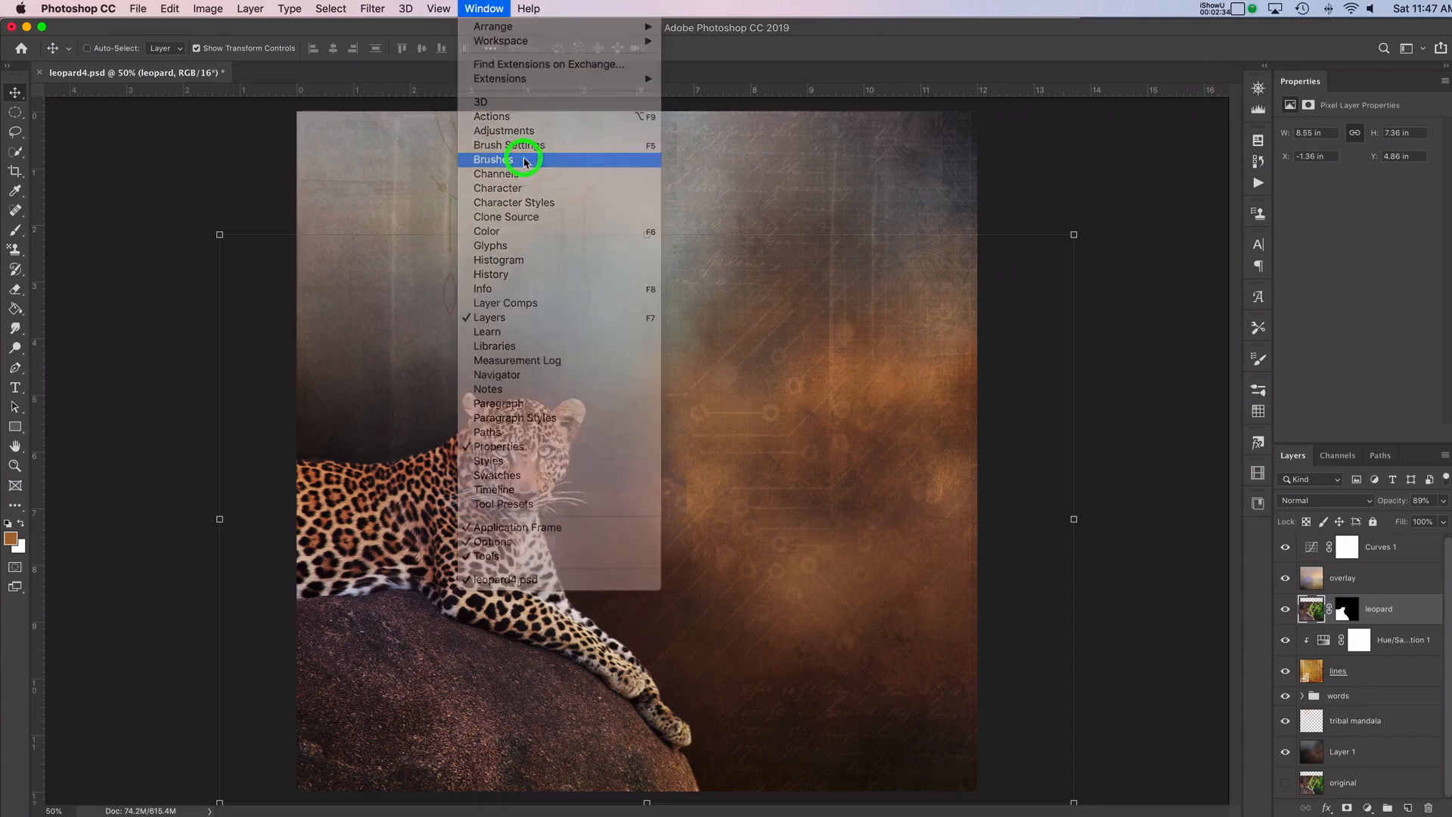
click(491, 159)
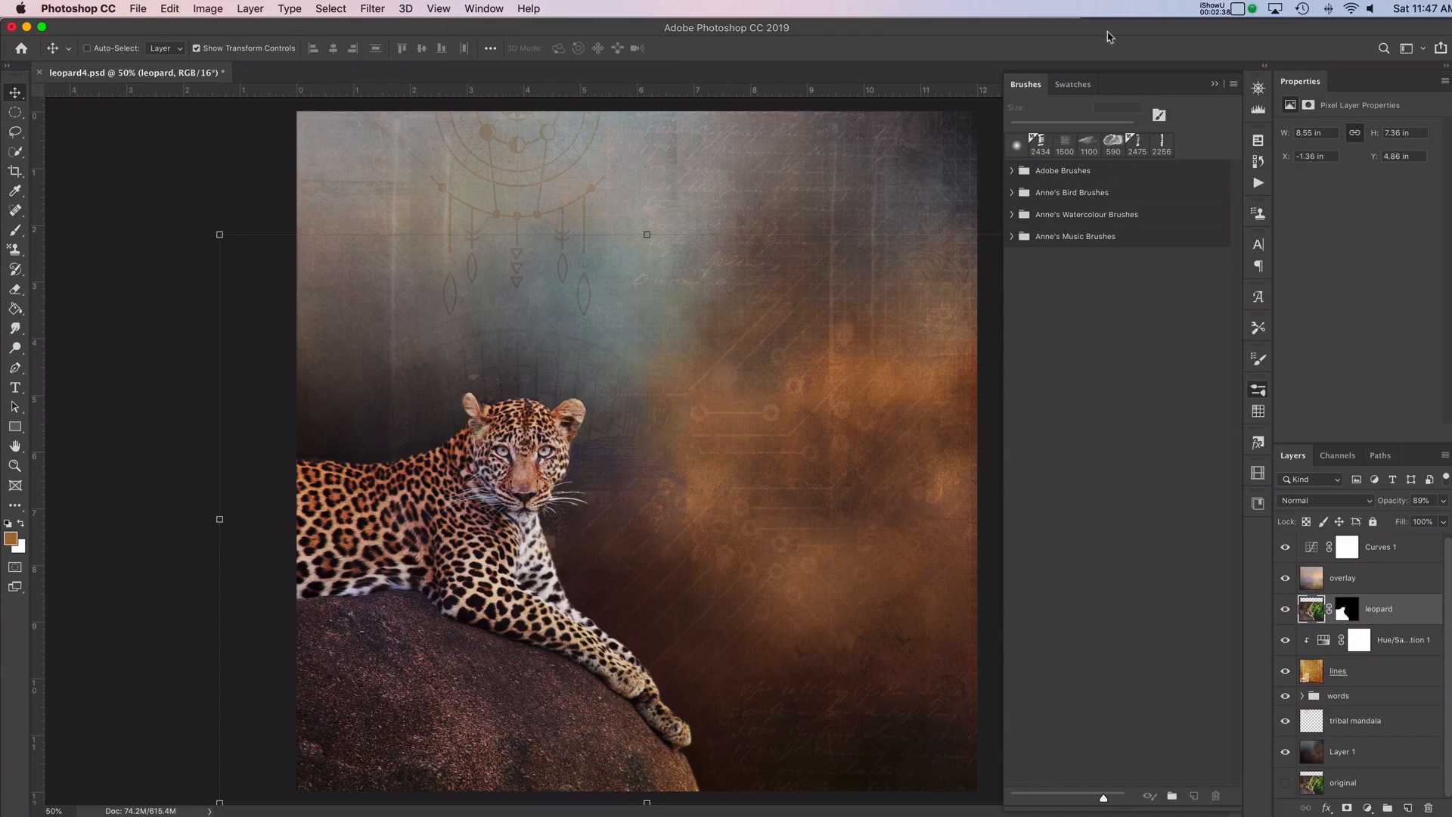
mouse_move(1233, 86)
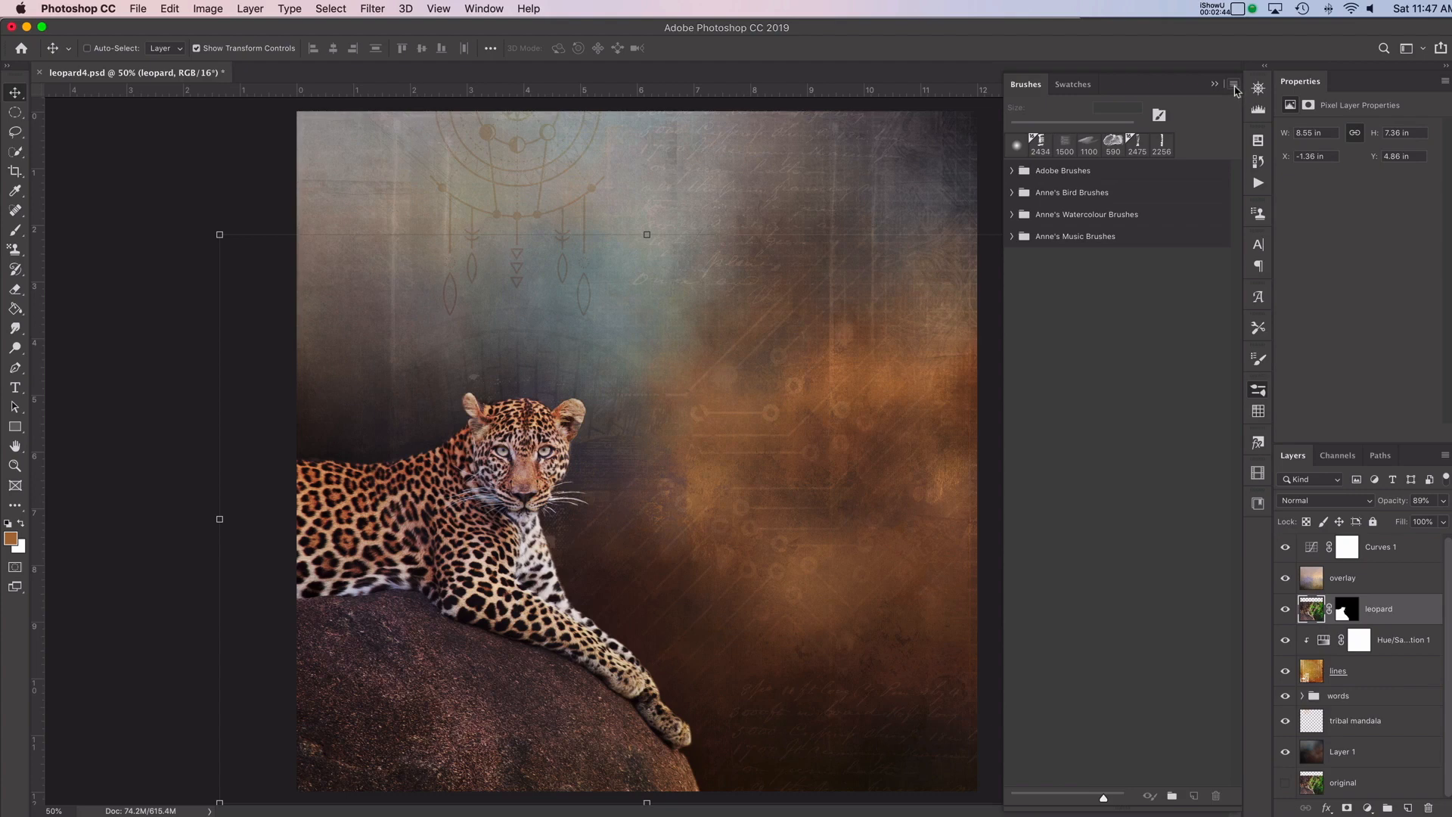
click(1233, 84)
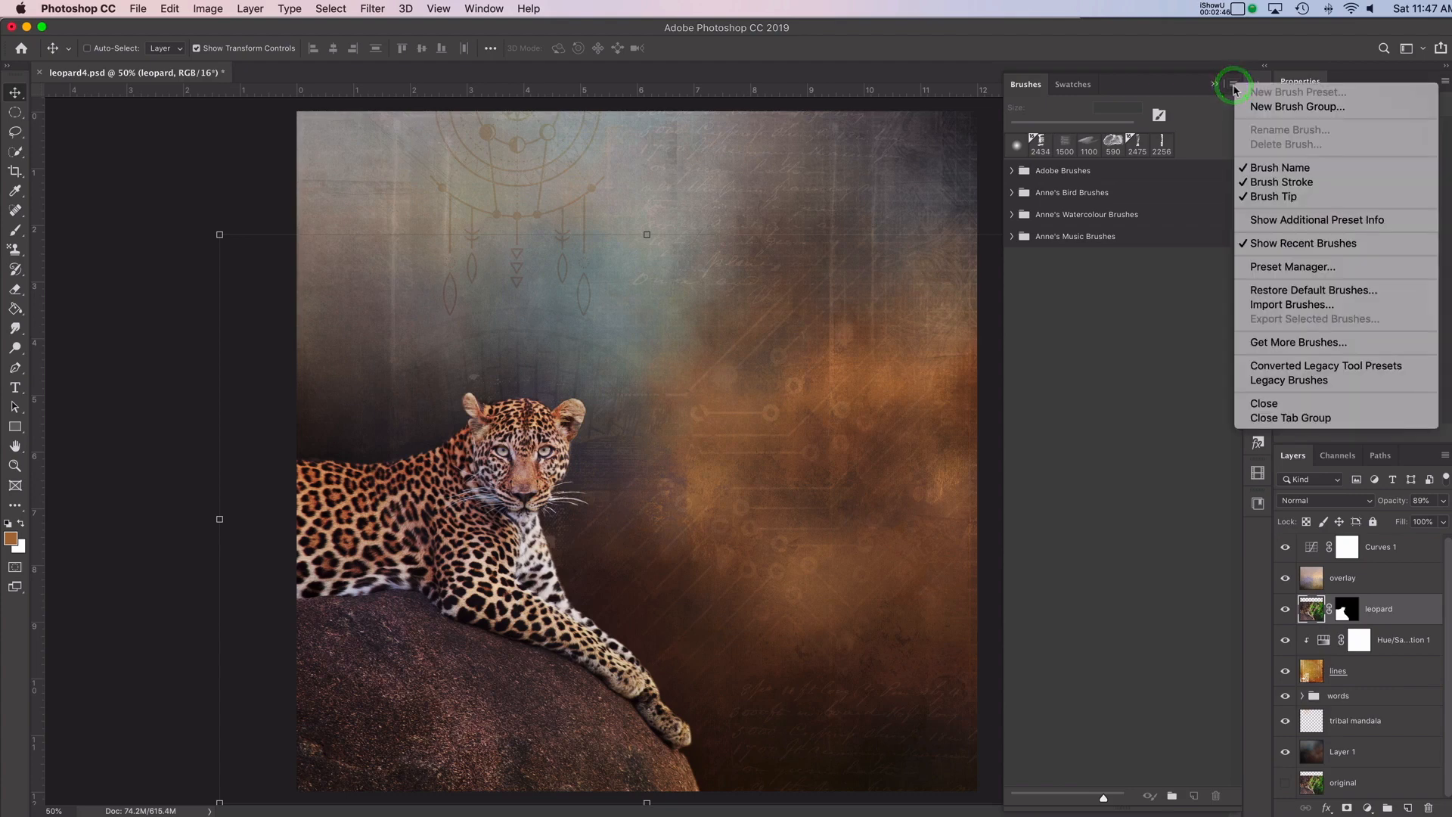
- Load Anne's Different Strokes.abr through the Preset Manager as a new brush group
click(1291, 267)
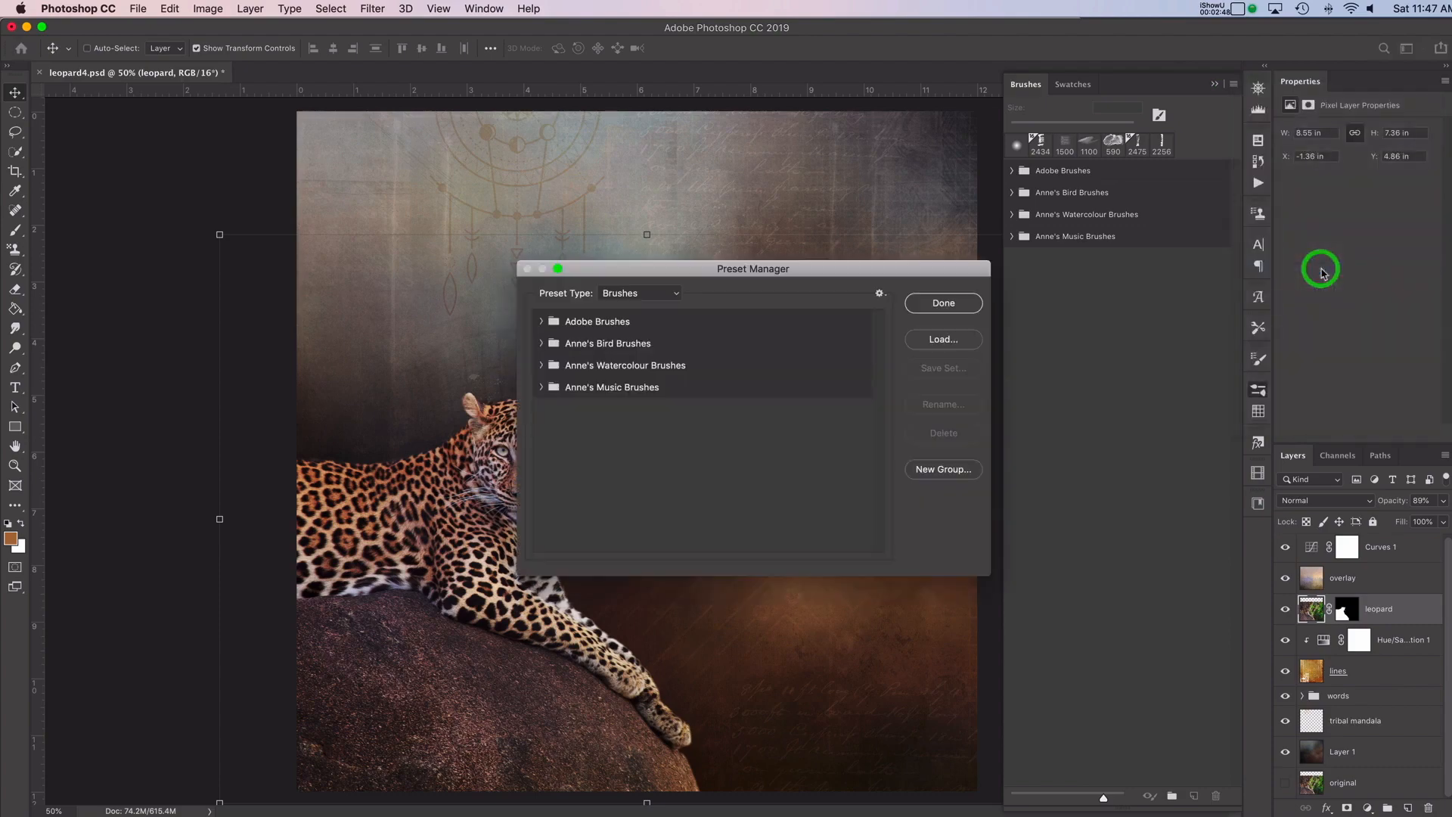
mouse_move(1321, 272)
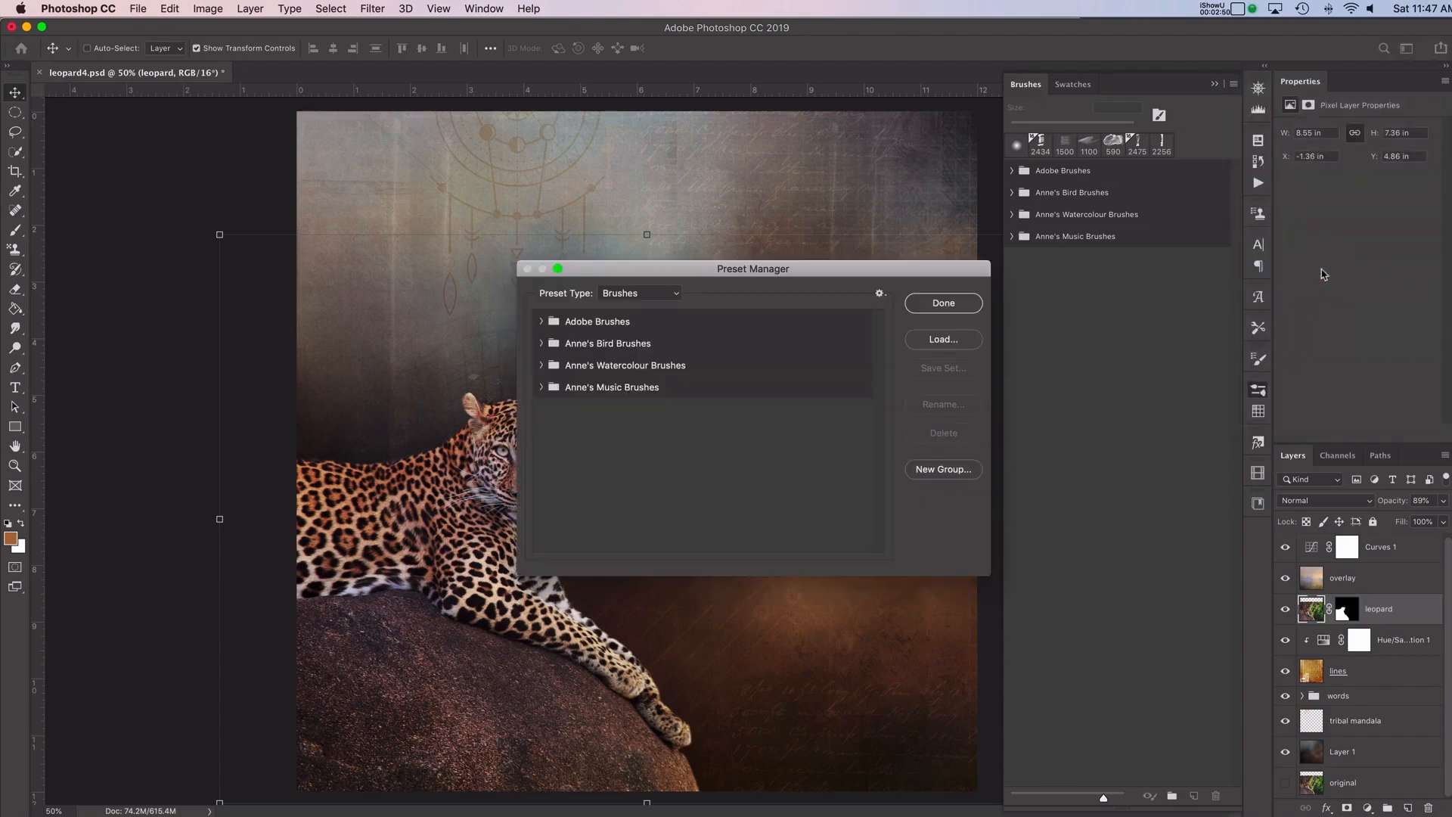
click(942, 339)
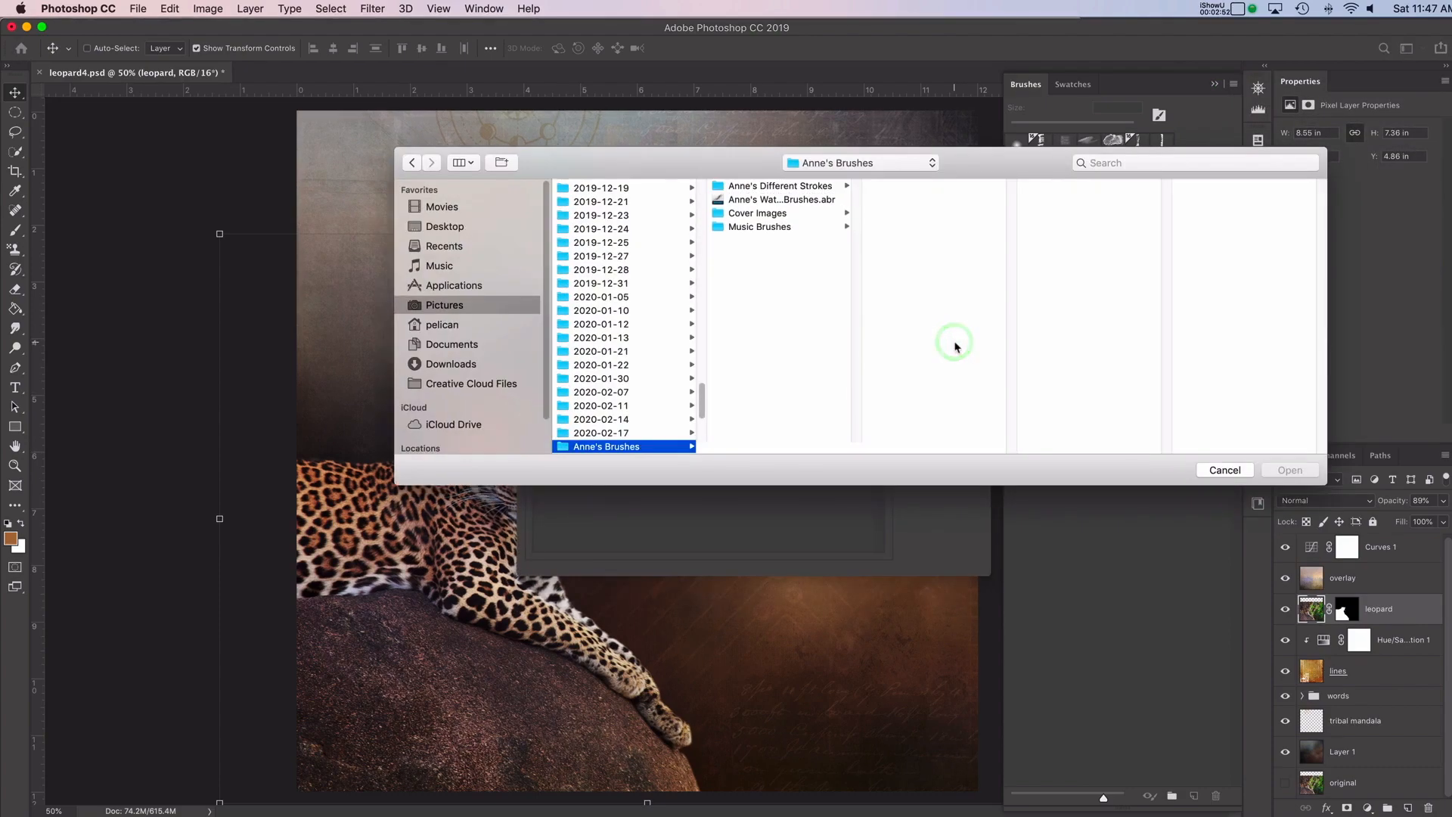
mouse_move(778, 186)
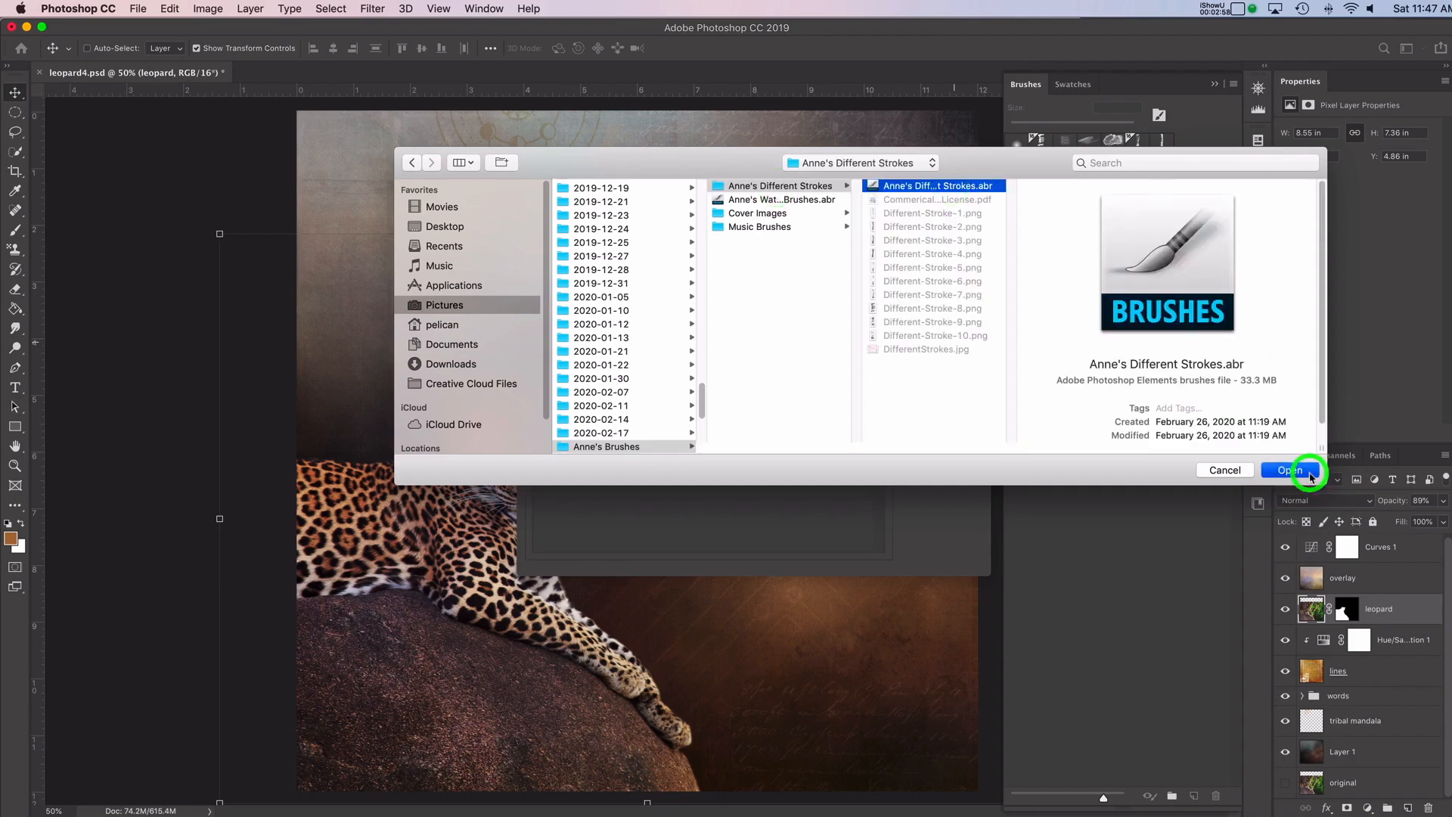
click(1287, 469)
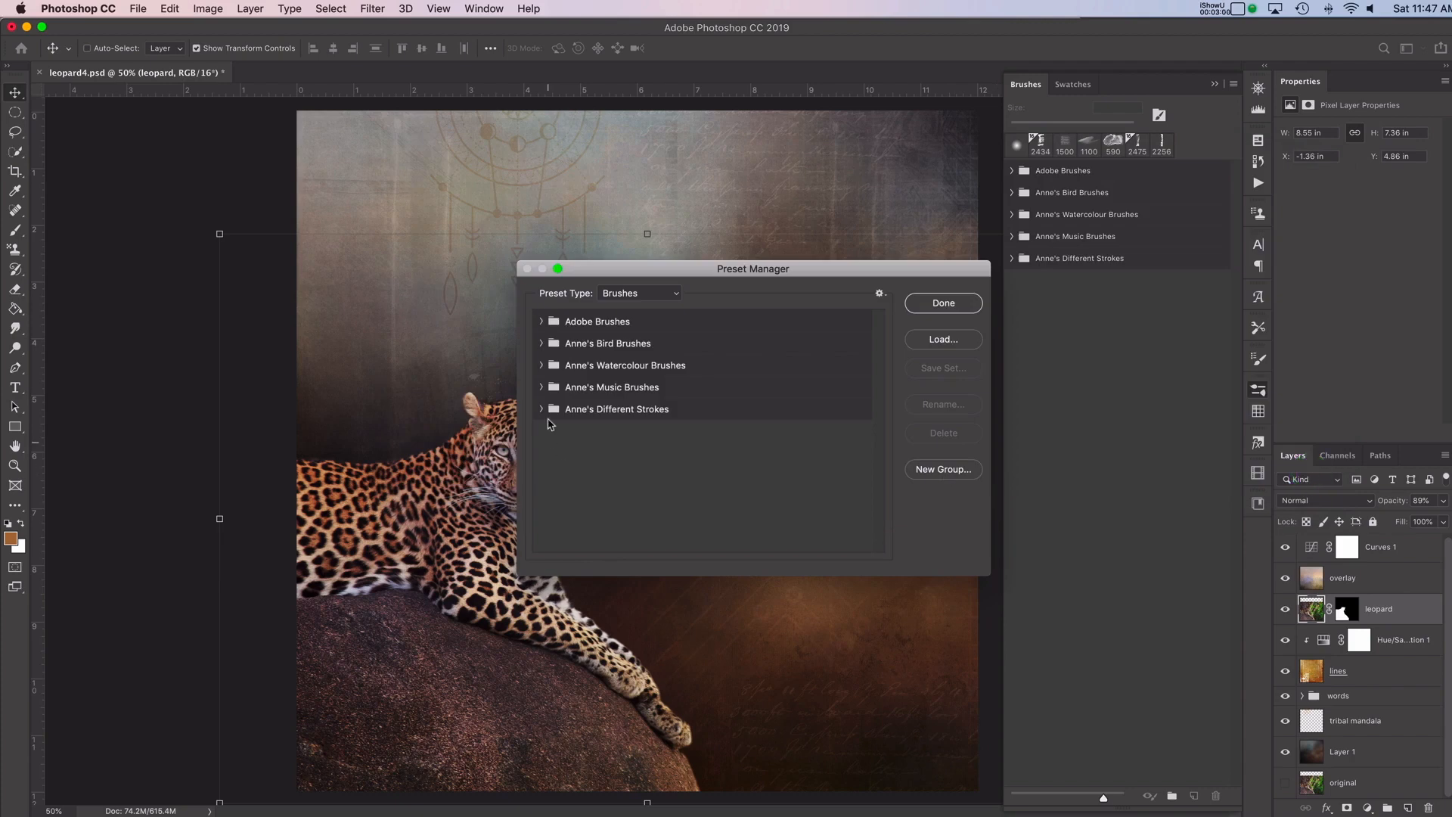
click(542, 409)
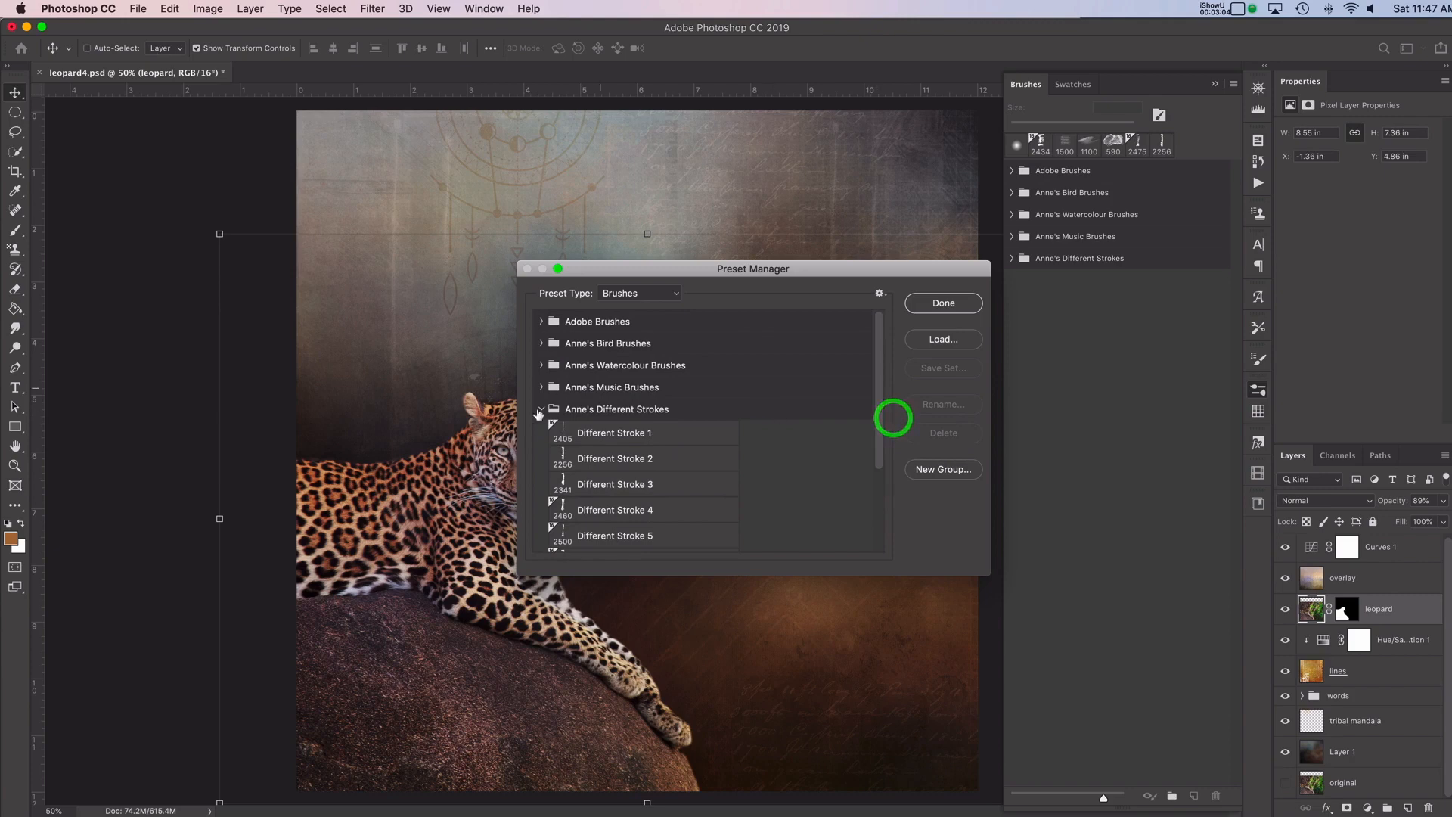
click(941, 303)
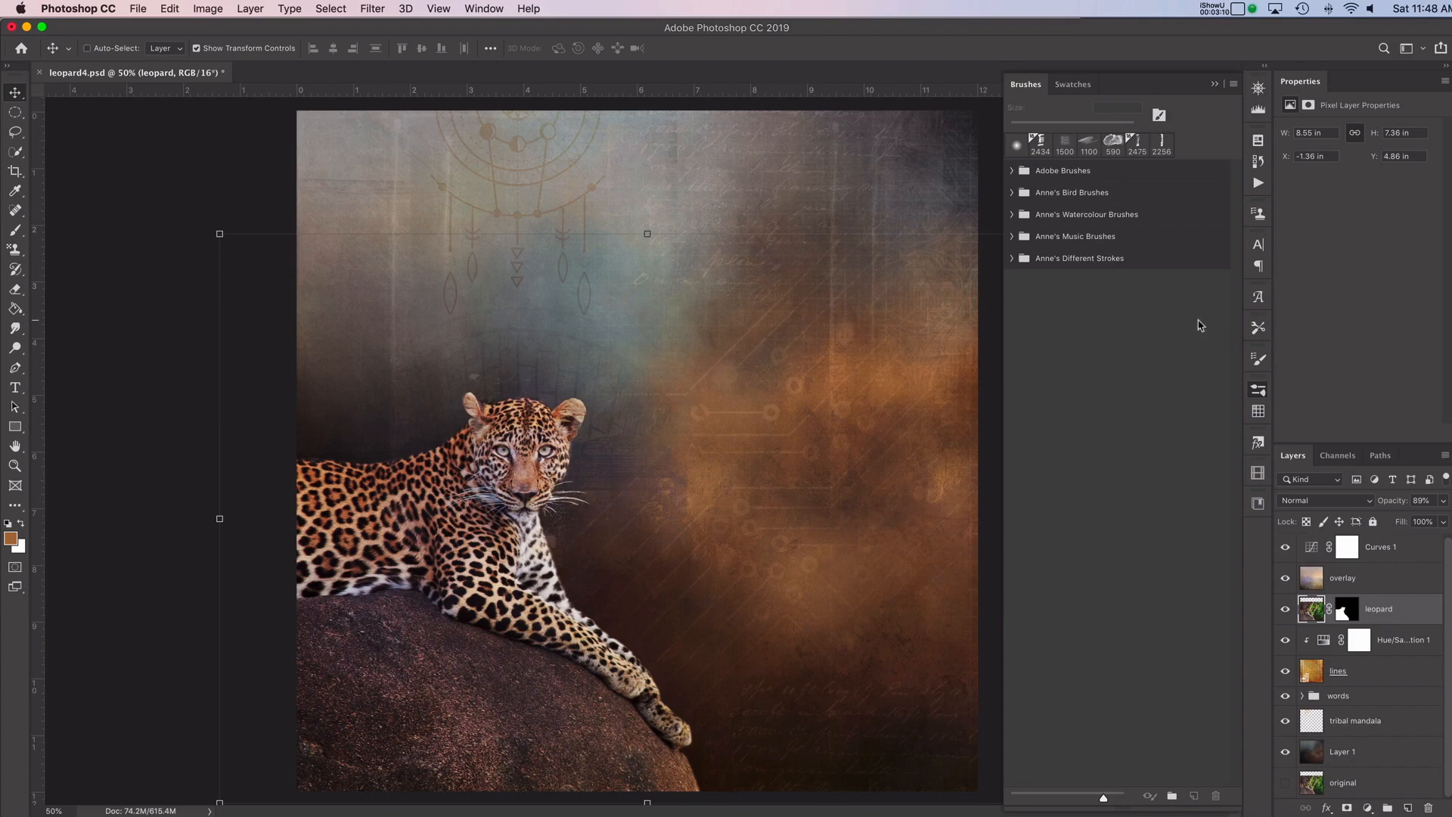
- Select the Brush tool and expand the Different Strokes brush folder
click(15, 153)
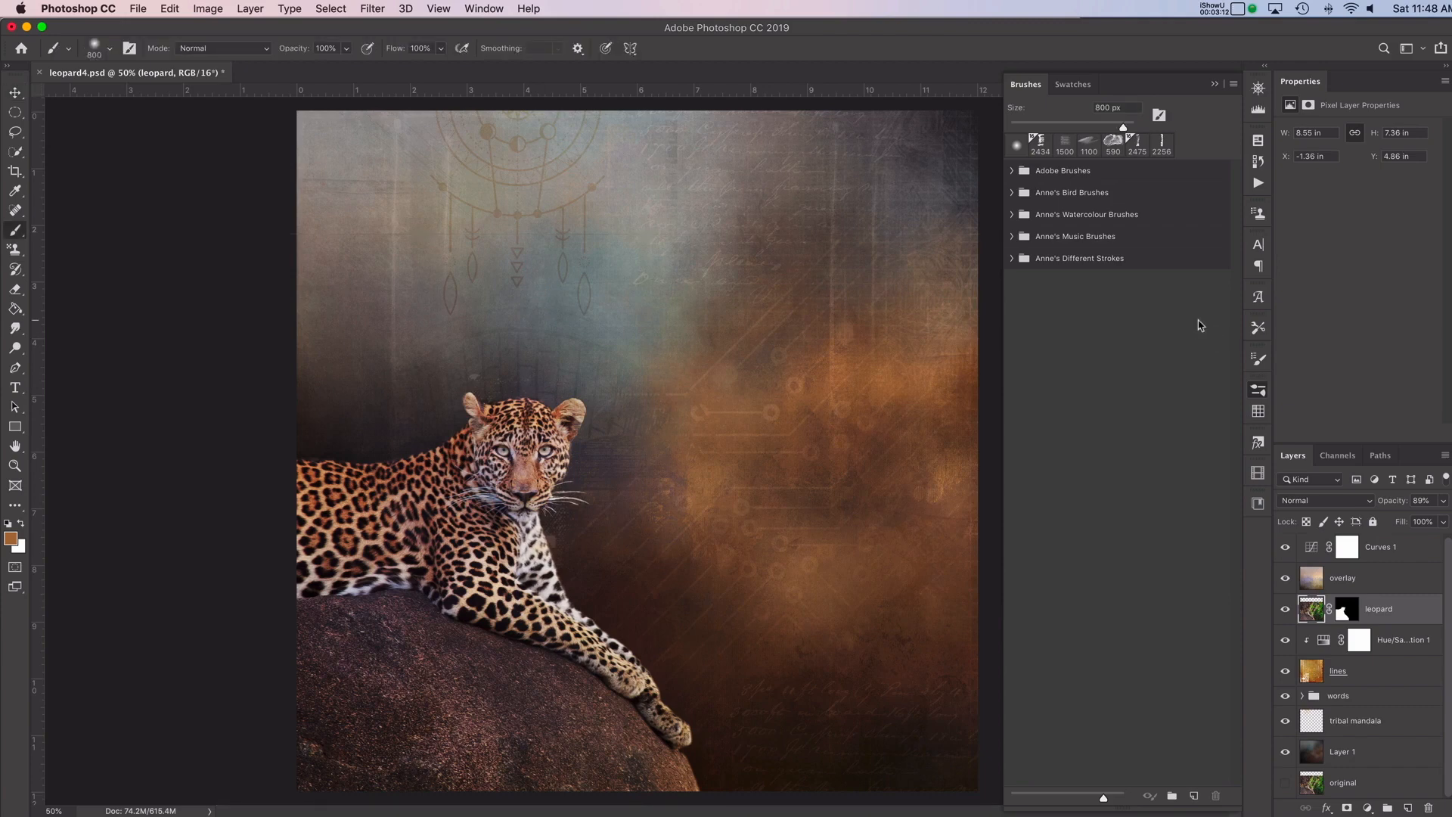
mouse_move(1037, 295)
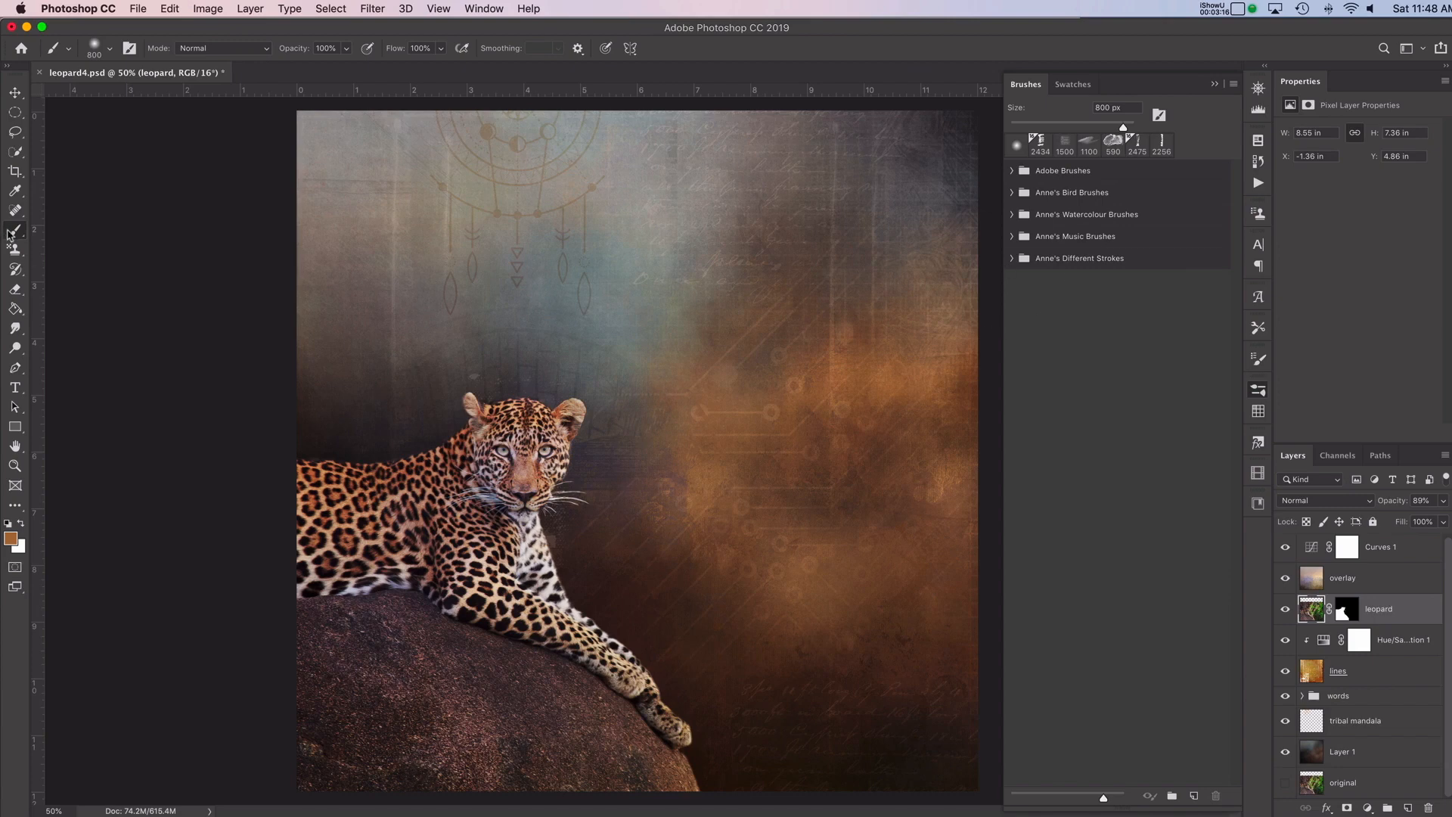
mouse_move(1039, 273)
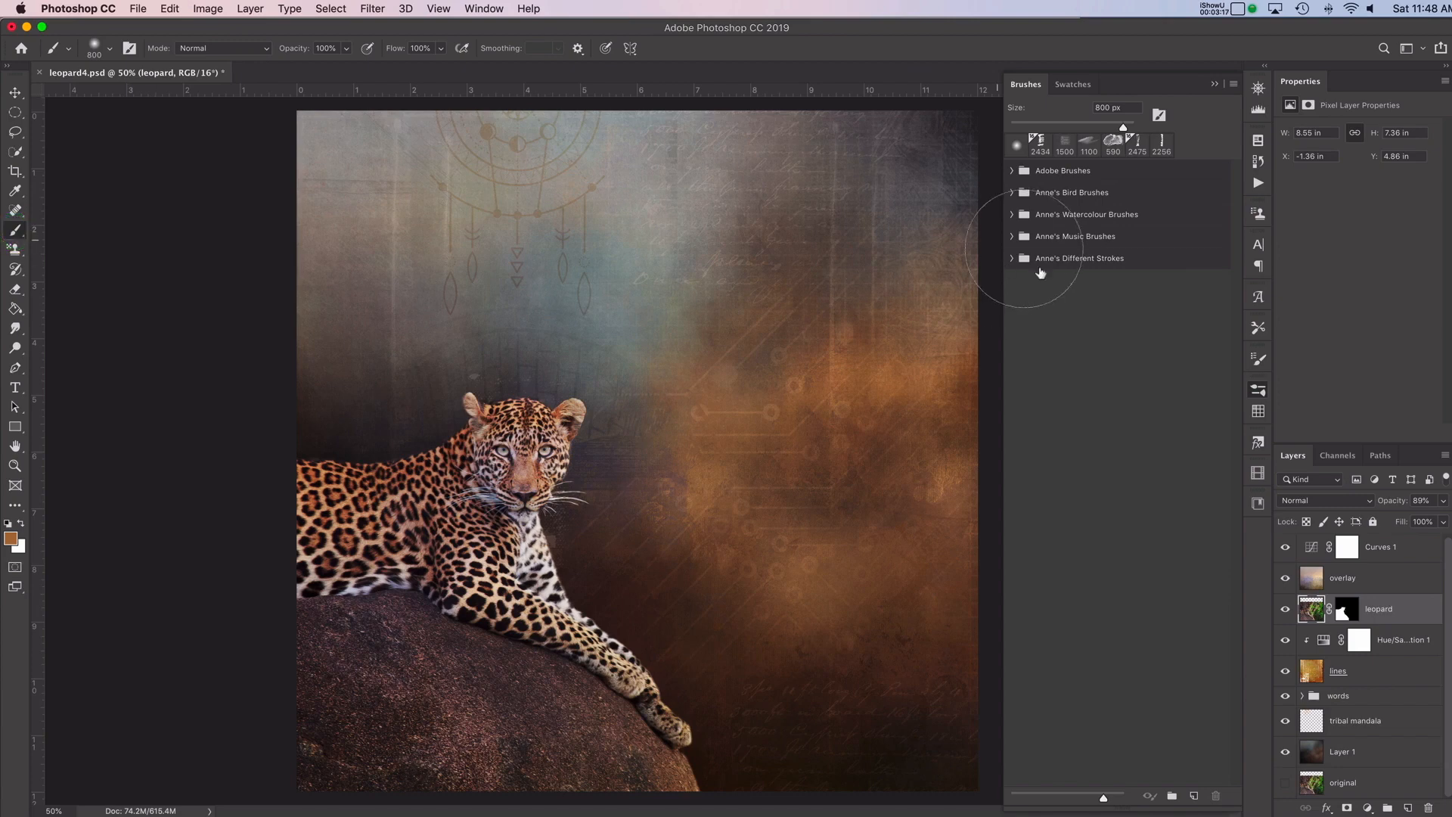
click(1012, 257)
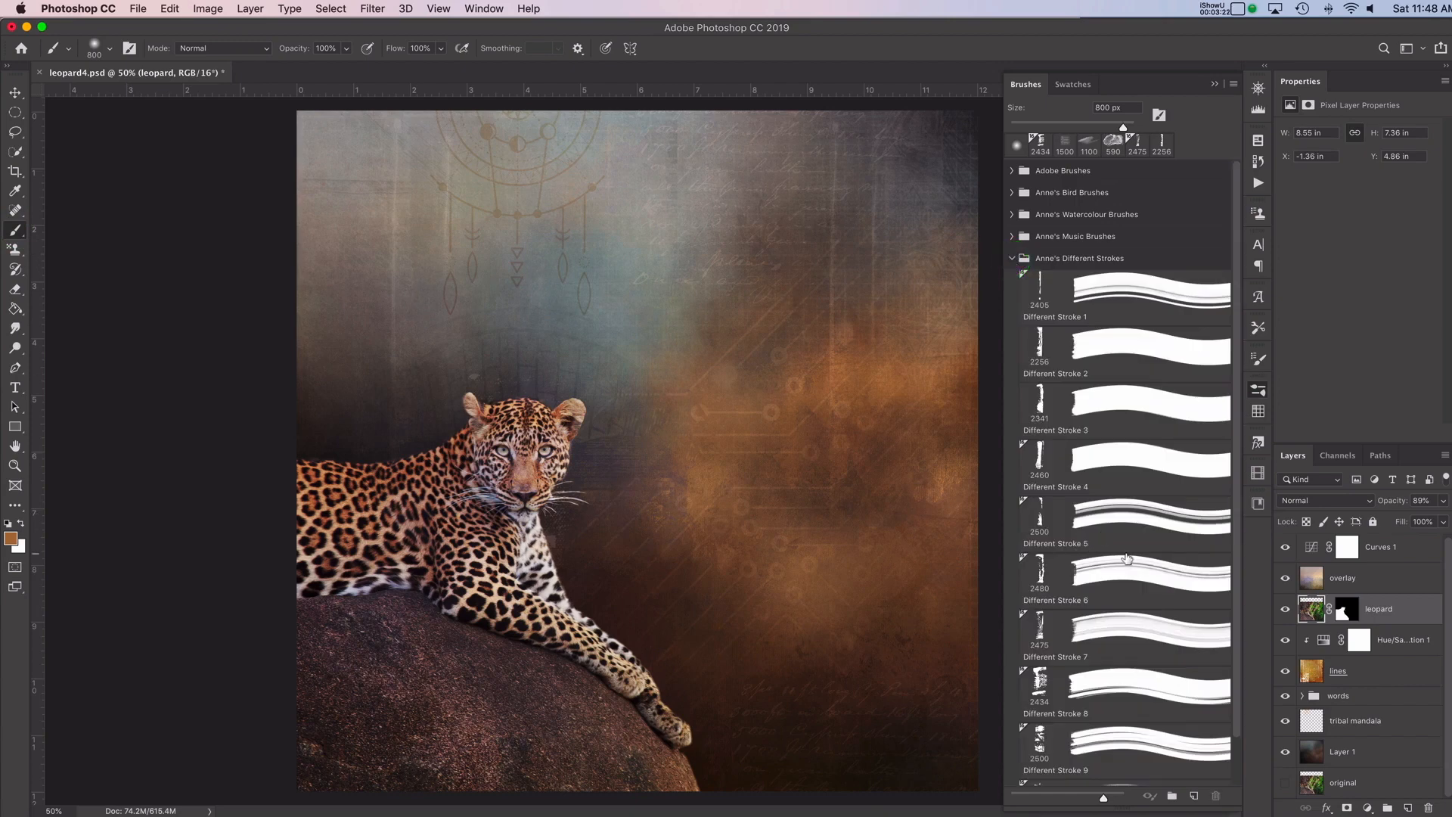
scroll(down, 3)
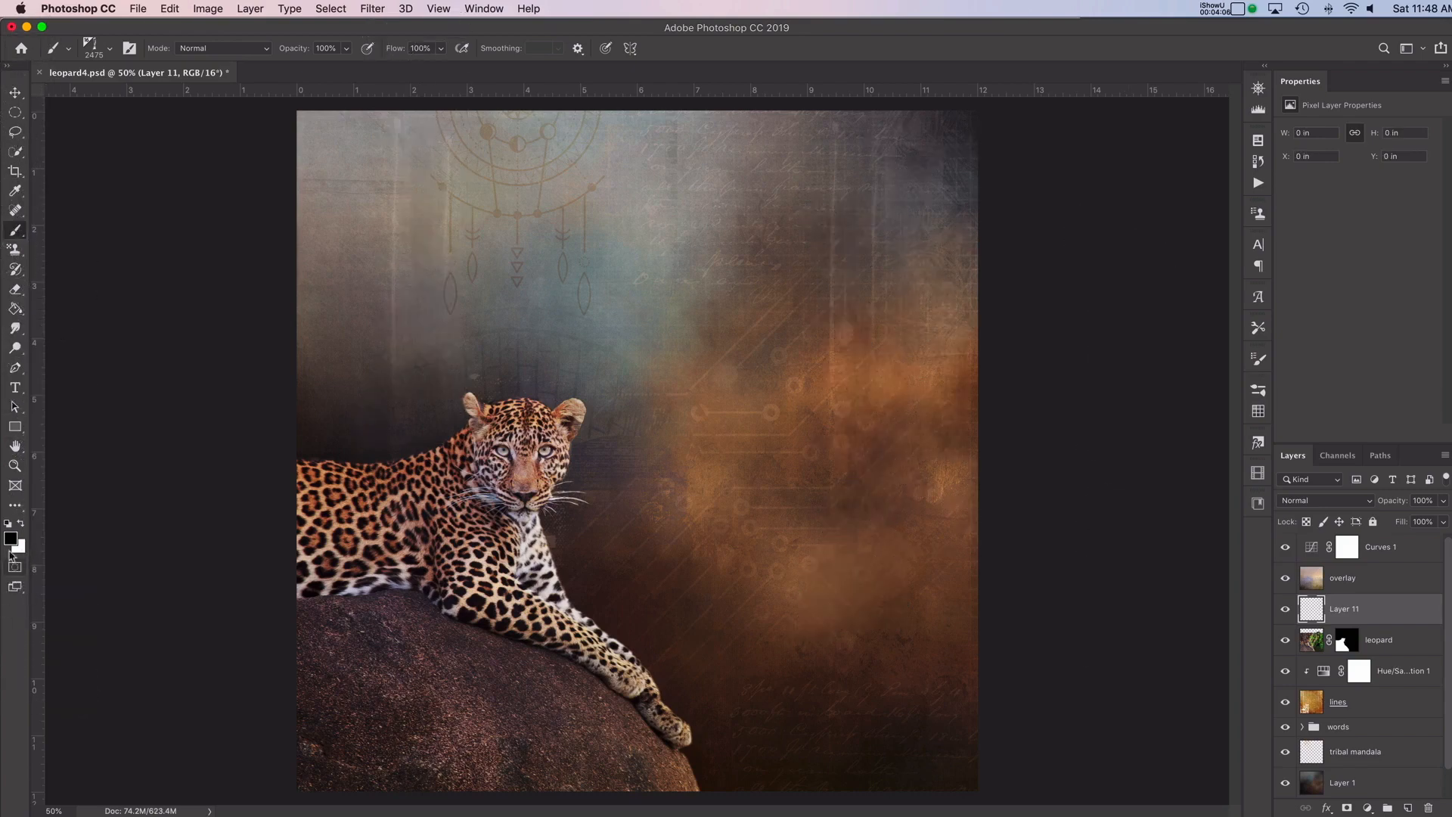
- Set the foreground colour to a warm brown sampled from the leopard background
click(12, 537)
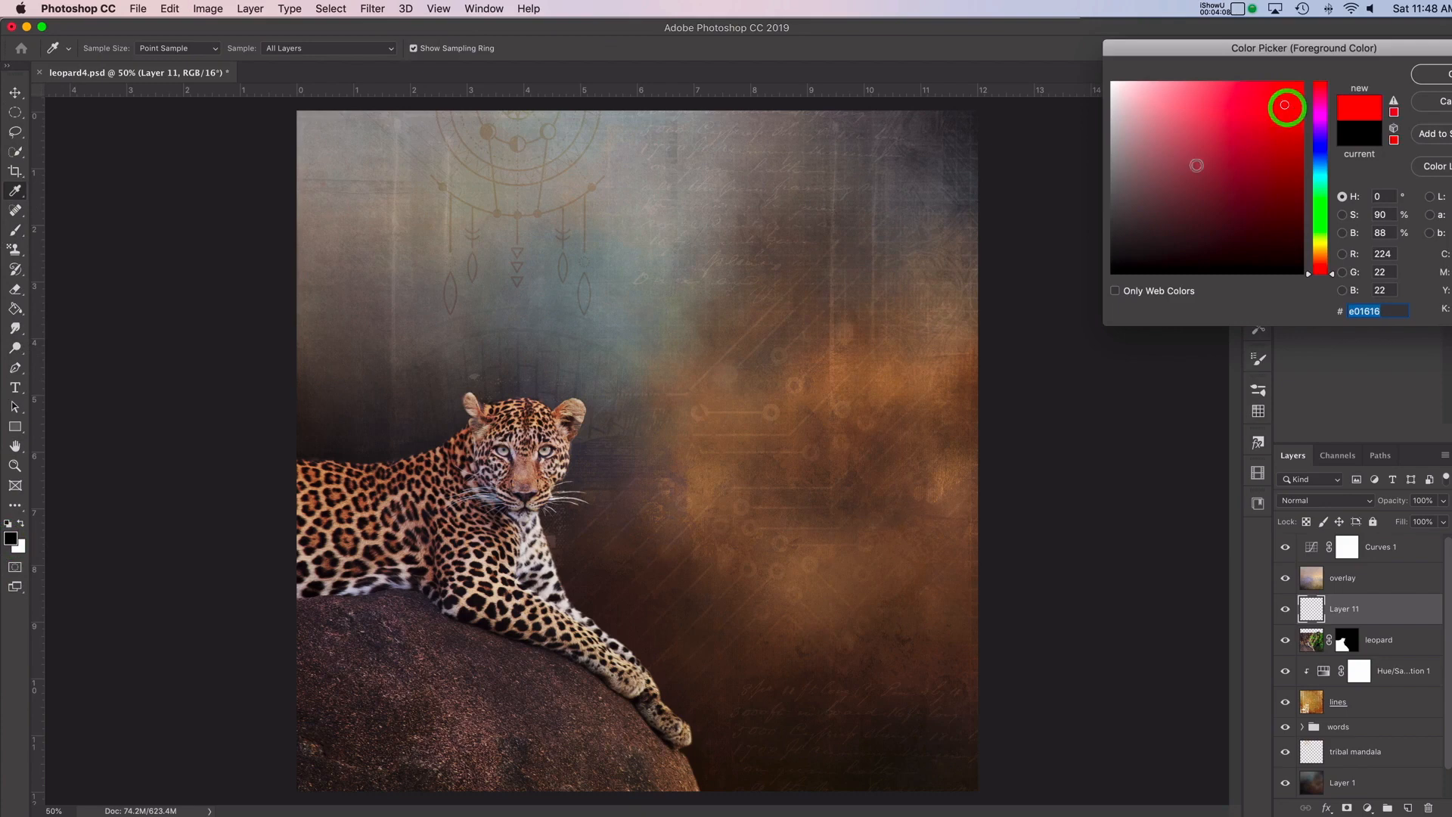
click(1262, 146)
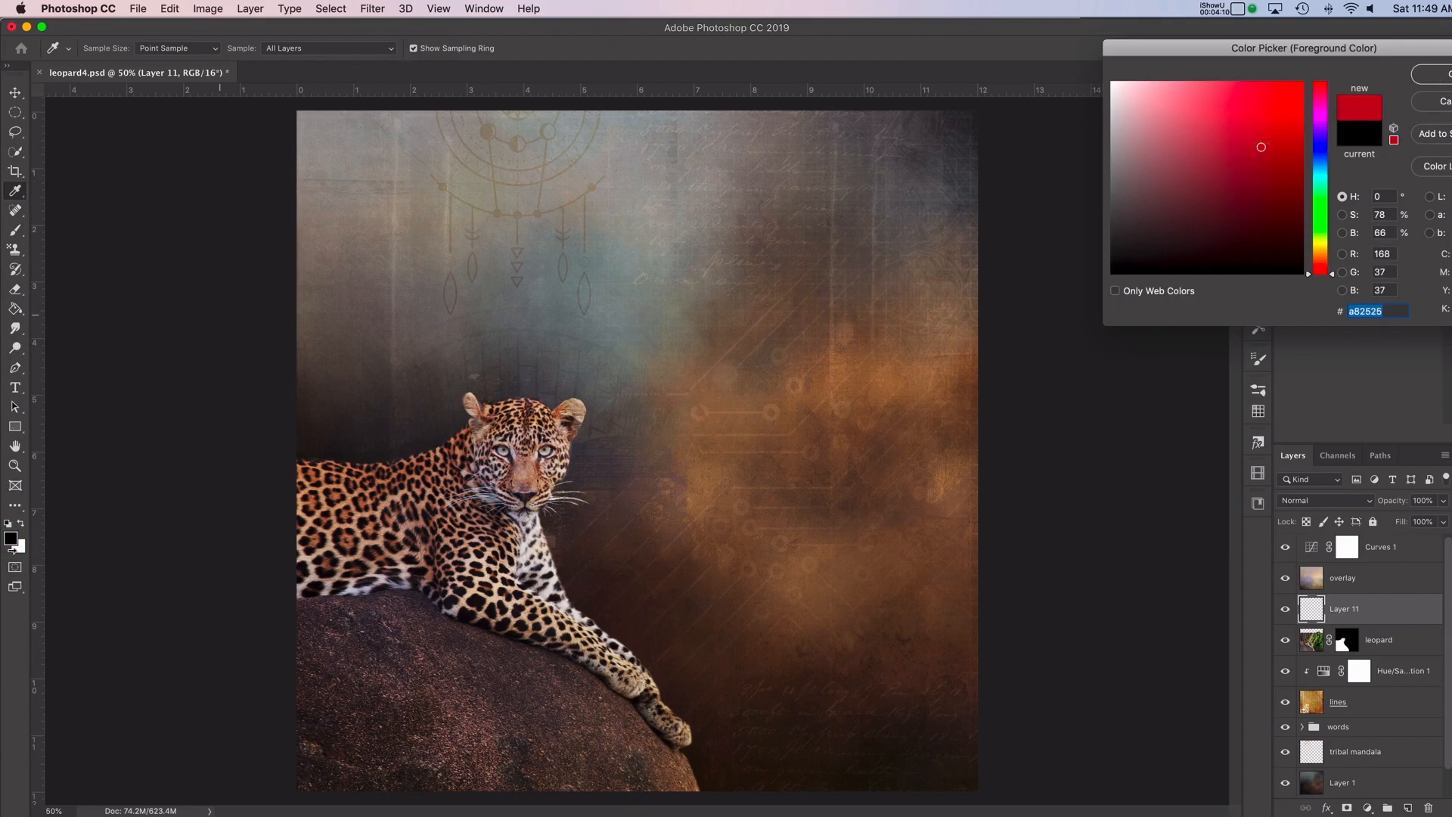
mouse_move(919, 378)
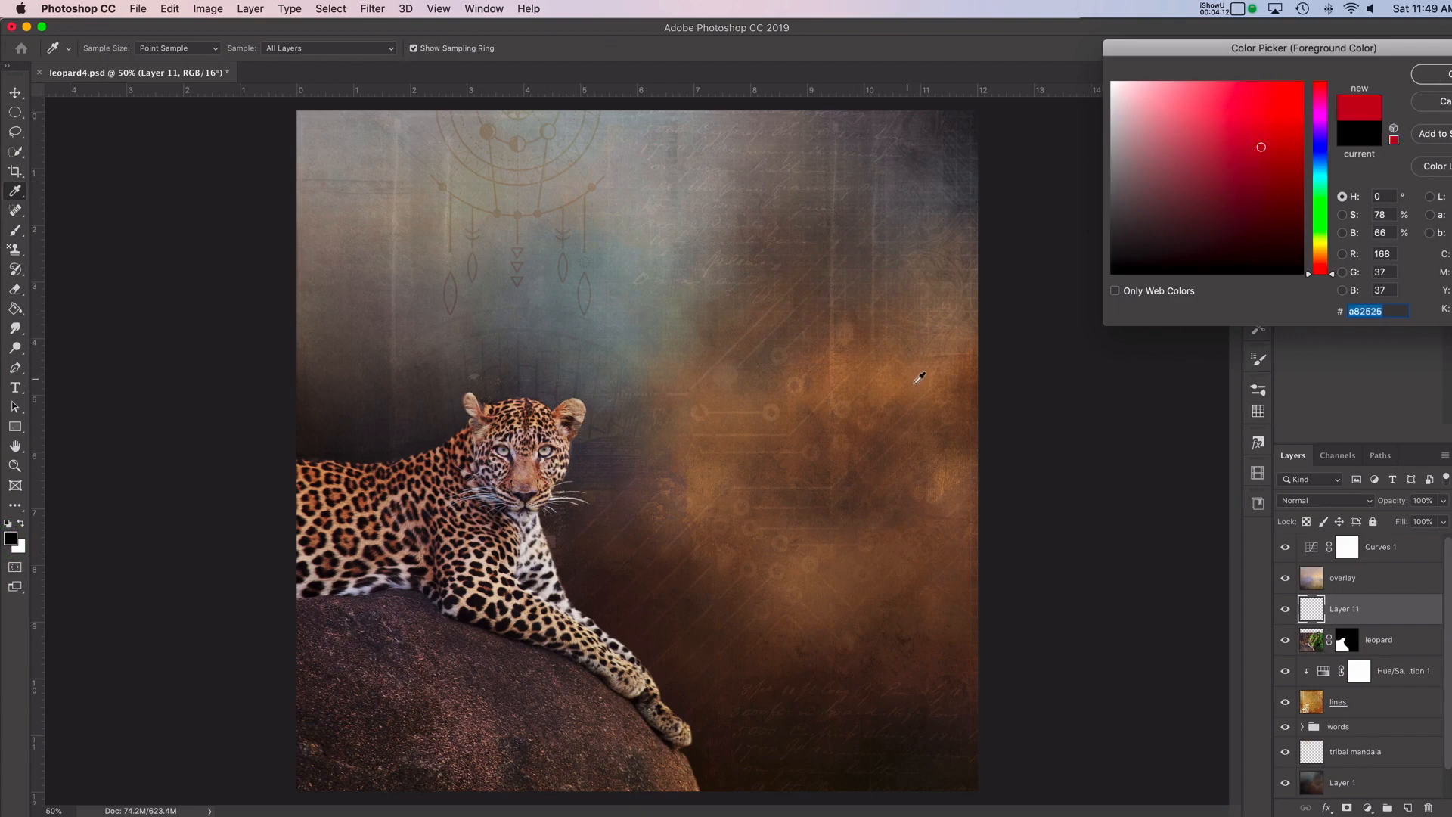
click(892, 381)
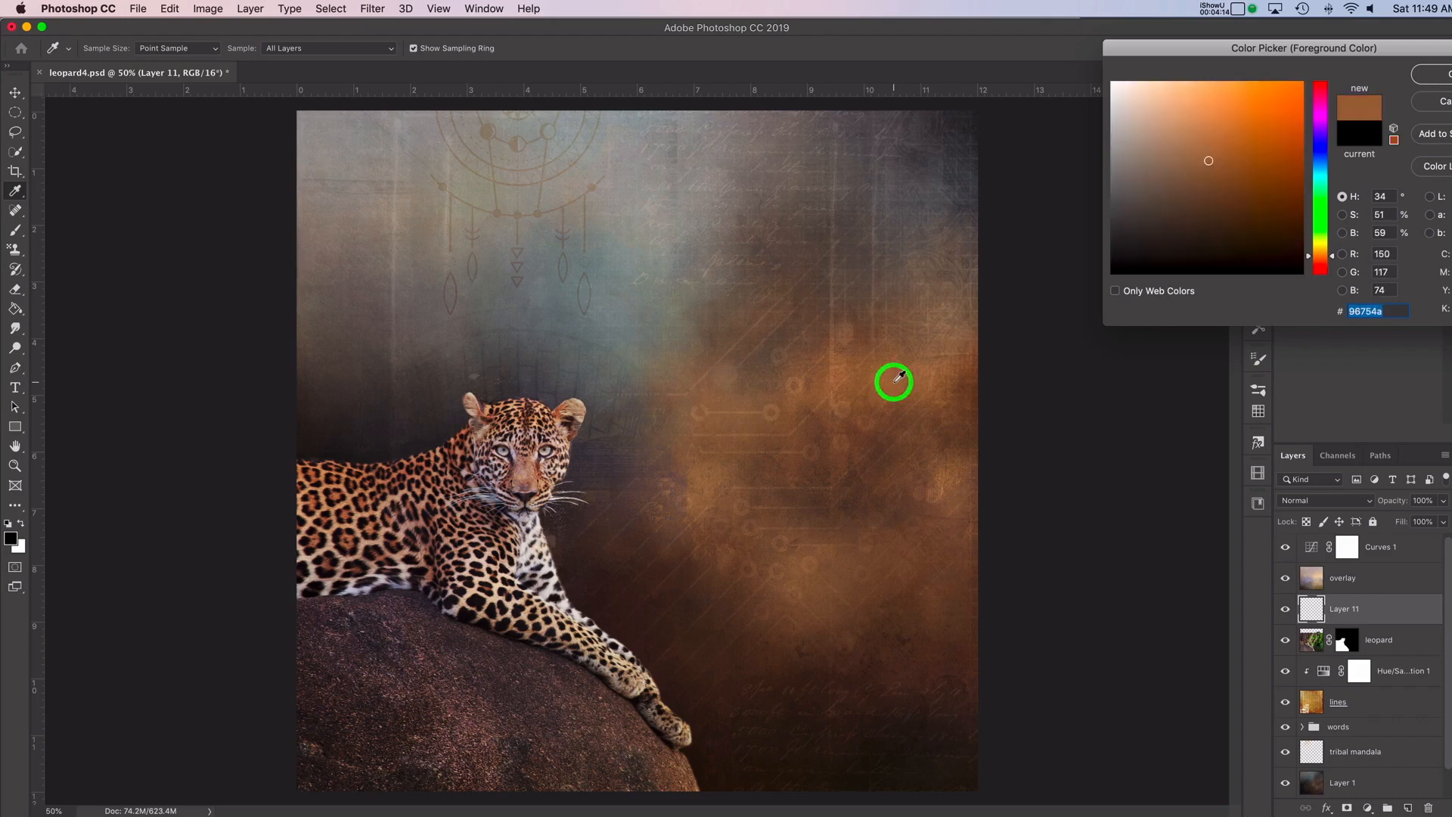
mouse_move(1027, 248)
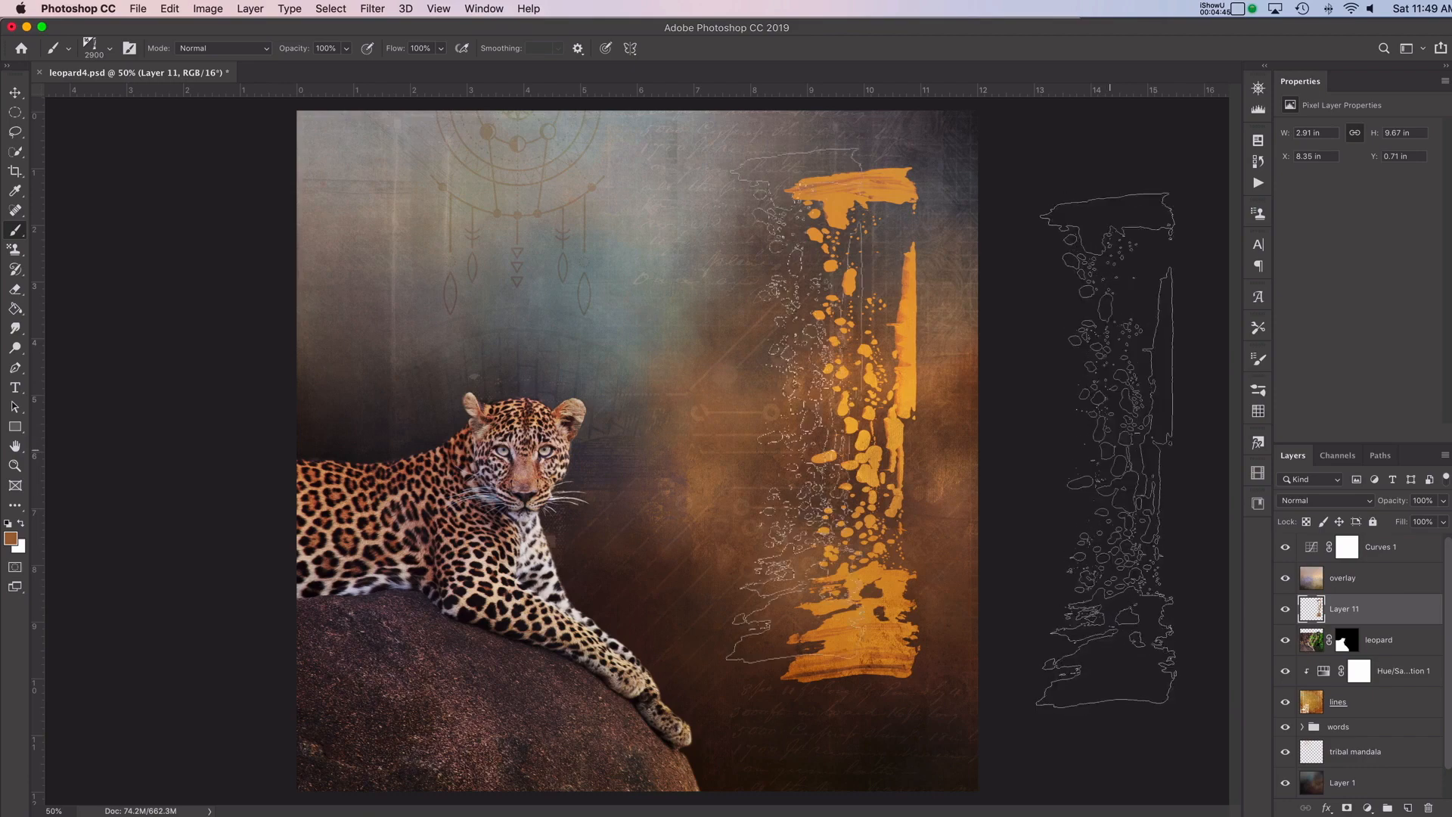
- Switch to the Move tool to reposition the stroke on Layer 11
click(16, 91)
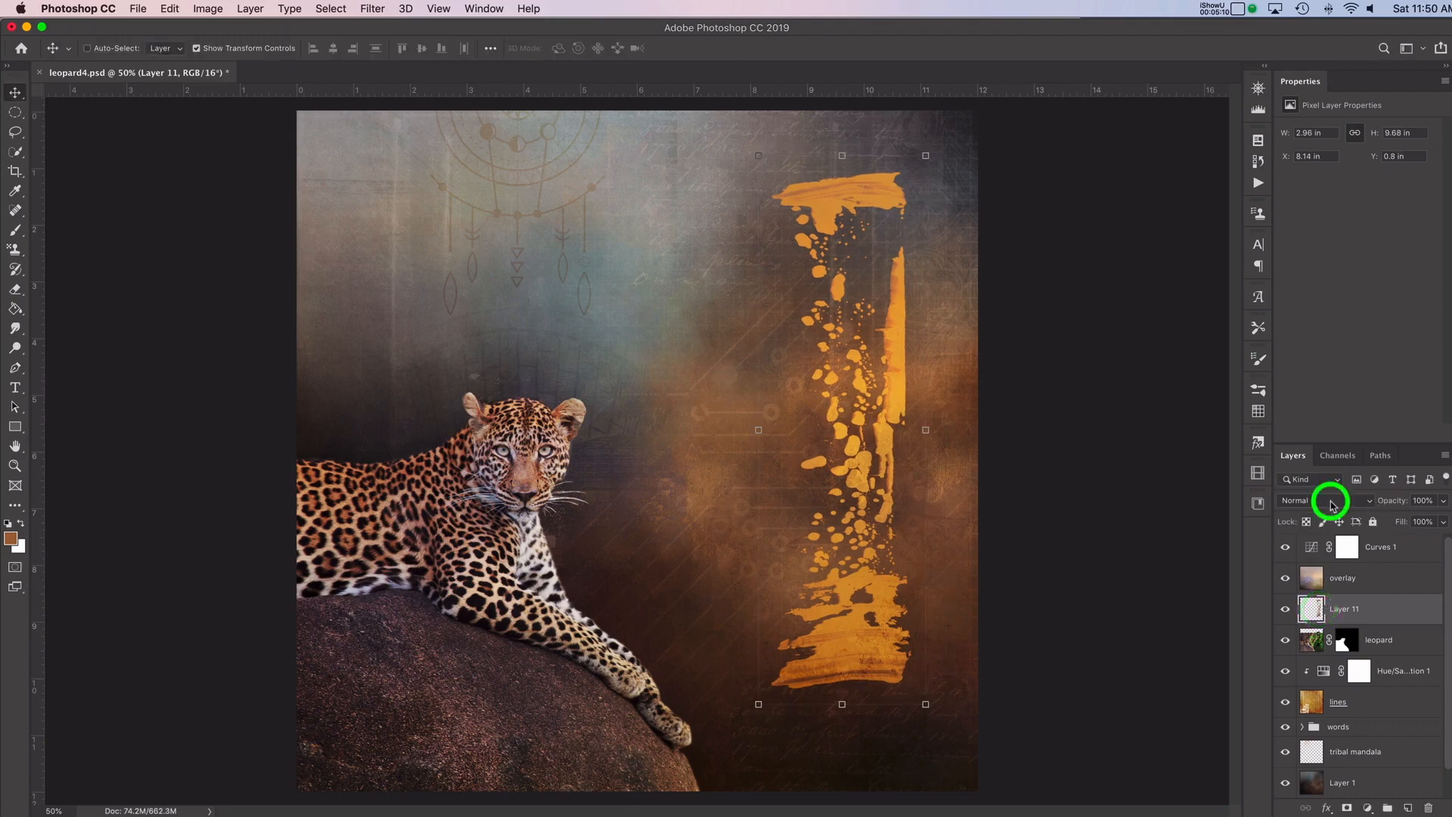
click(1310, 500)
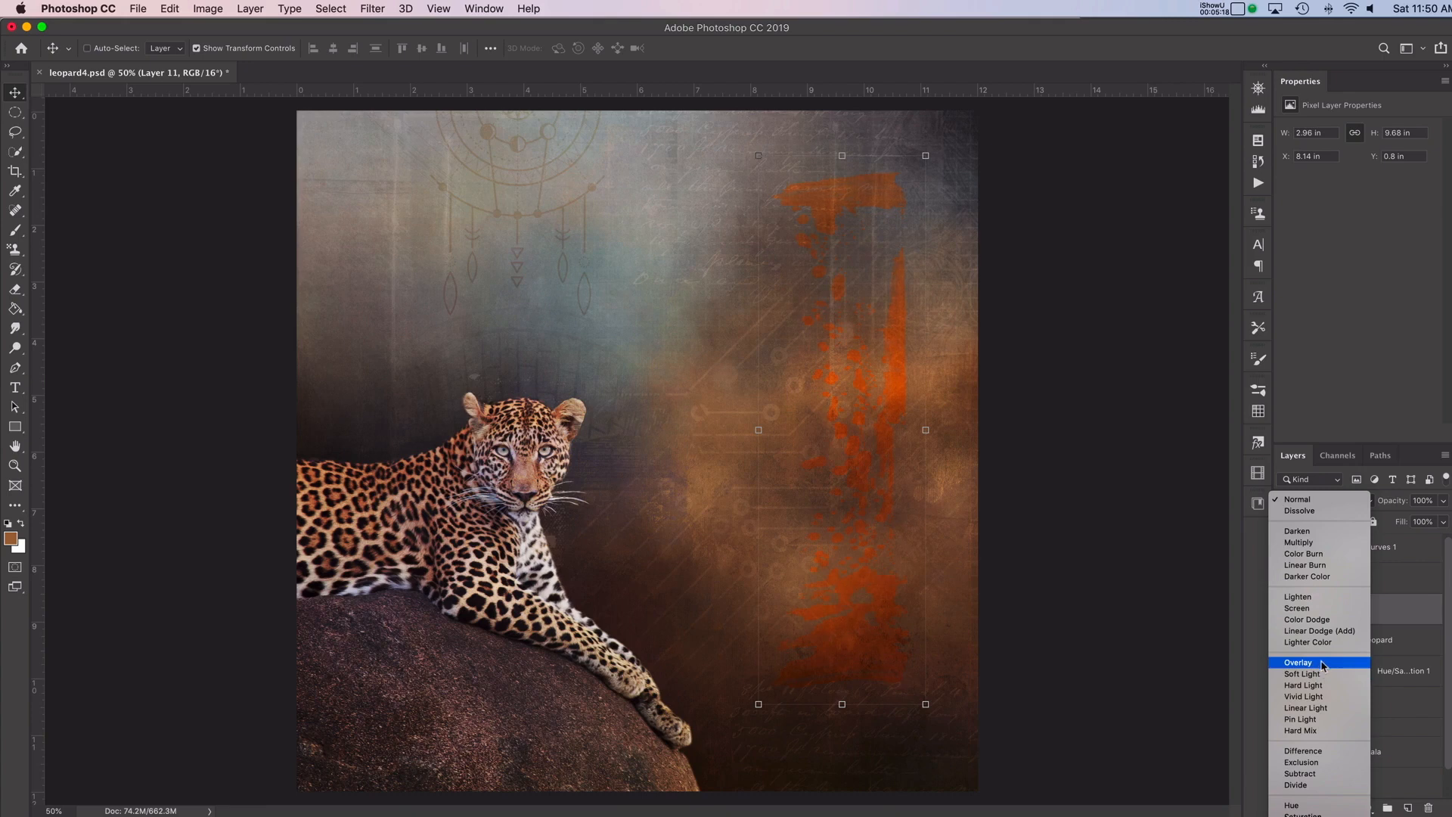
click(1299, 541)
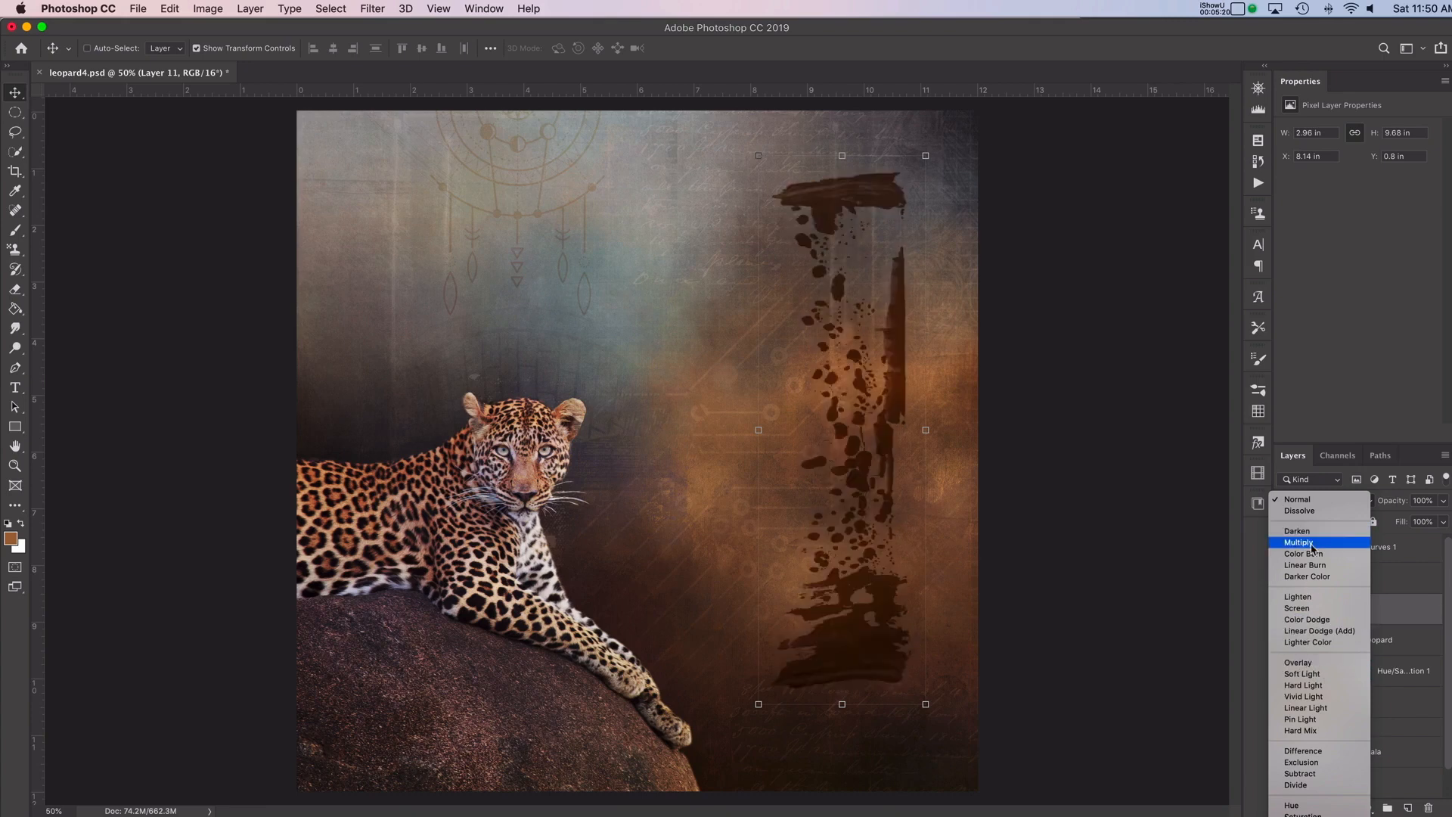
click(1297, 661)
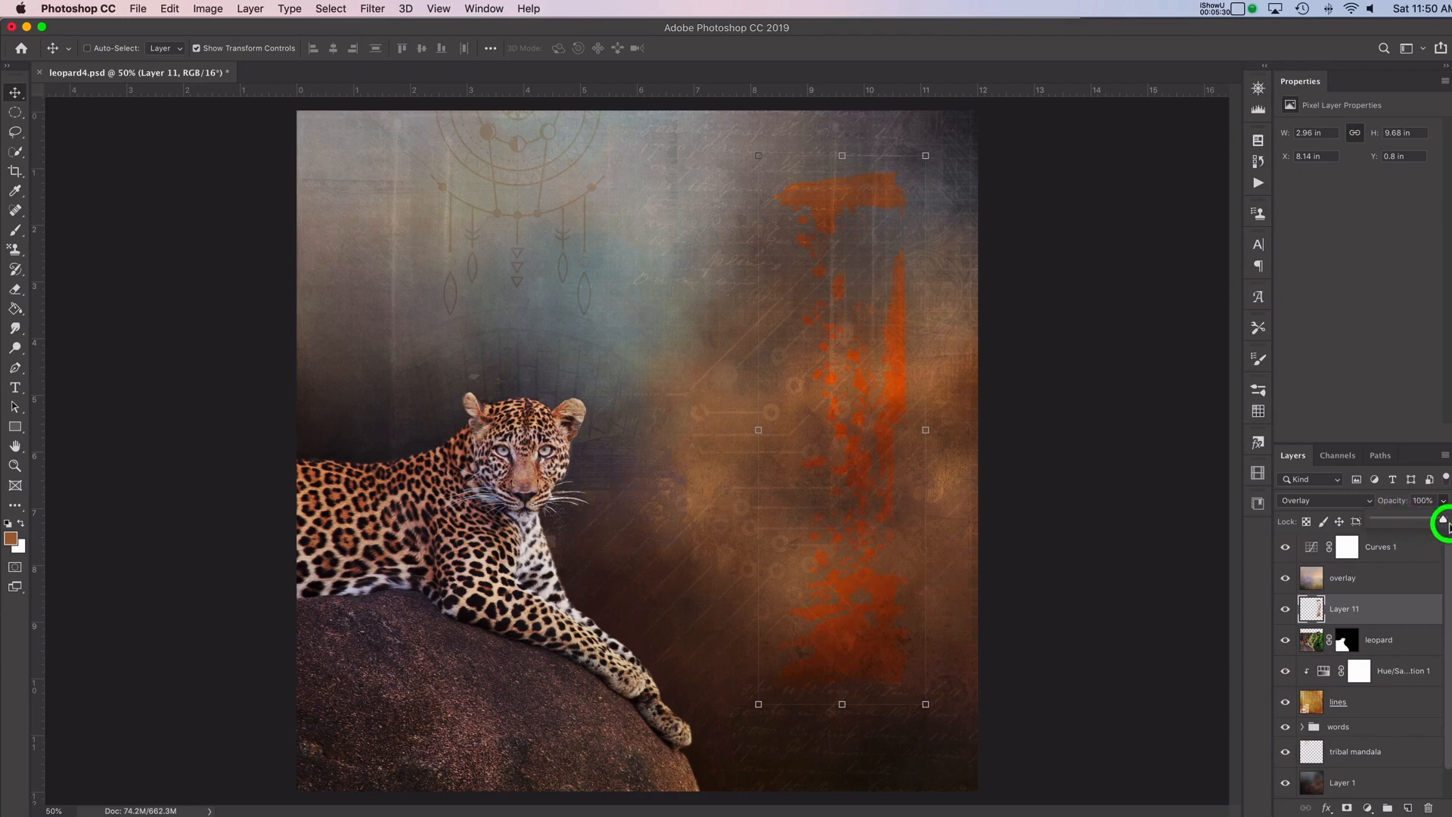
click(1320, 500)
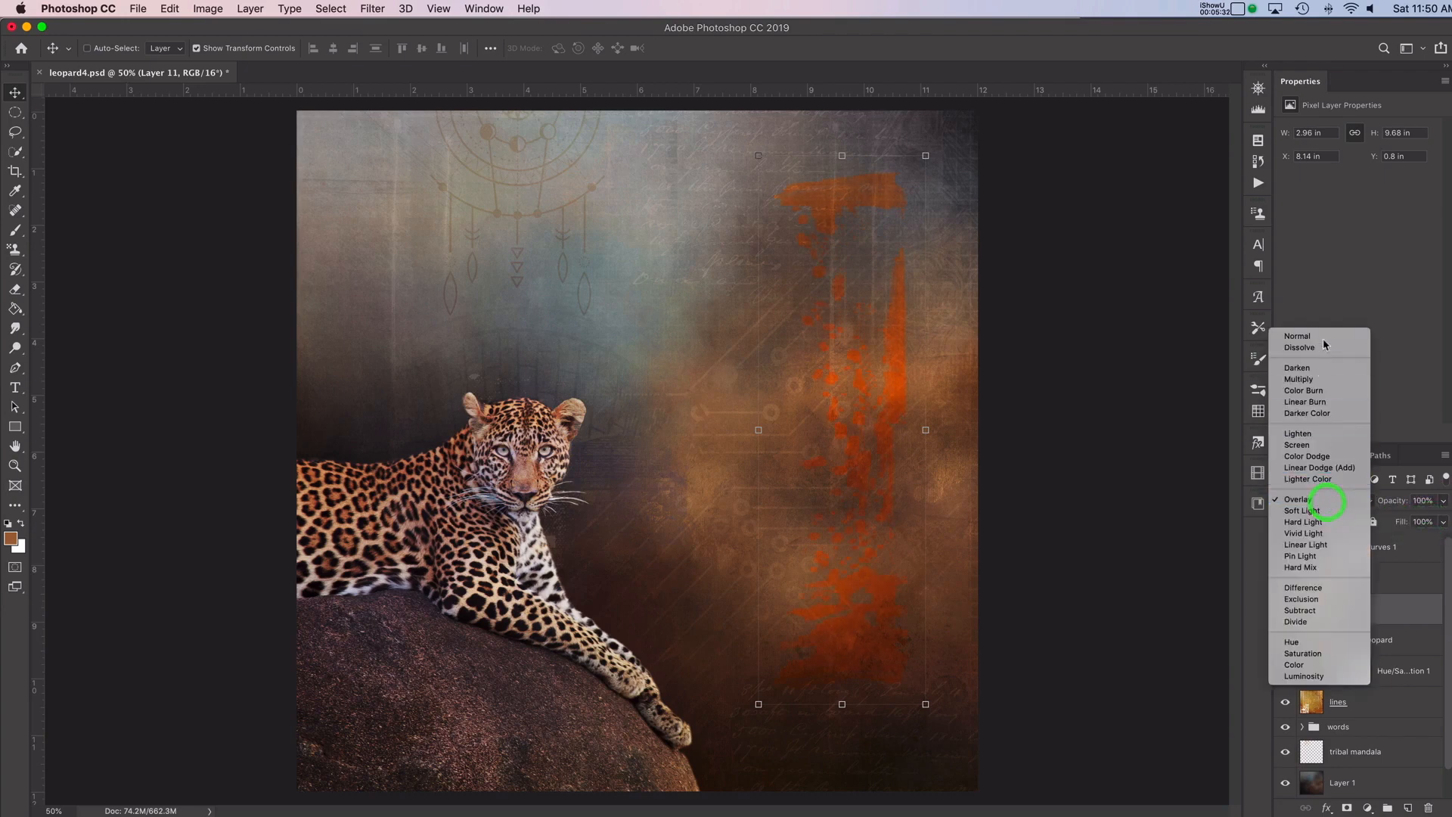
click(1296, 335)
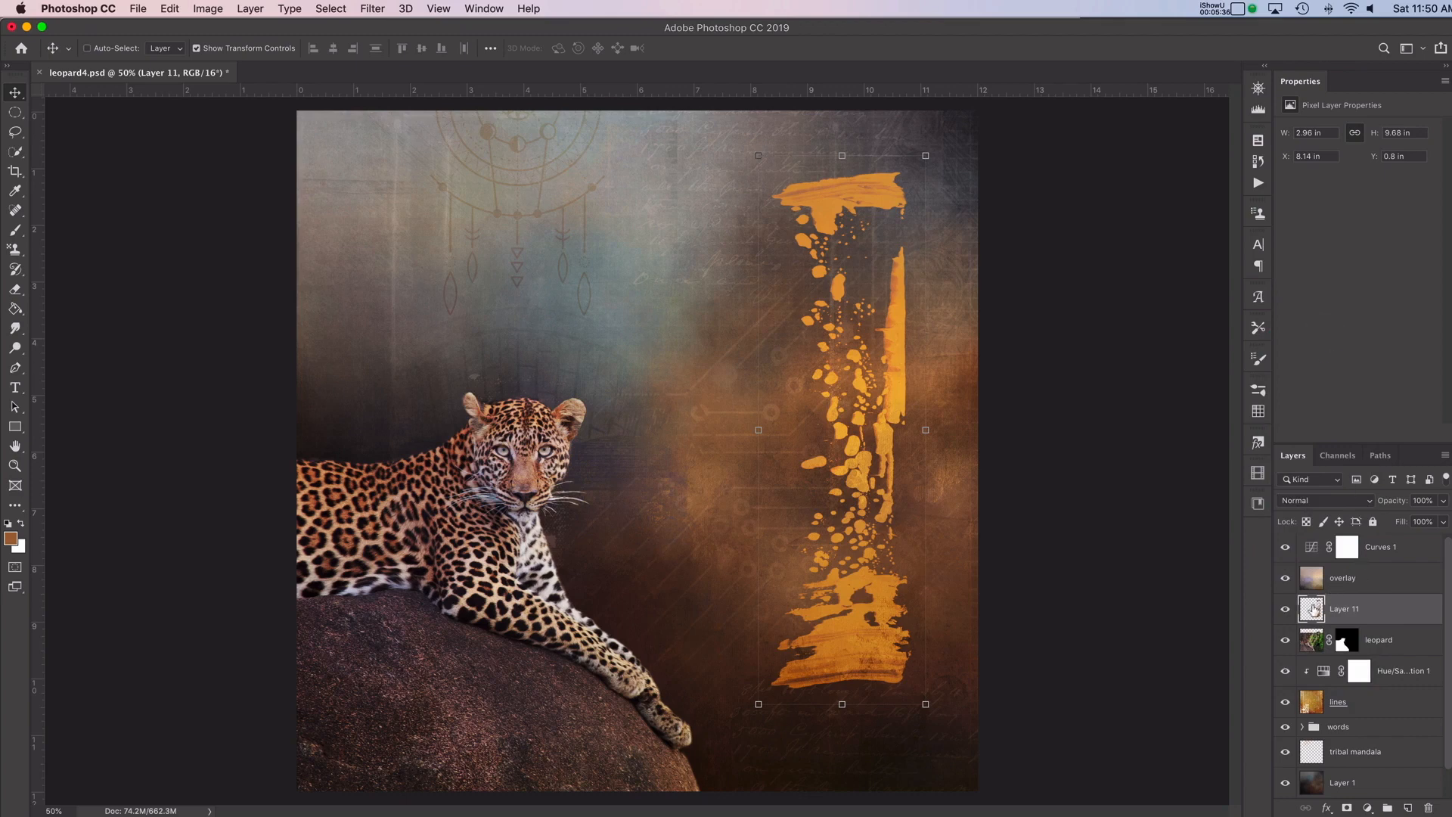
mouse_move(1311, 609)
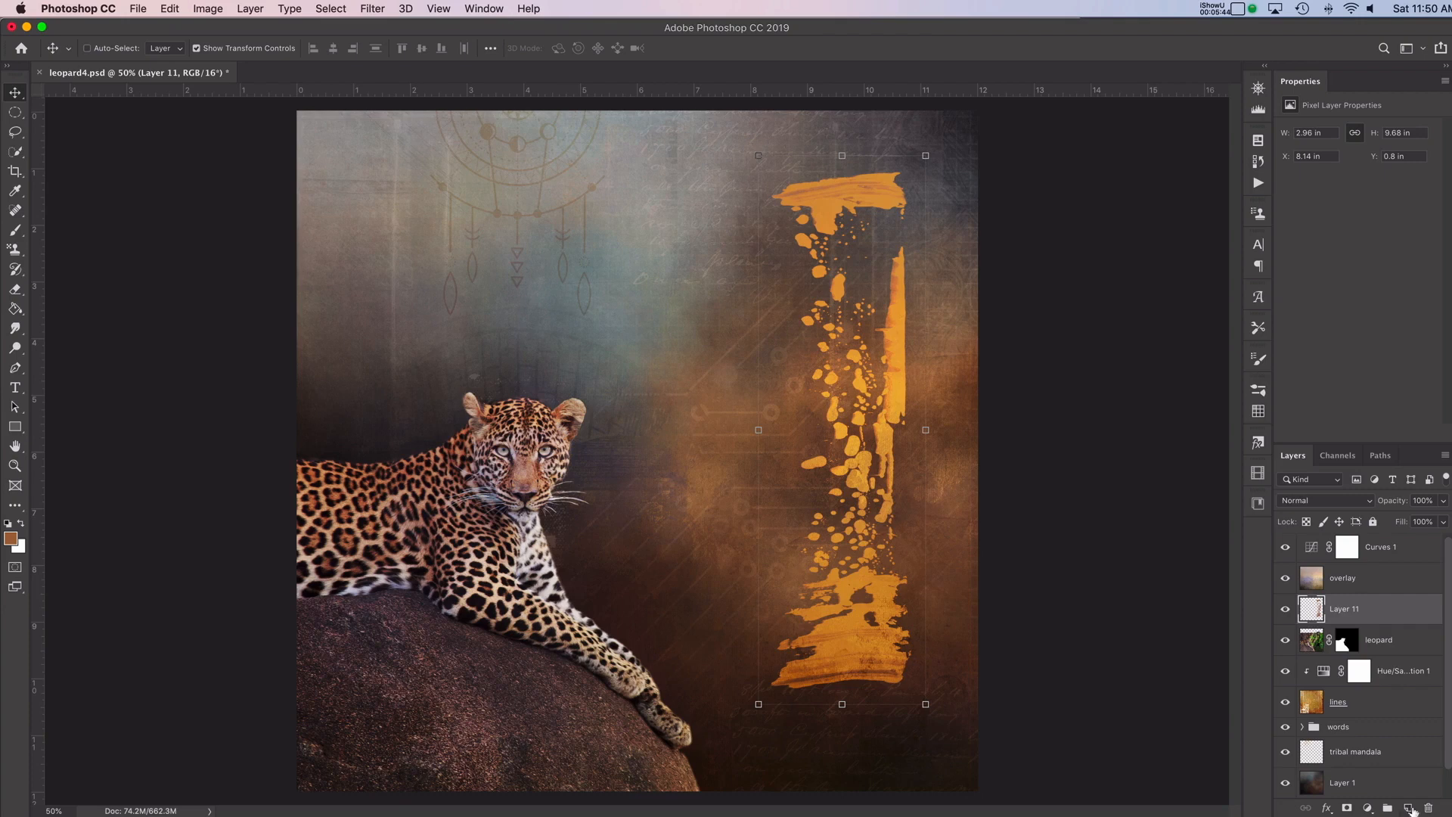
- Add a new empty Layer 12 above the golden stroke layer
click(1406, 808)
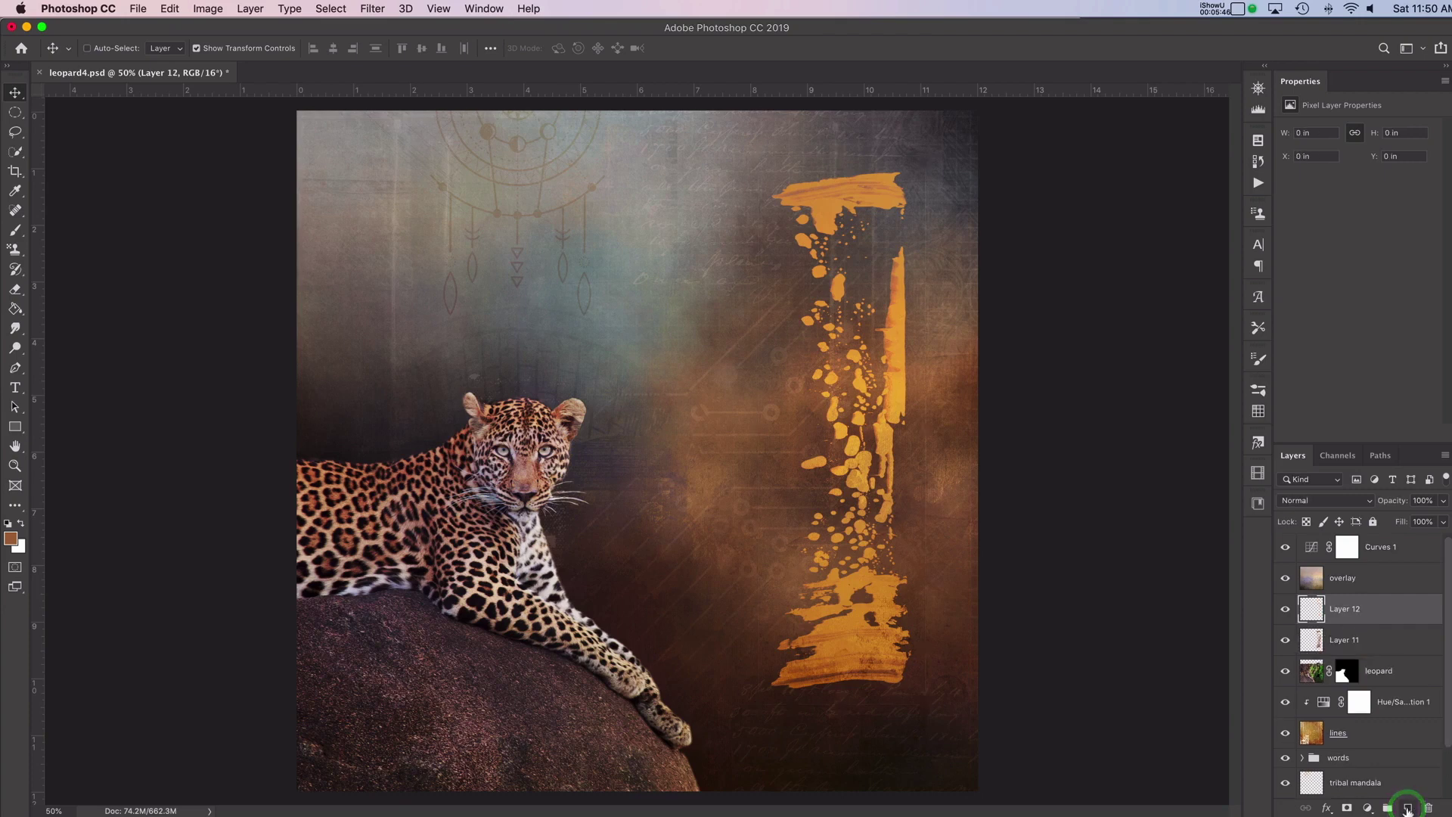
mouse_move(1310, 608)
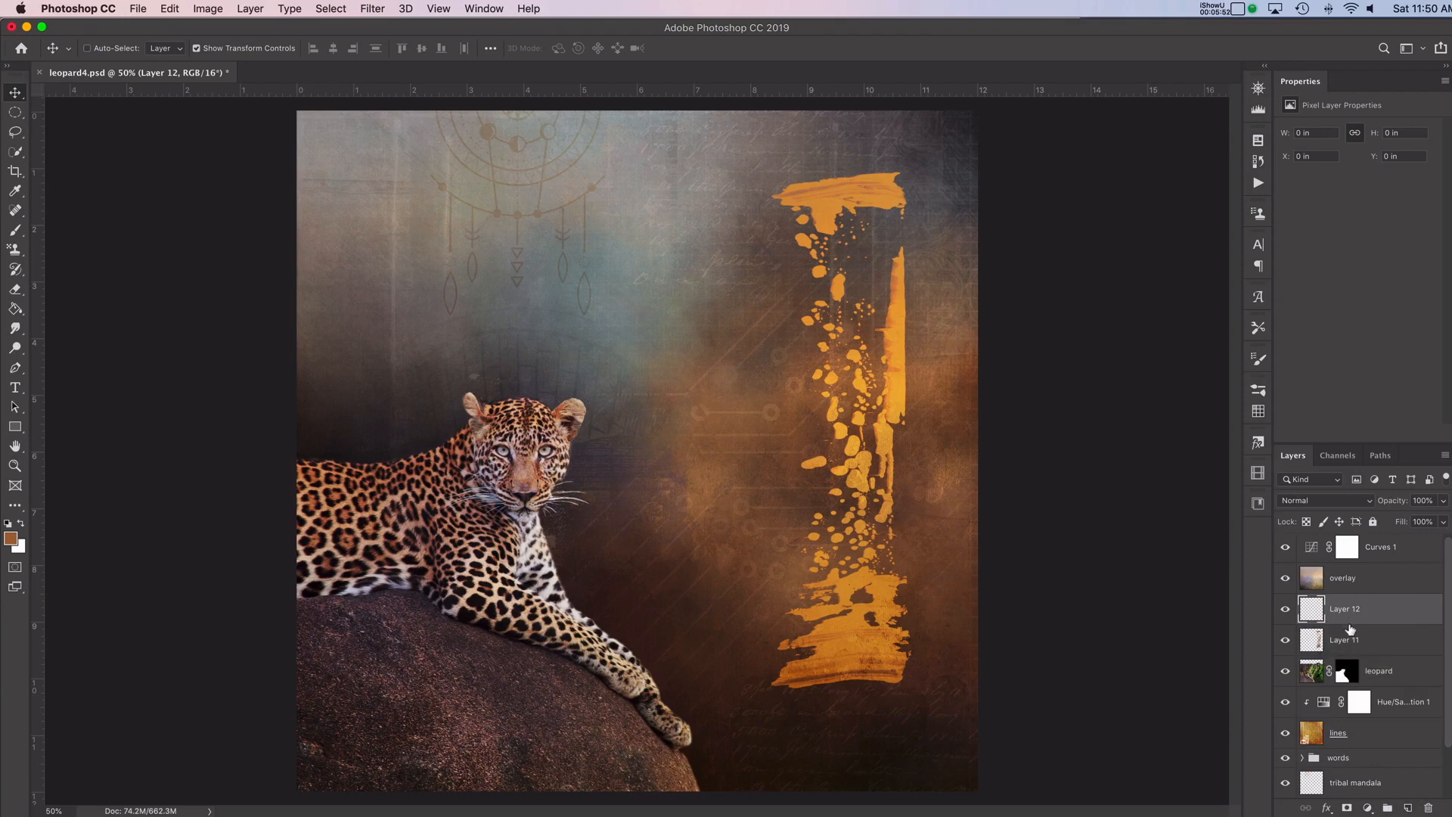
mouse_move(1345, 630)
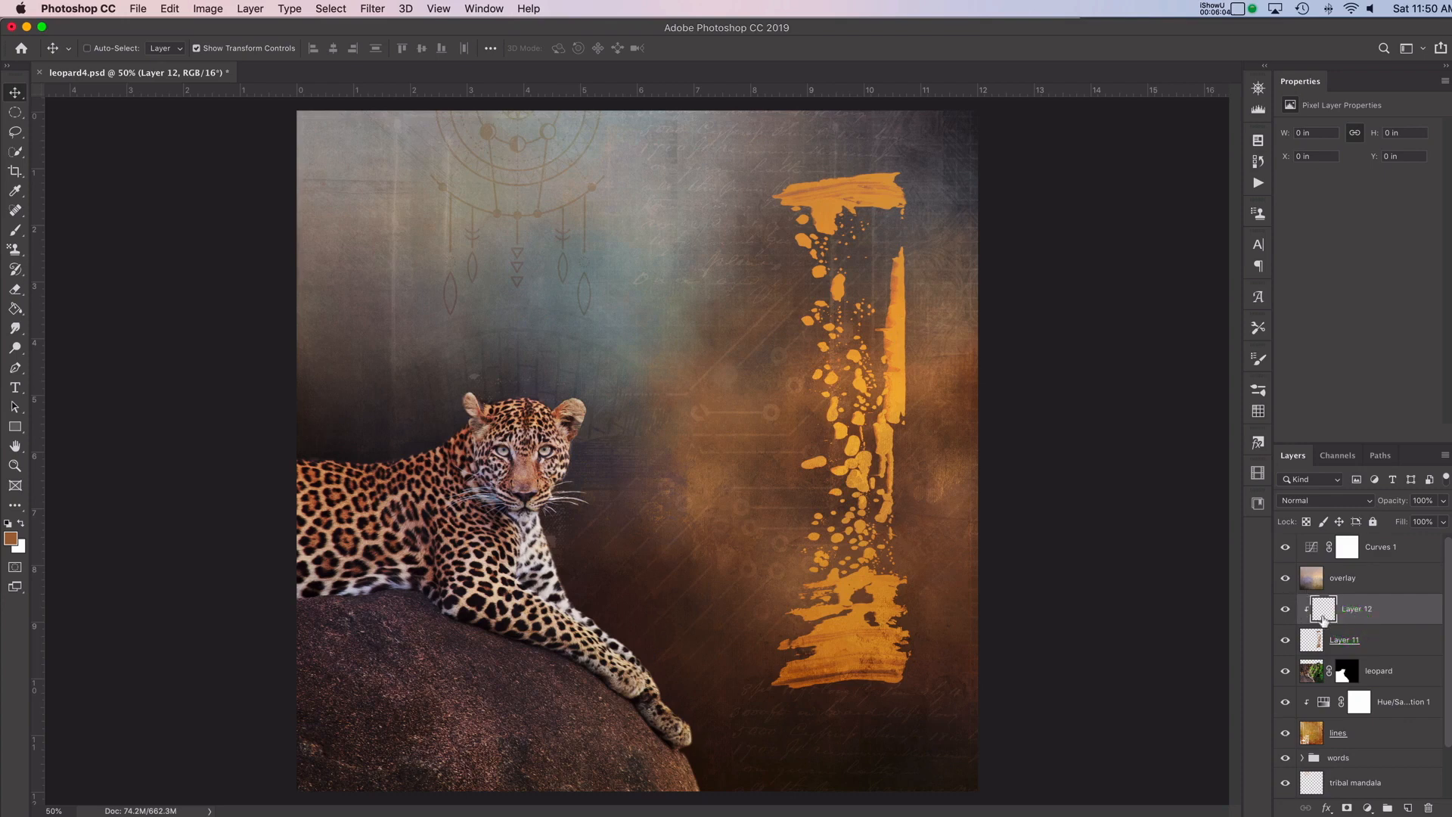
mouse_move(1324, 609)
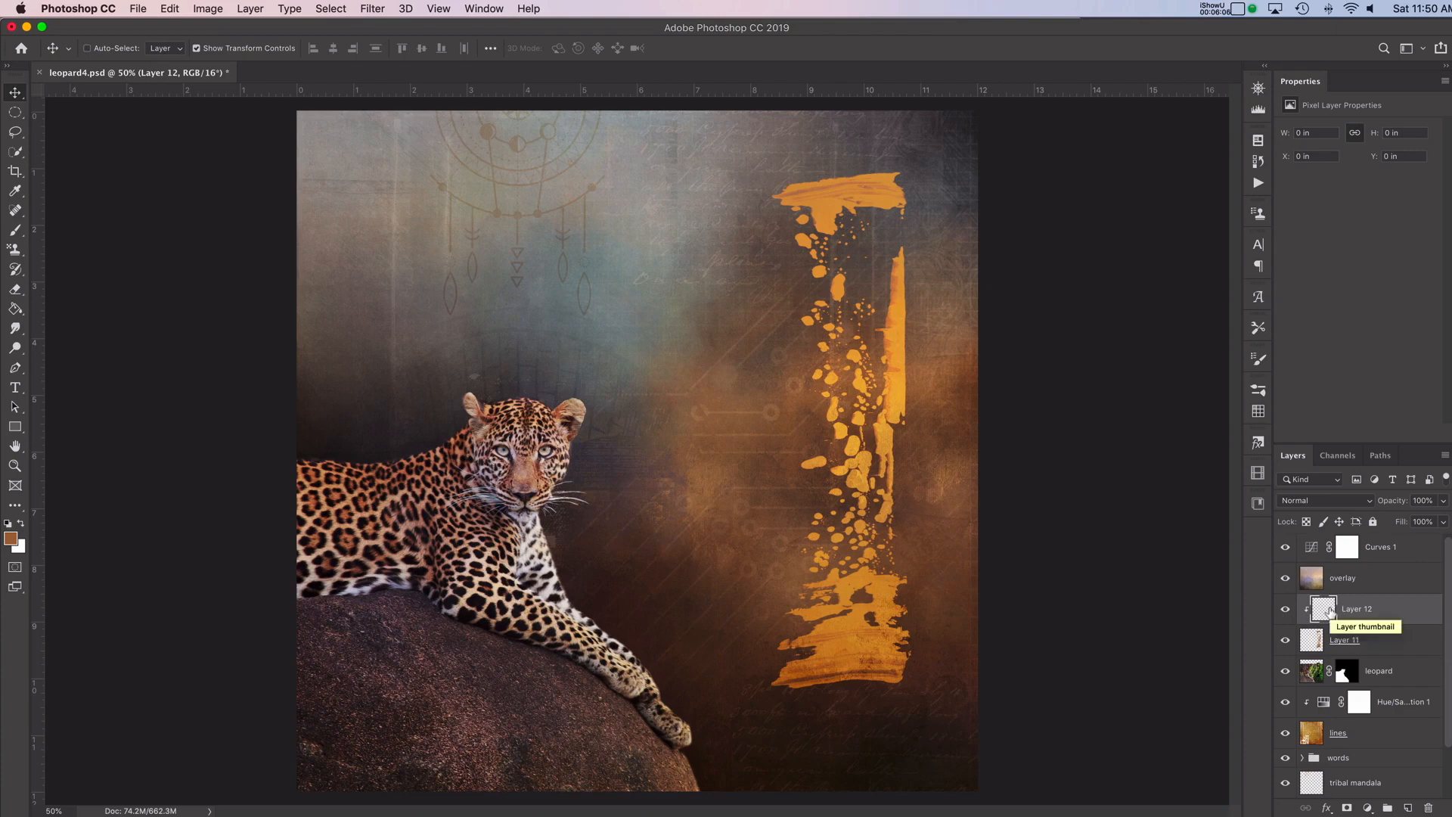
mouse_move(1311, 644)
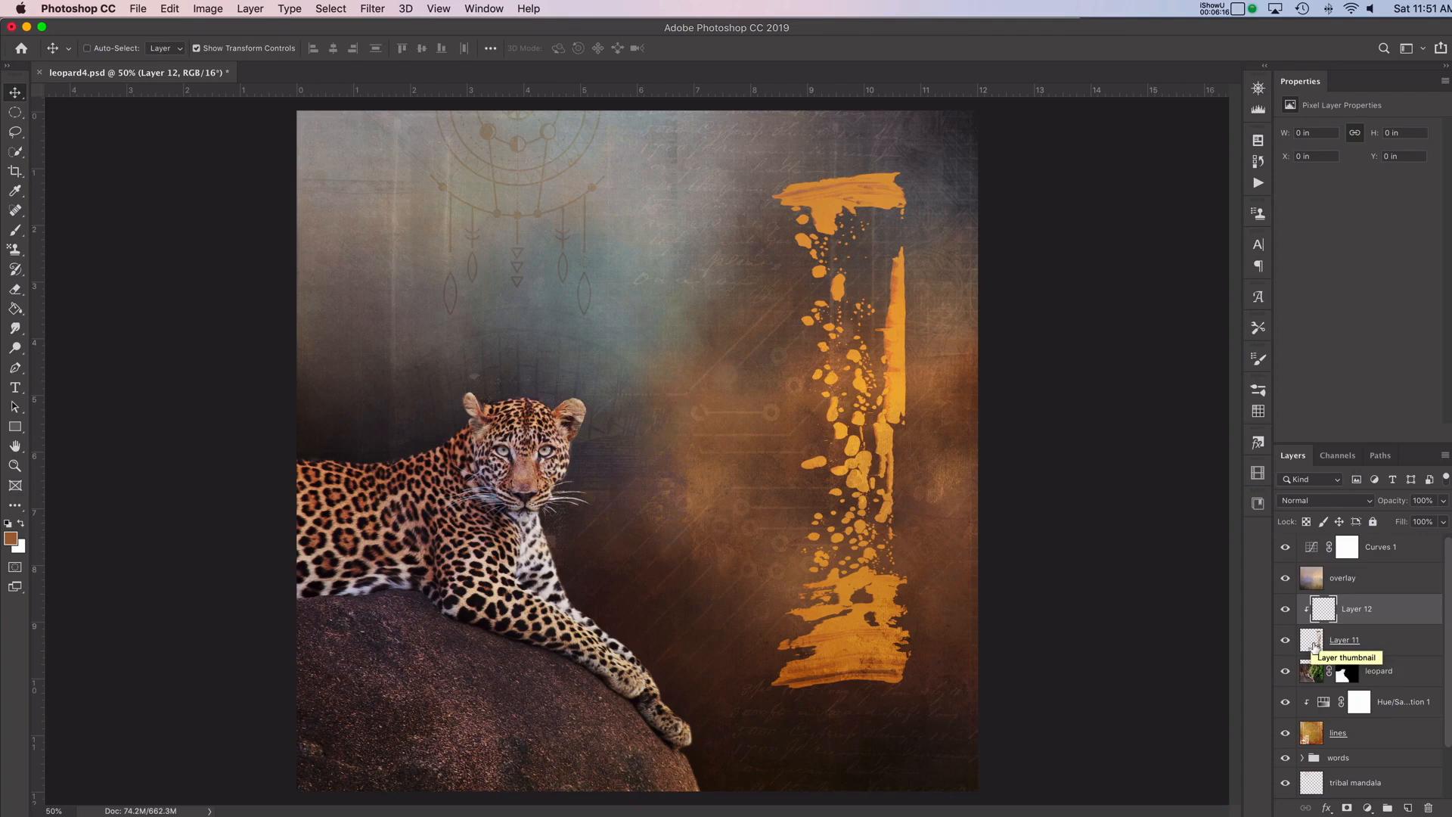
mouse_move(1258, 389)
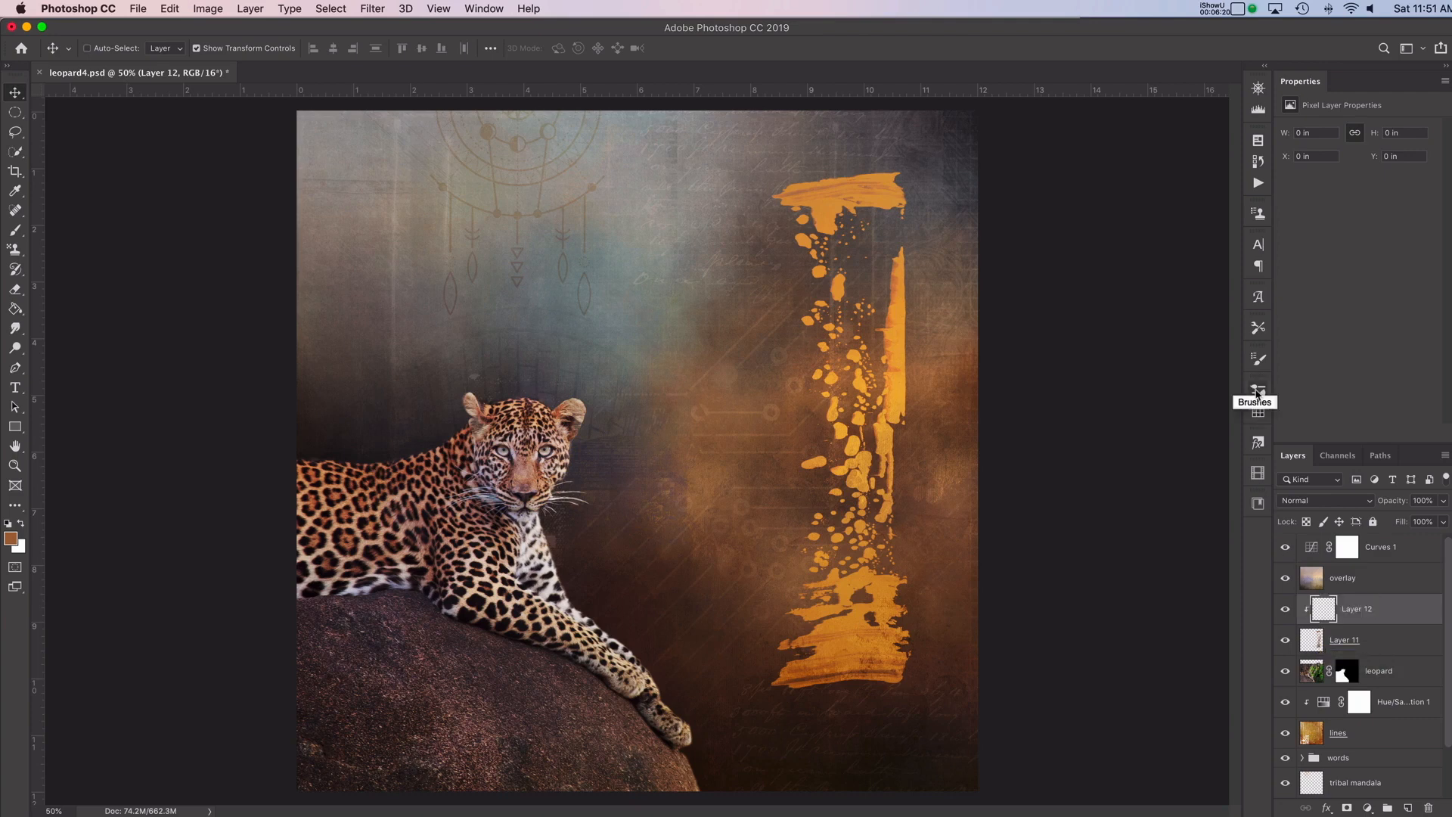
- Select the Brush tool with the Soft Round brush preset
click(15, 229)
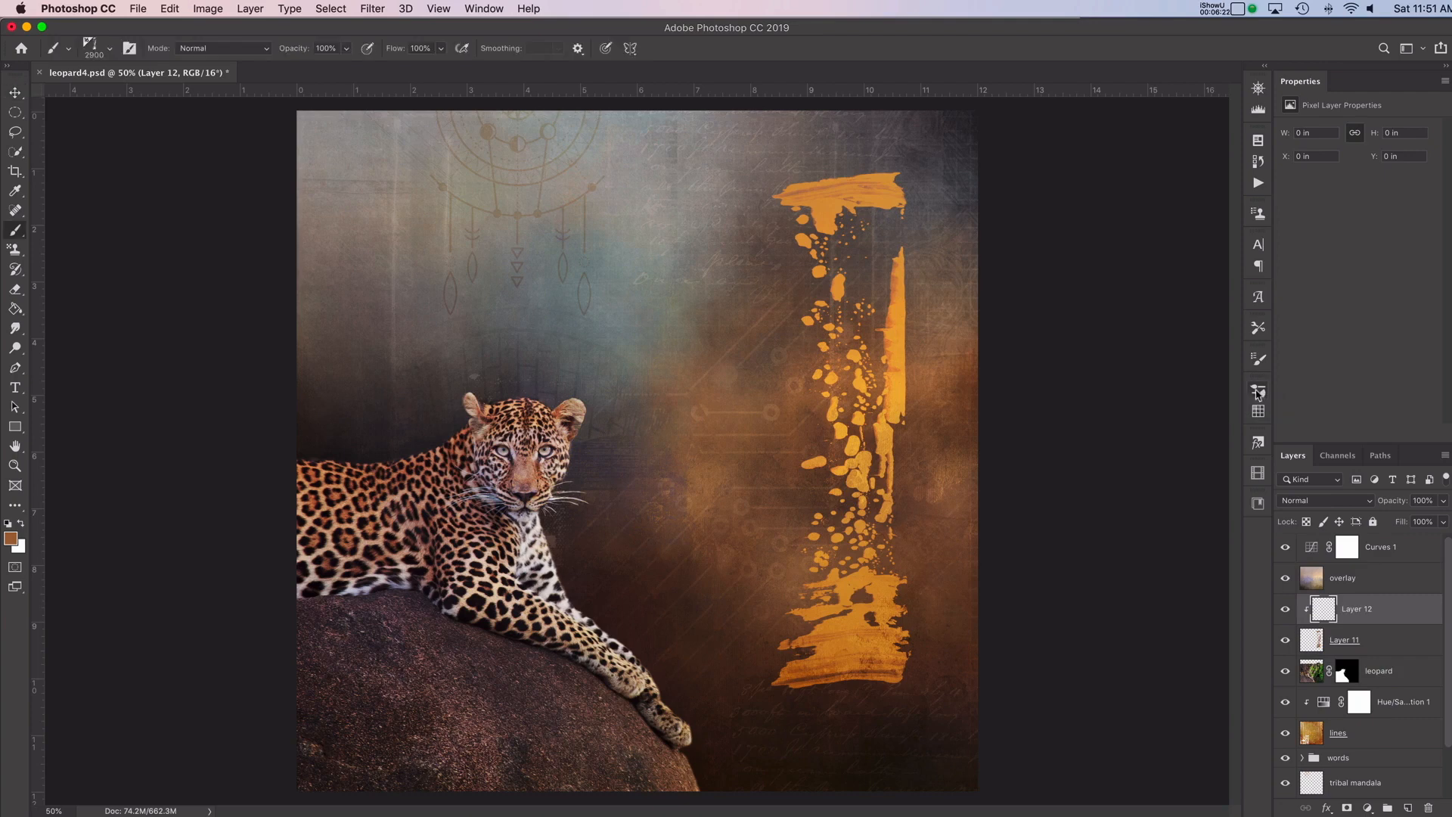
mouse_move(111, 50)
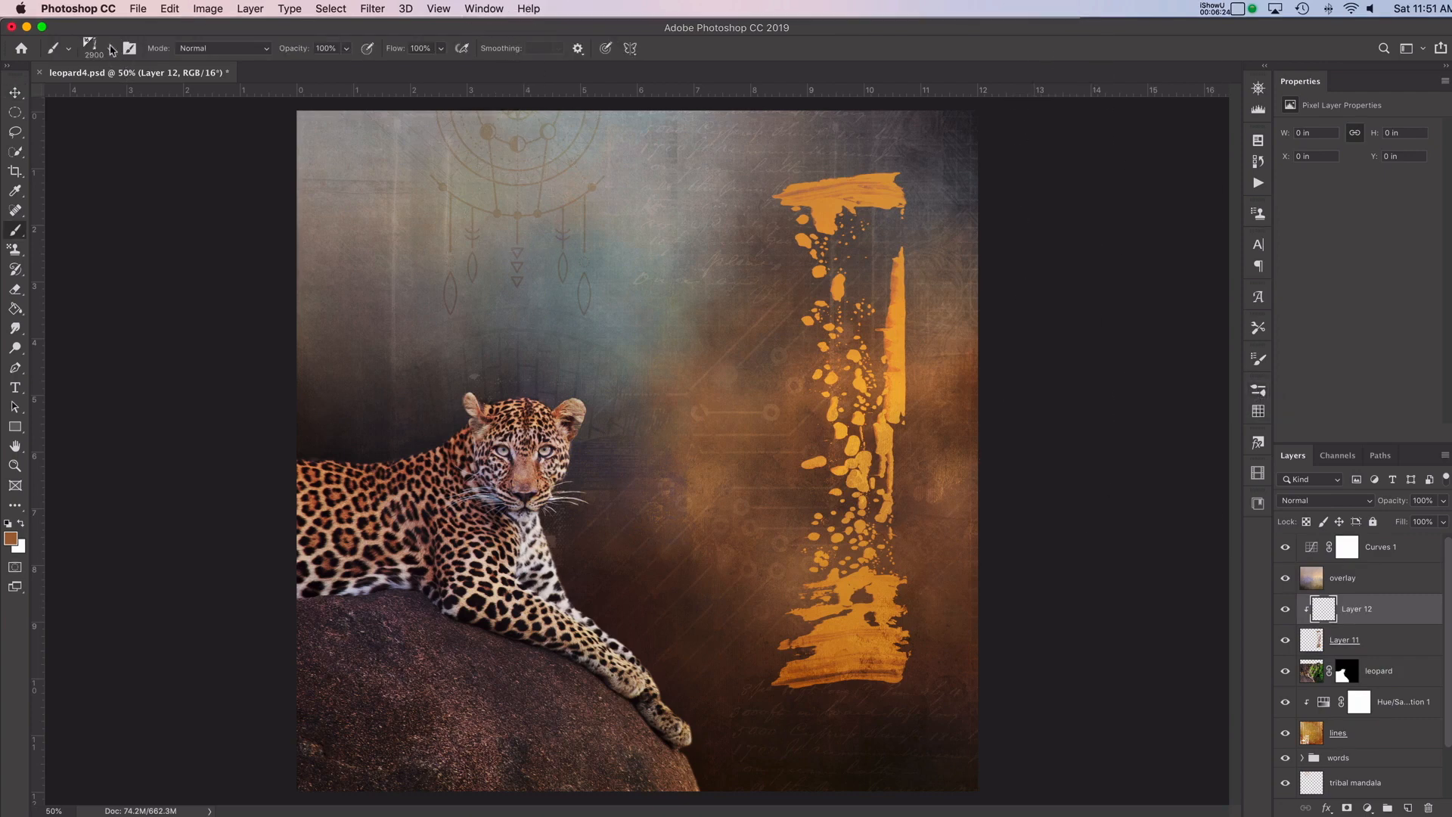
click(102, 49)
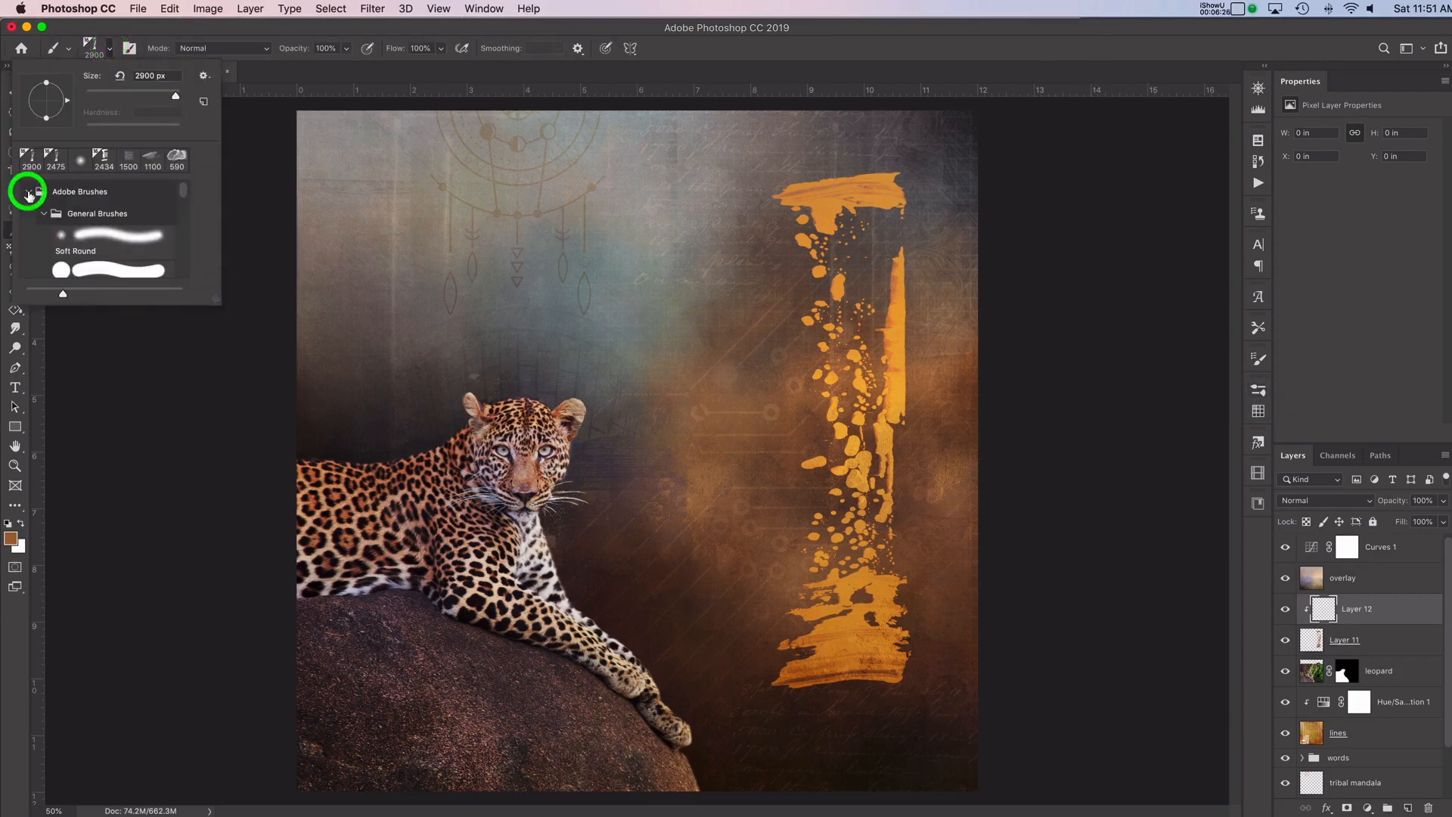
click(112, 234)
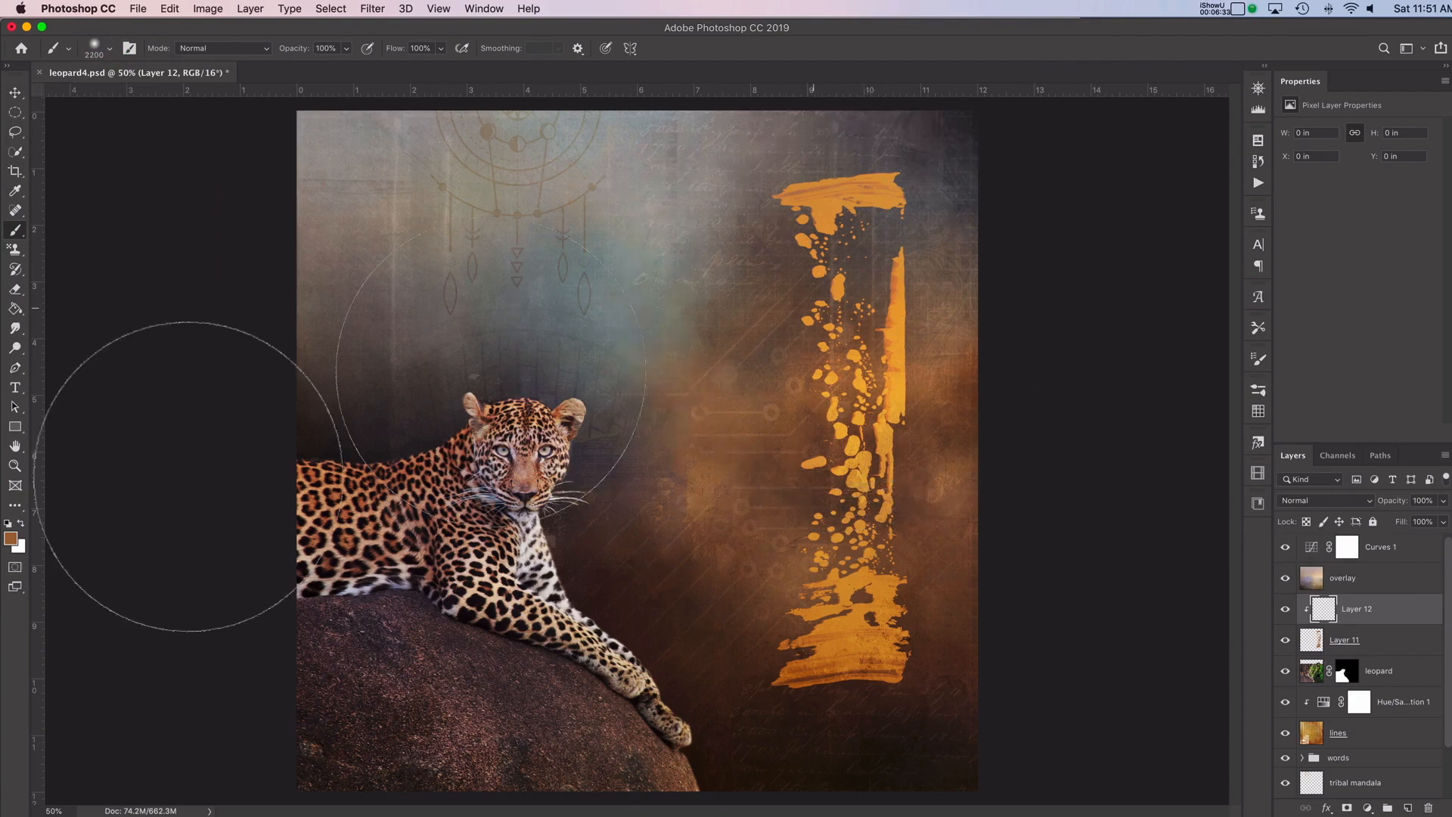
- Paint blue and pink over the clipped stroke and lower the brush opacity
click(12, 537)
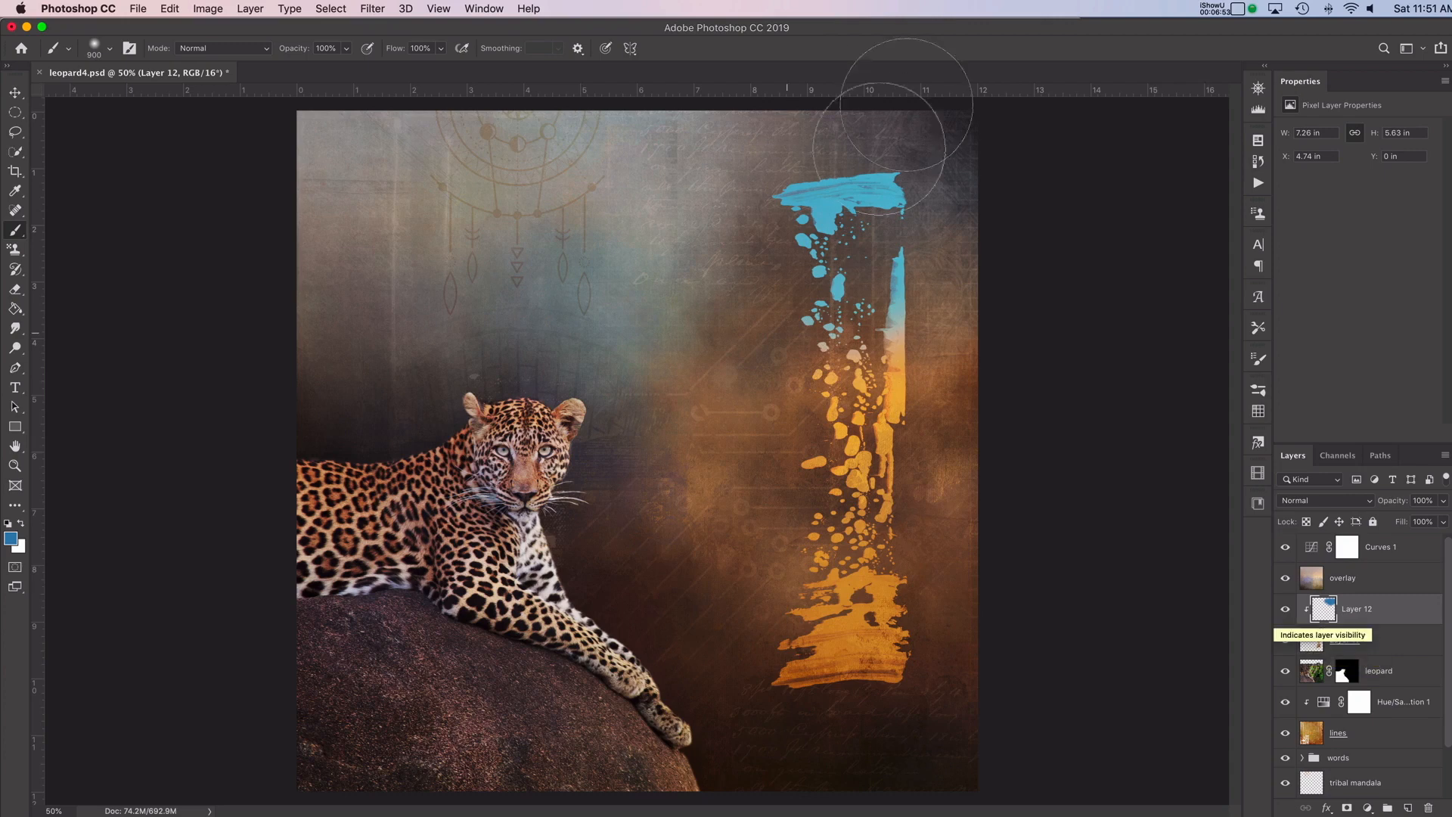
click(10, 540)
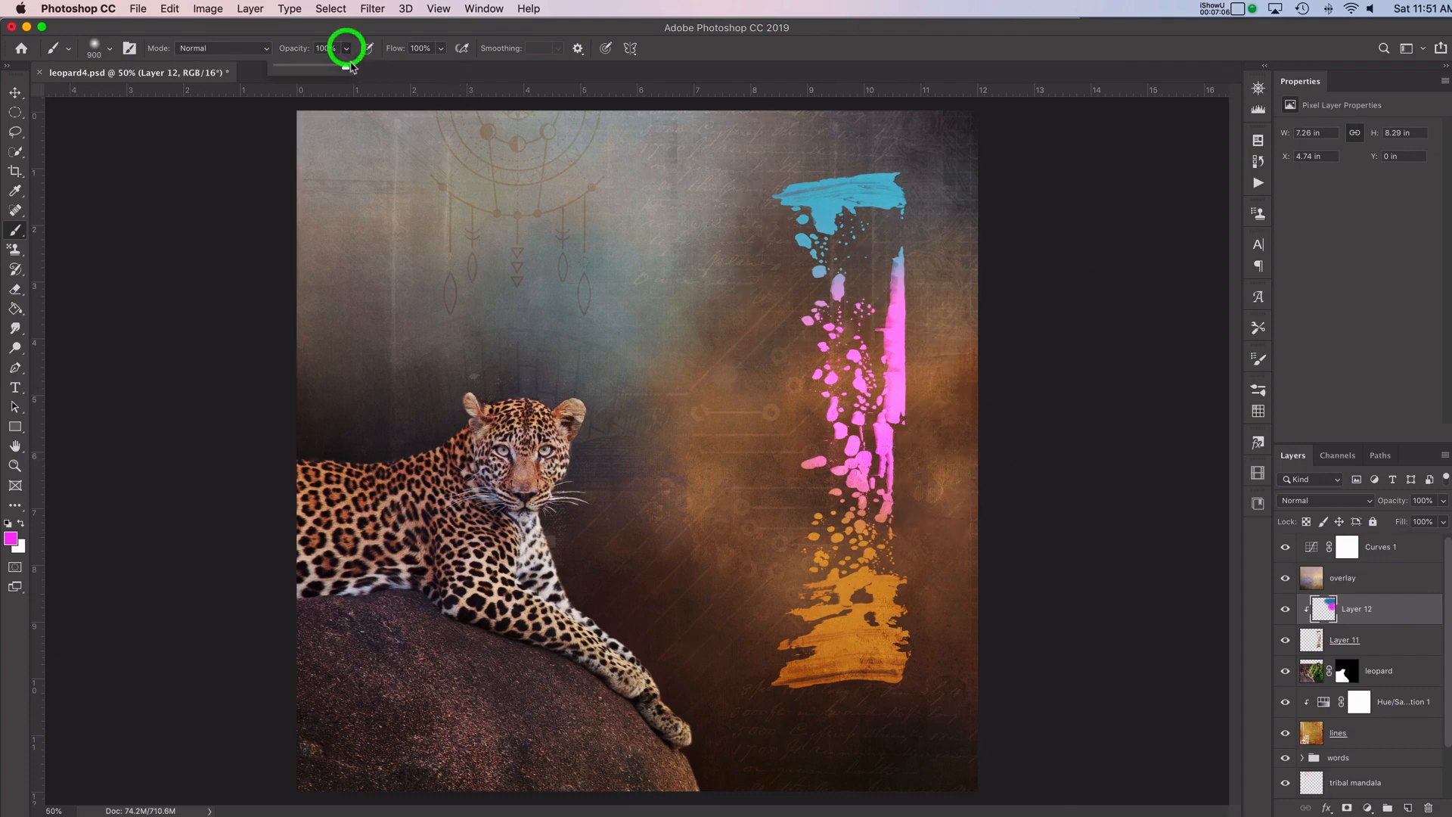
click(347, 48)
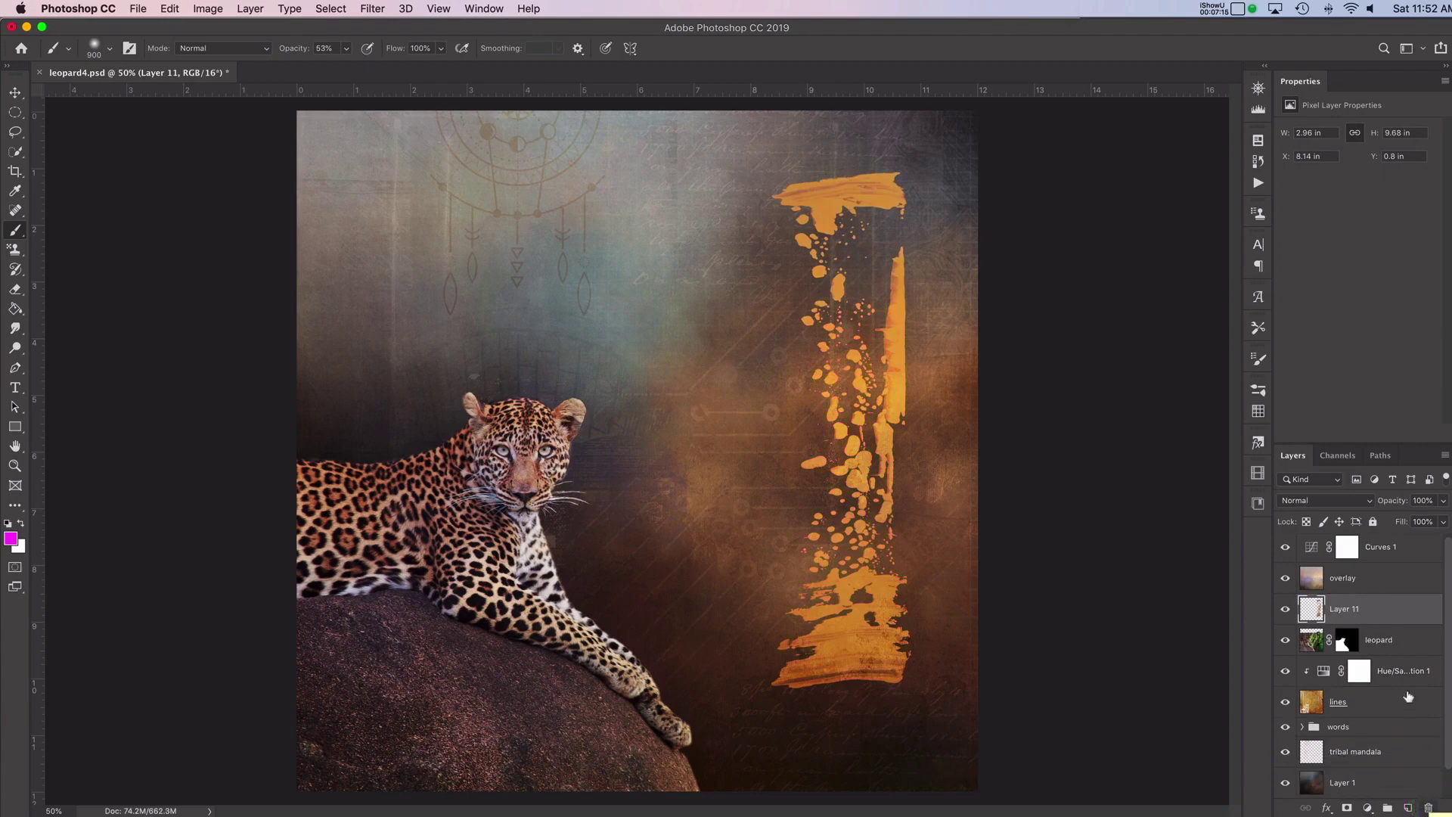
mouse_move(1389, 683)
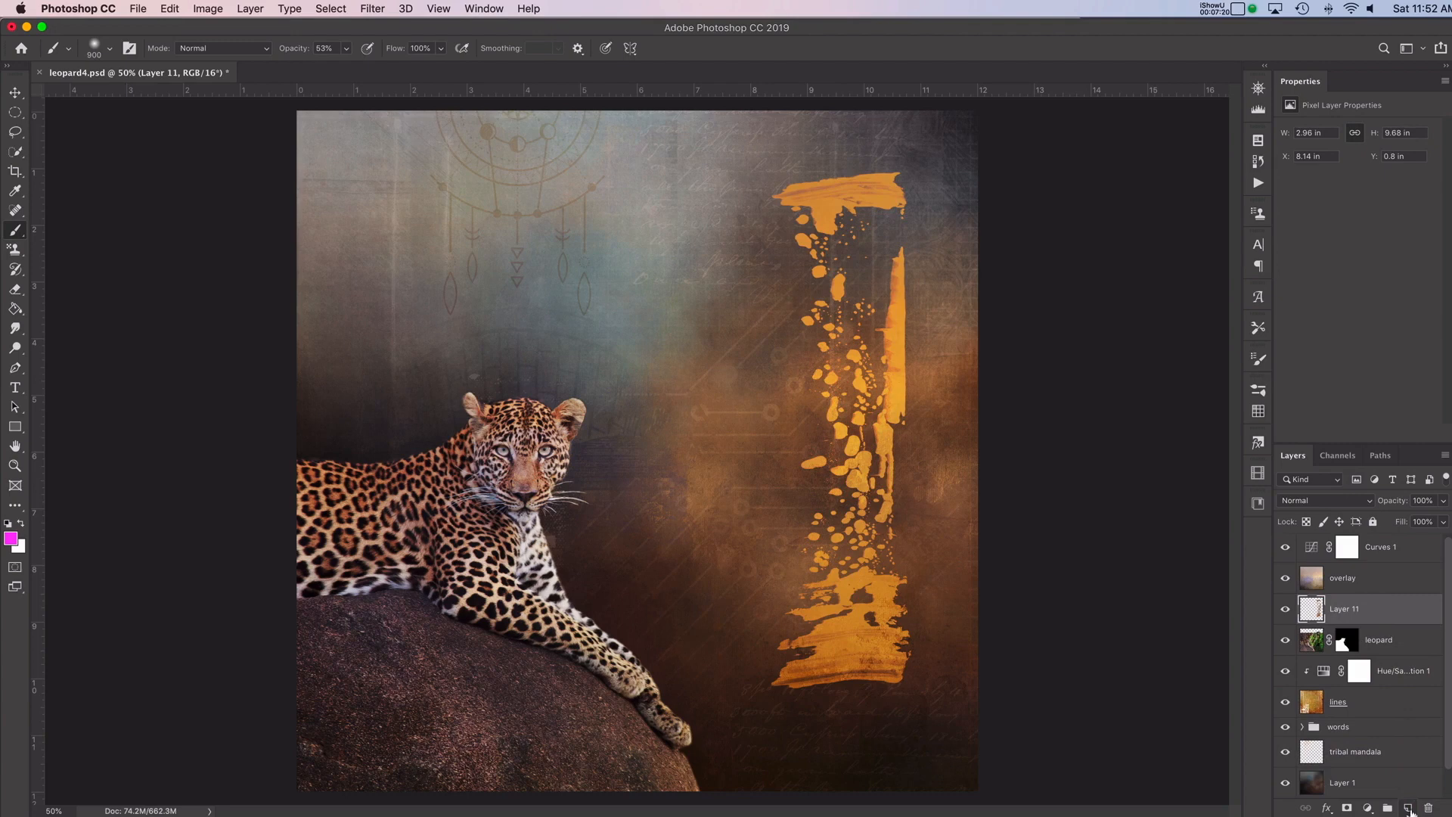
- Select Layer 11, add a new Layer 12 and clip it to the stroke
click(1405, 807)
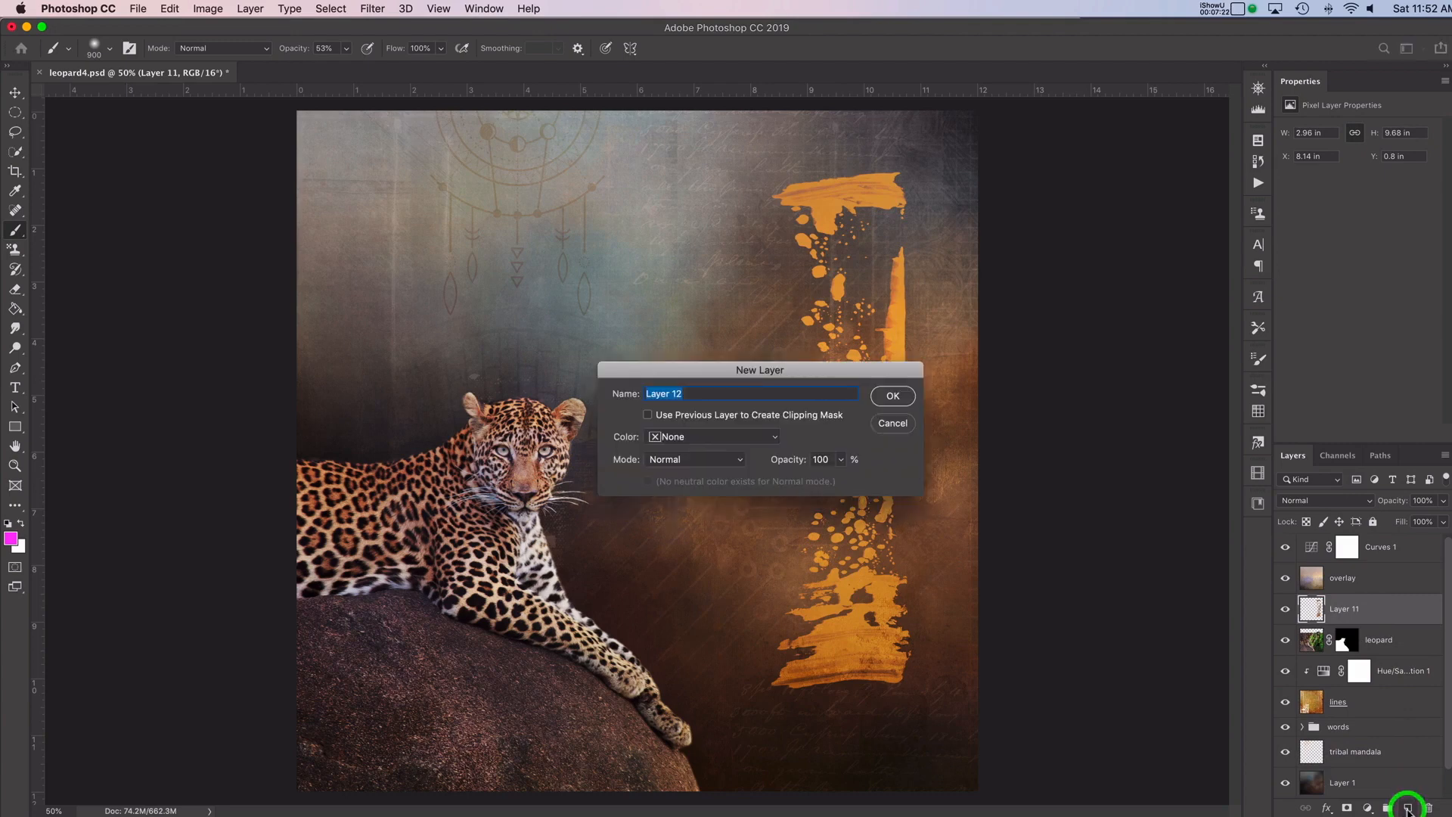
mouse_move(892, 424)
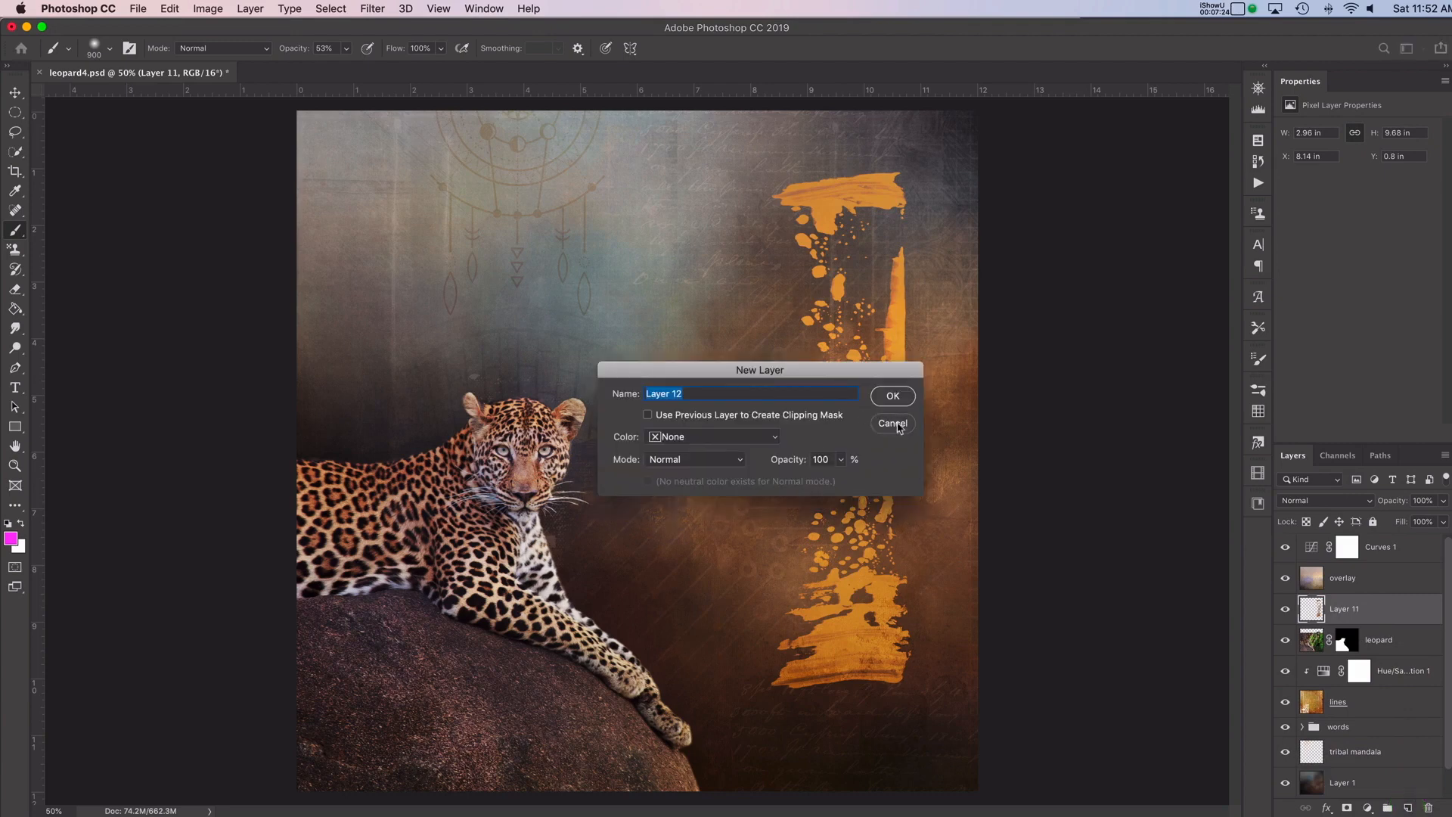
click(891, 423)
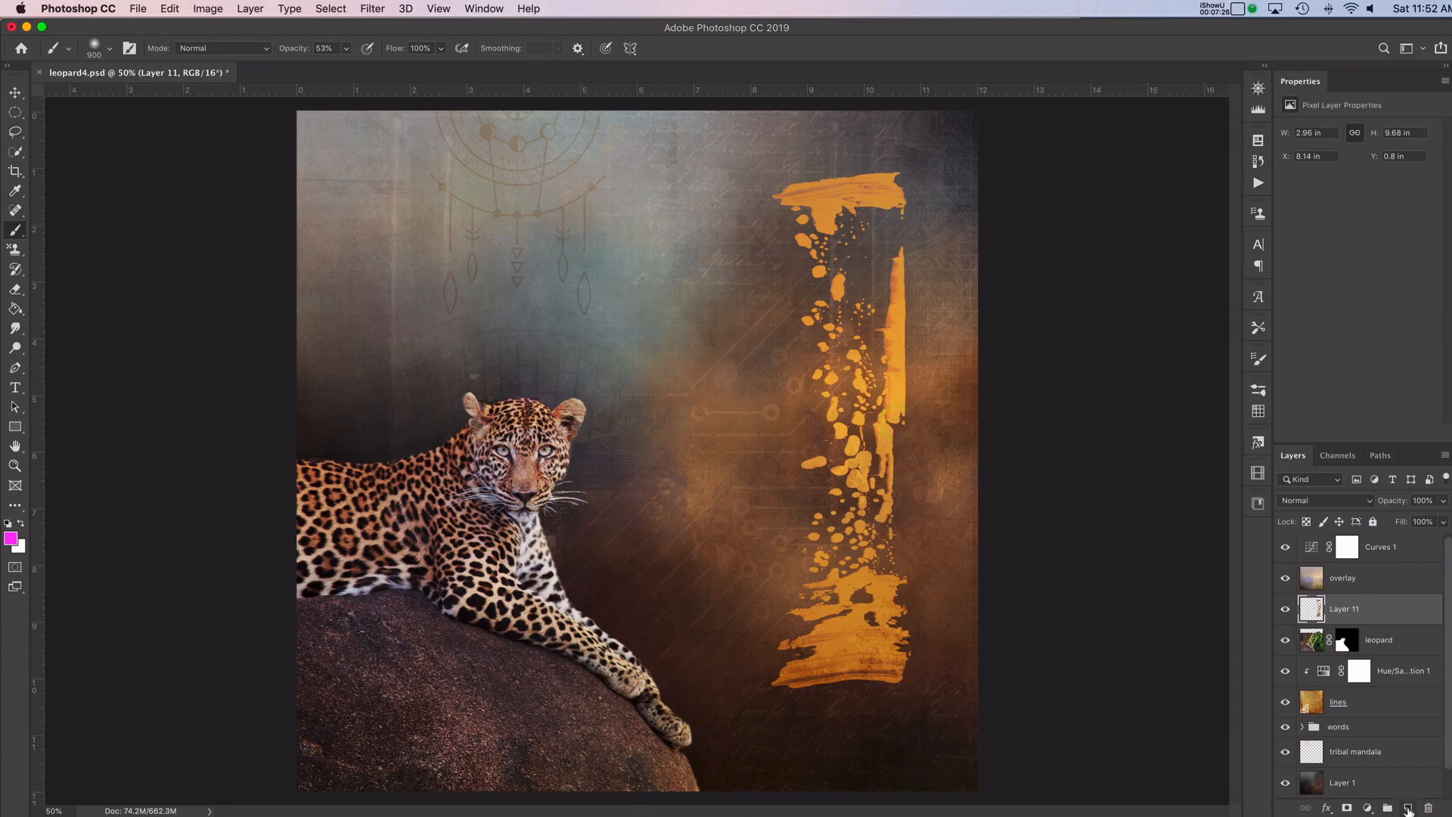
click(1408, 807)
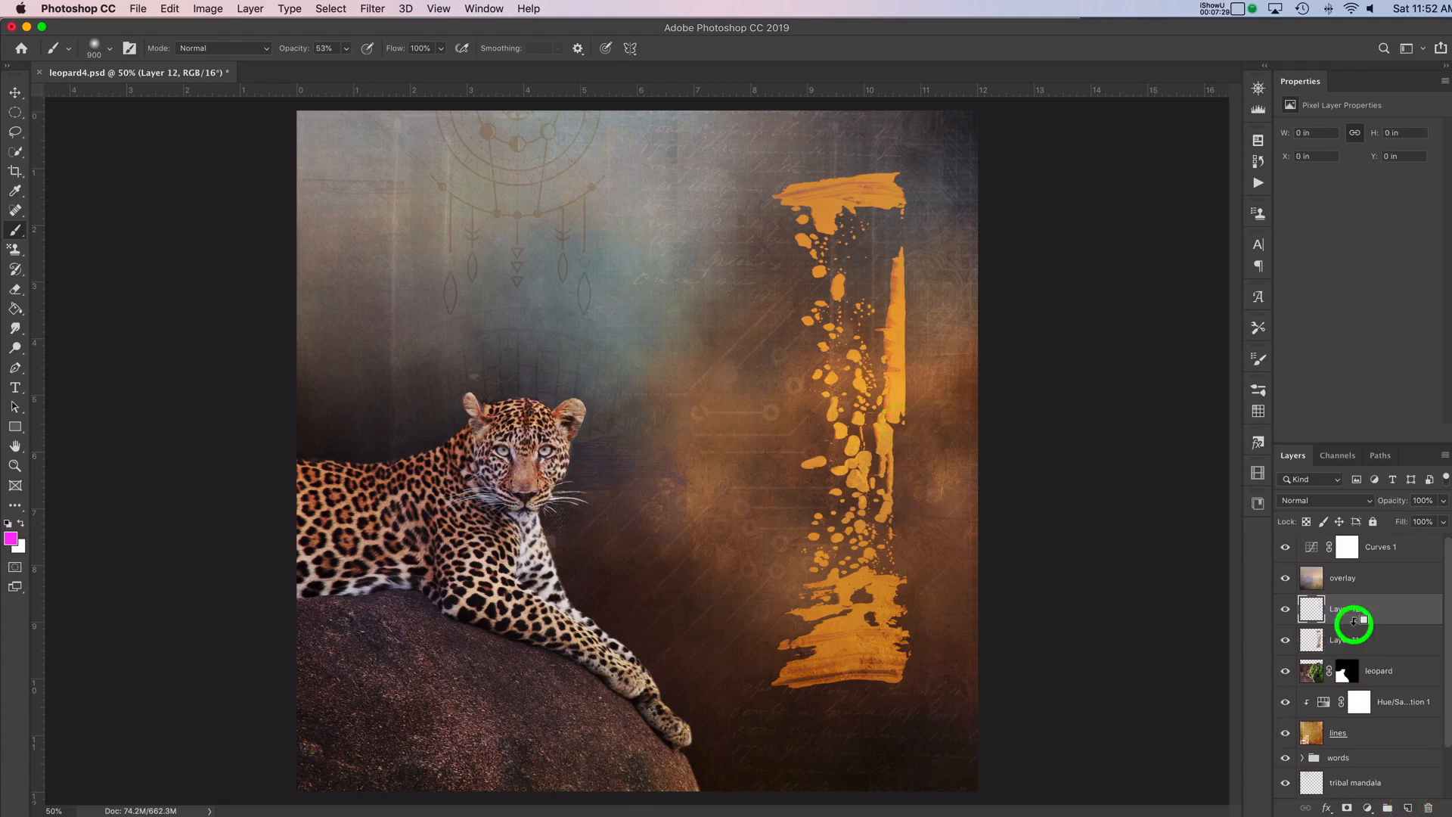
click(1354, 608)
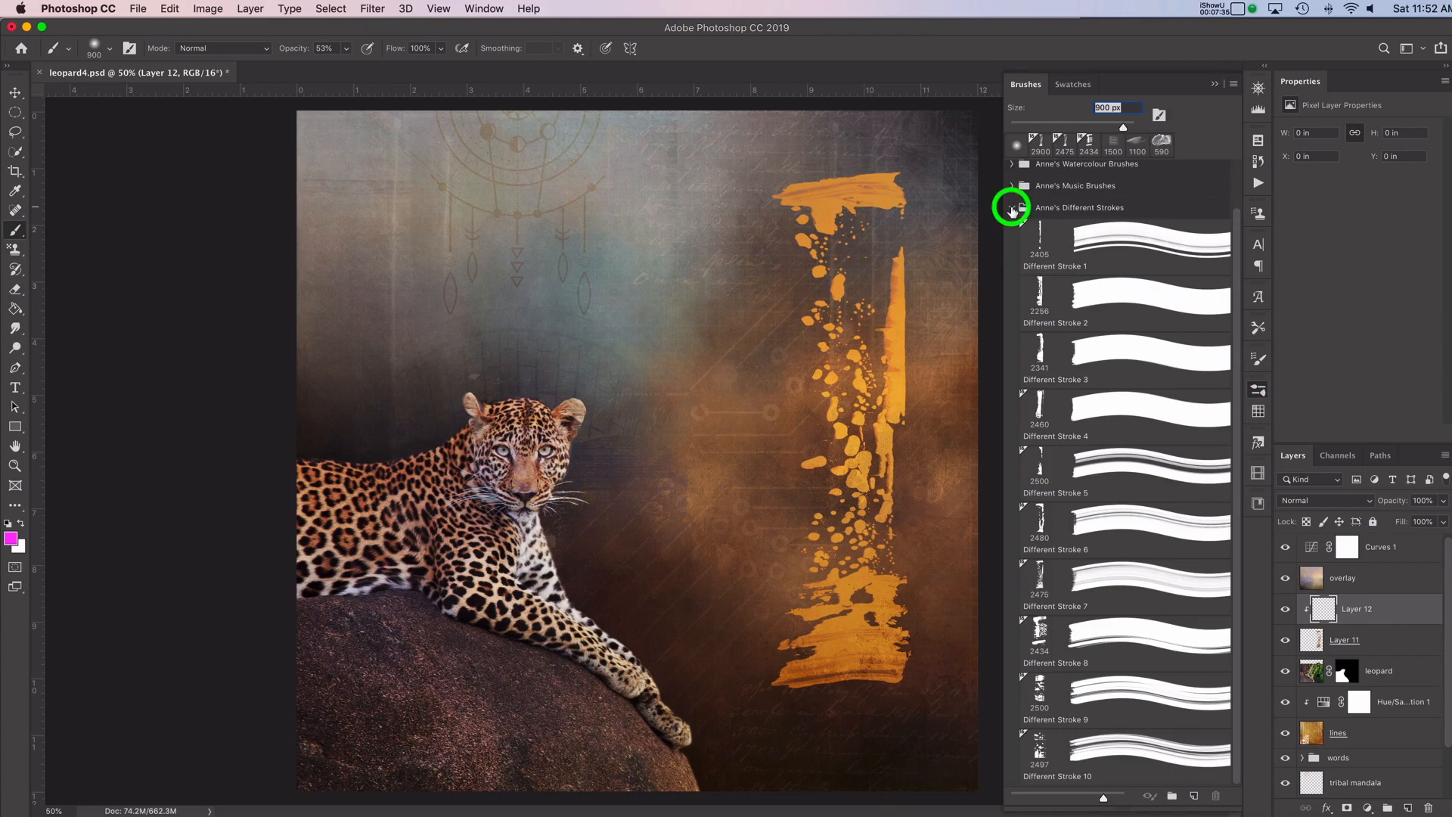
- Choose watercolour Brush_01 and pick the dark red Libraries colour to paint the stroke
click(1012, 214)
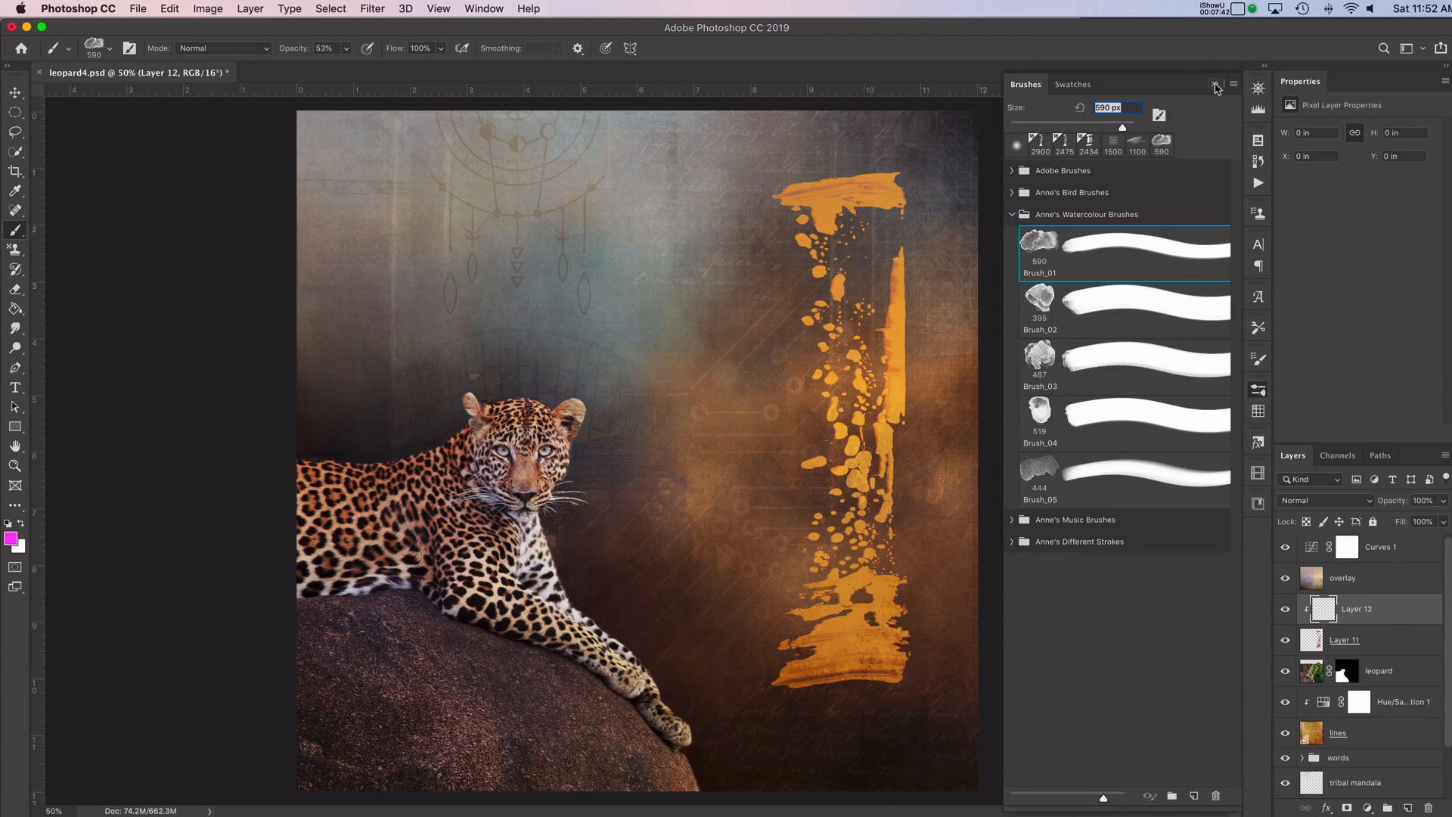
click(1215, 84)
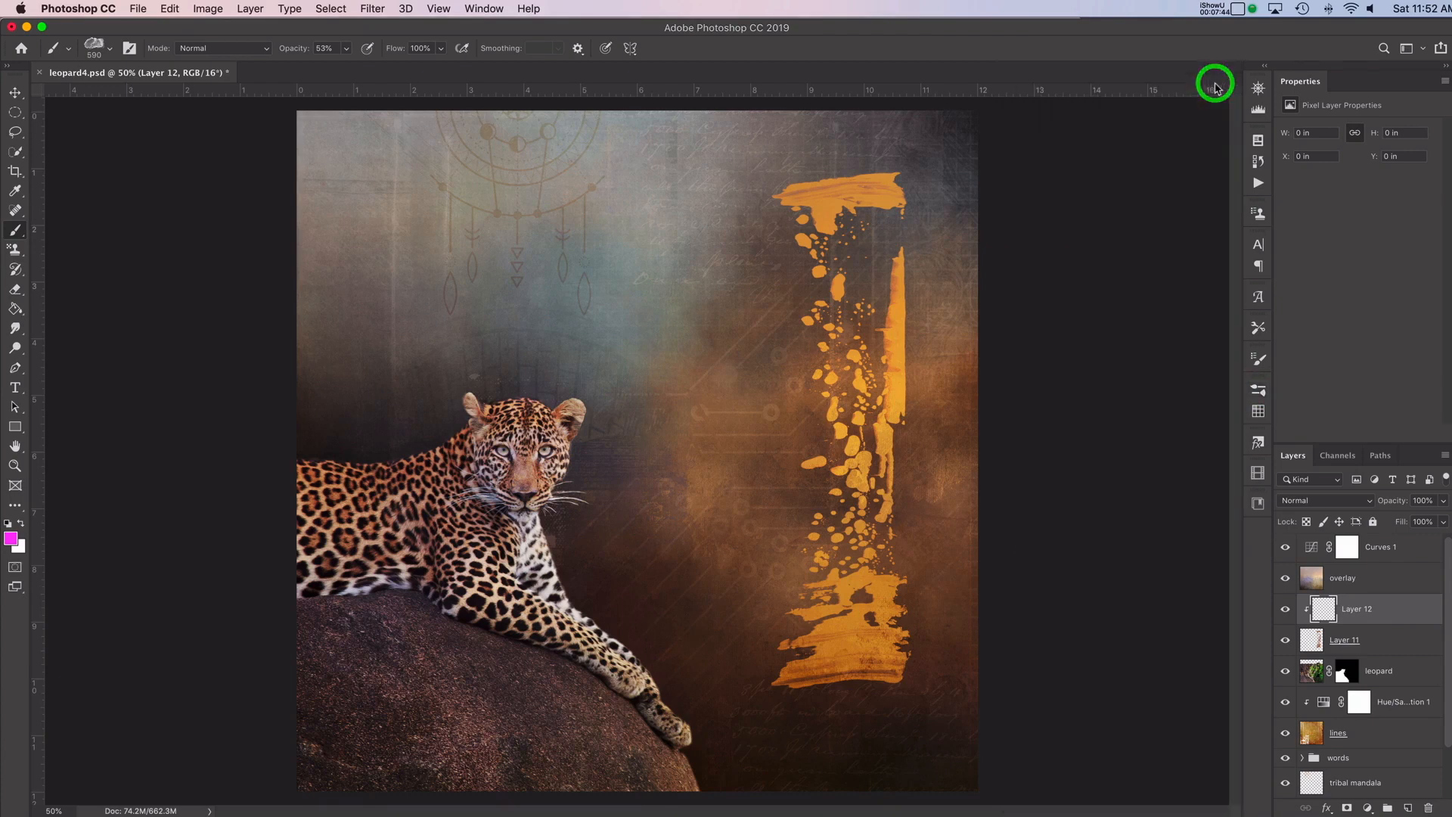
mouse_move(1257, 504)
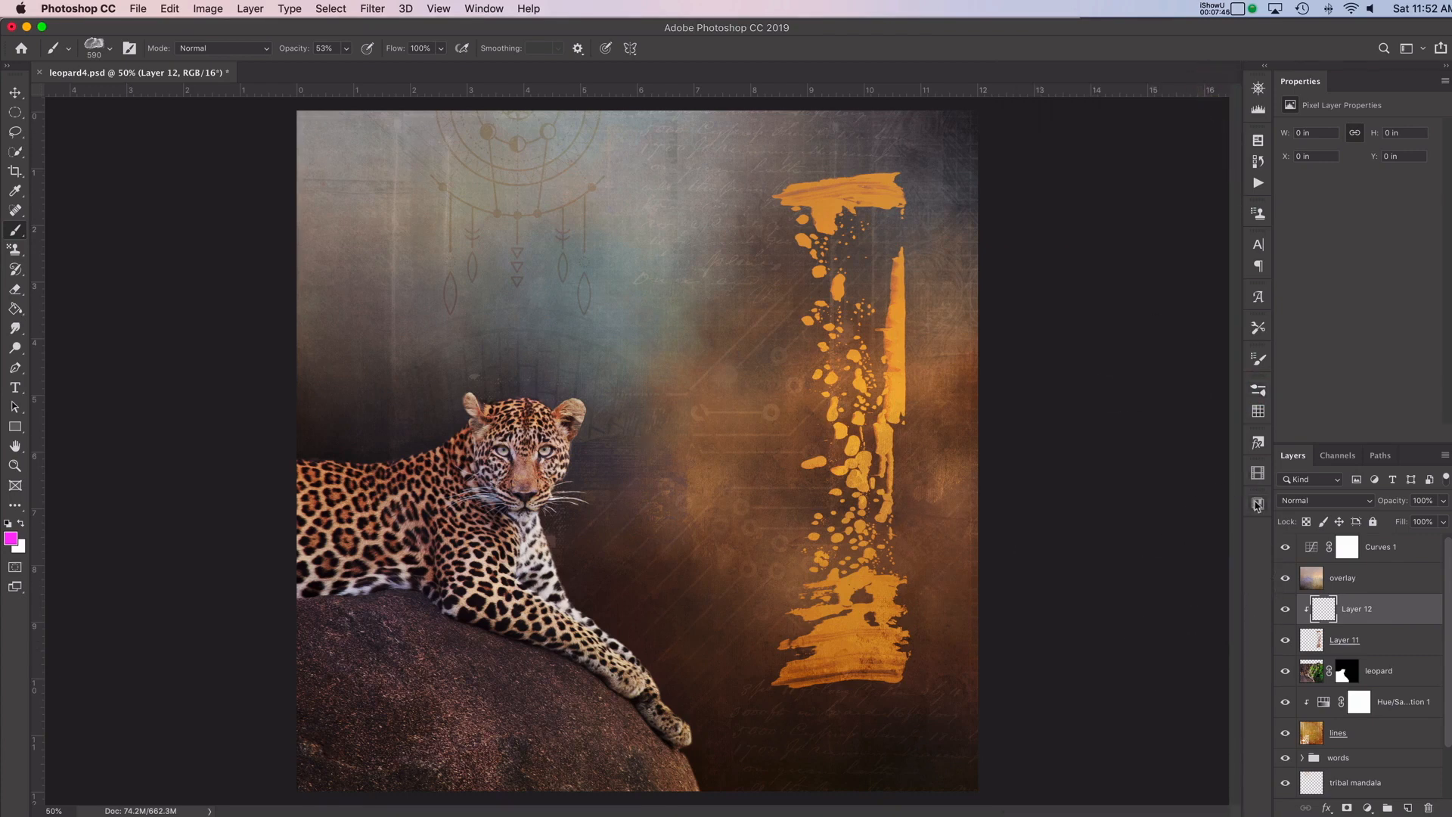
click(1256, 503)
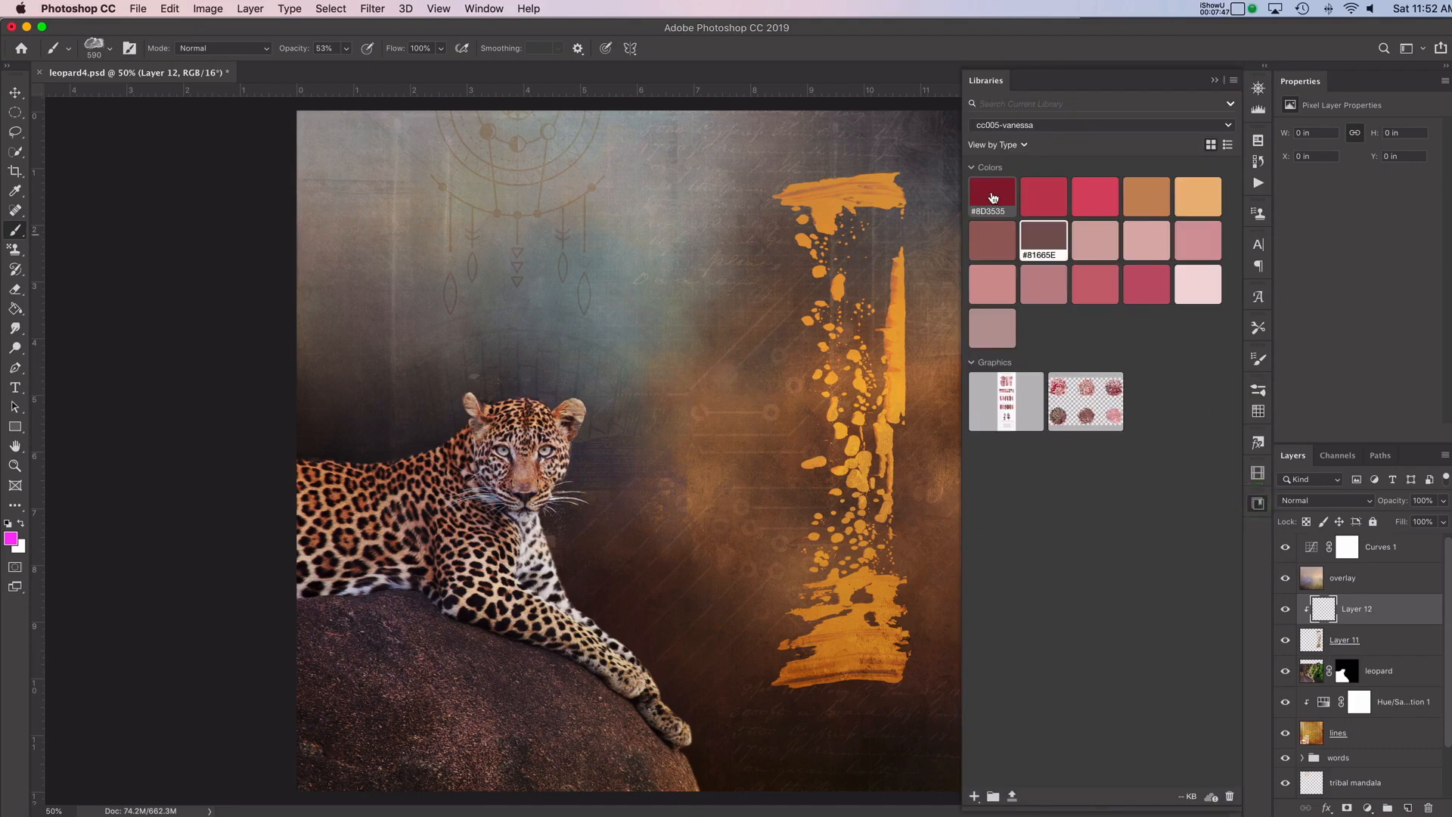
click(1213, 79)
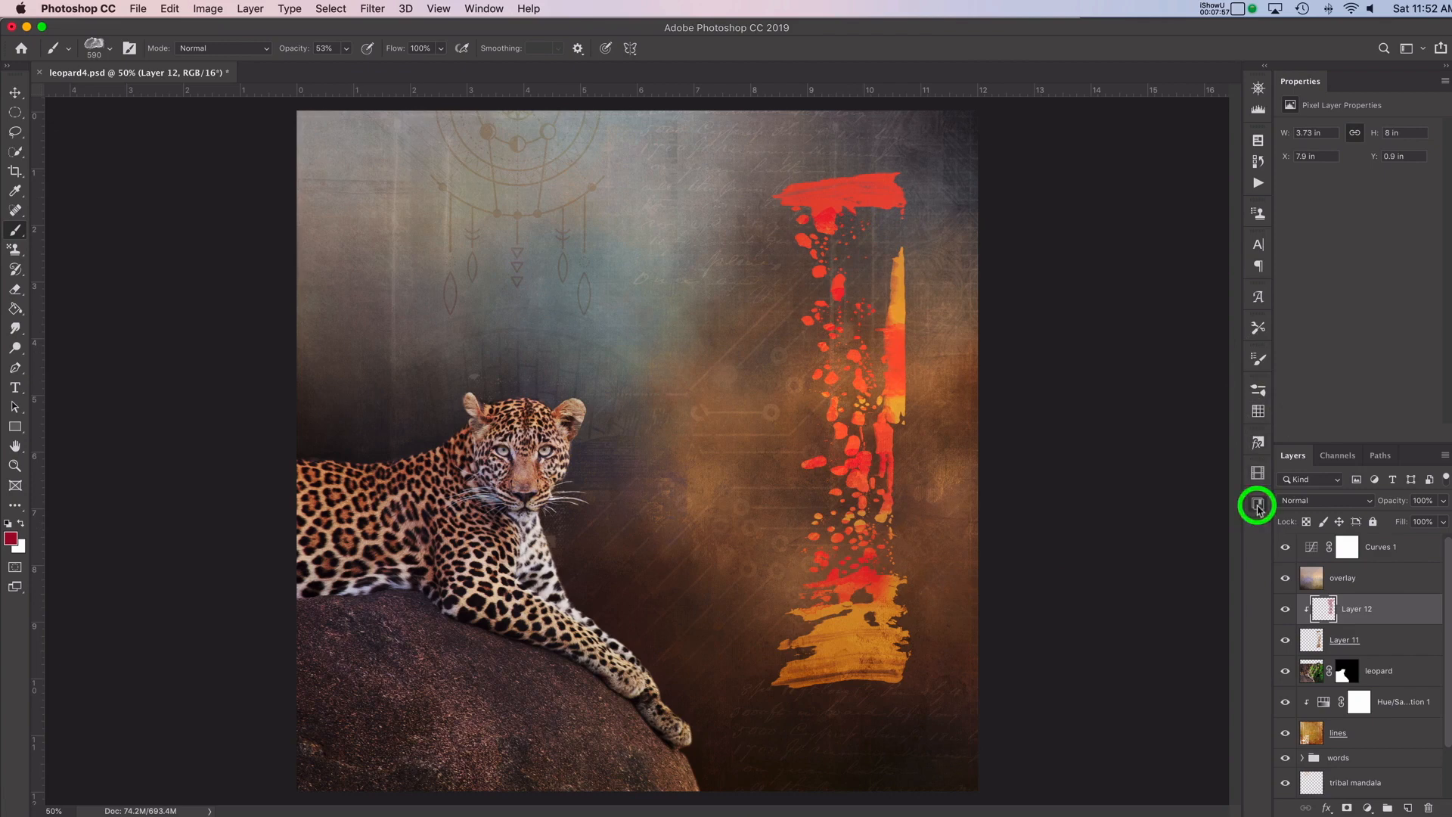
- Pick the light pink Libraries colour and paint the stroke's lower part
click(1257, 506)
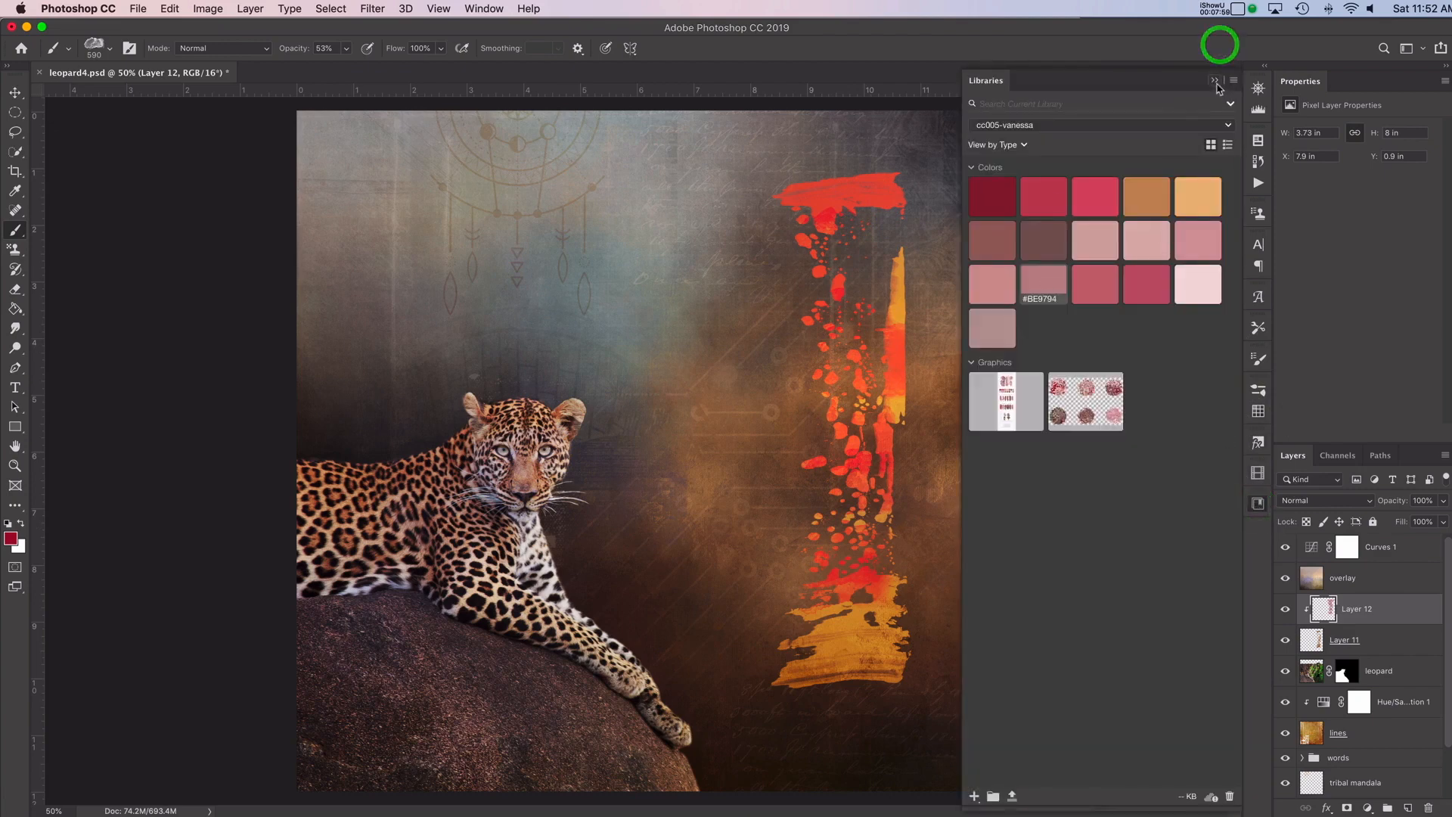
click(1214, 81)
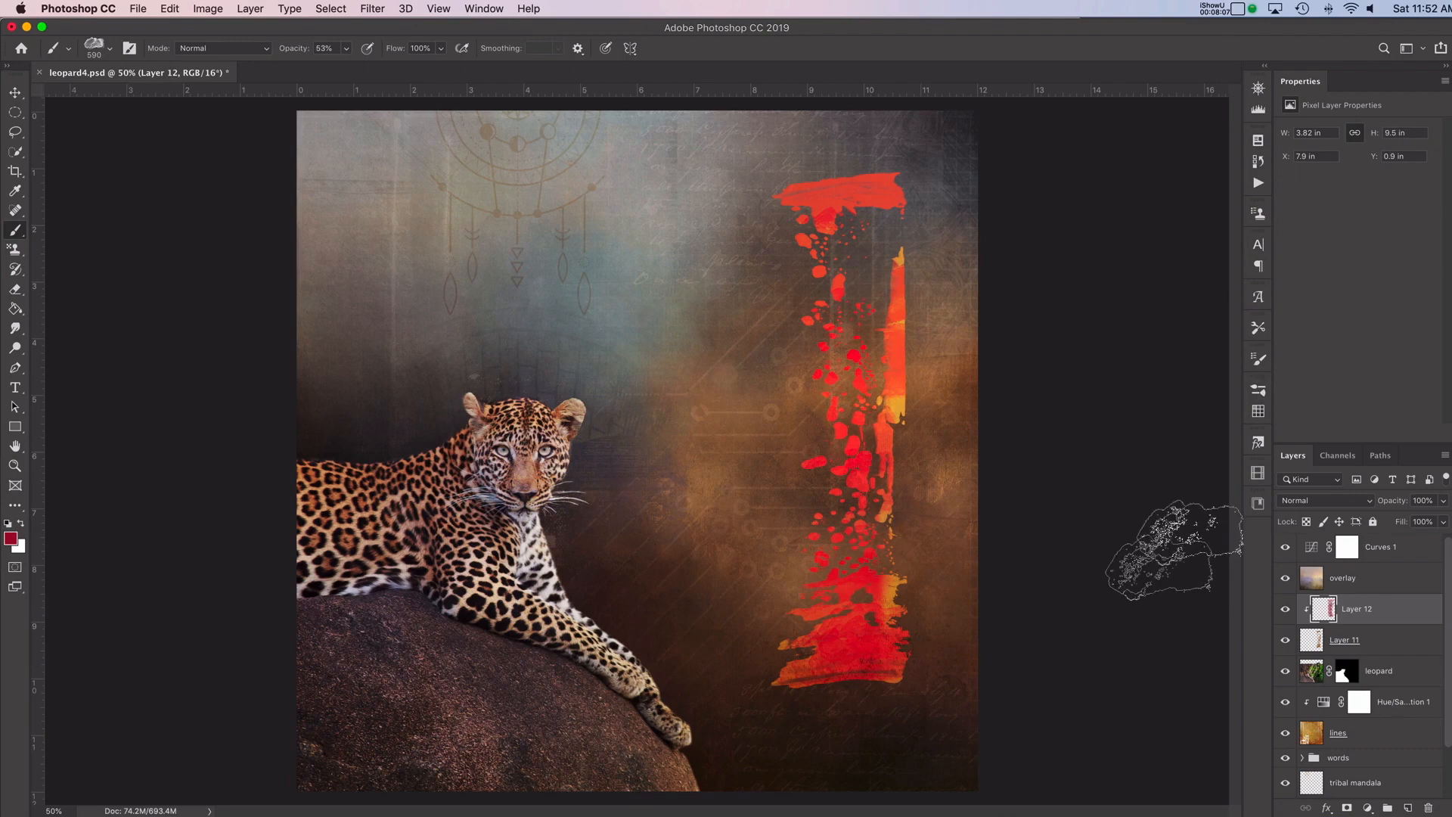
click(1257, 502)
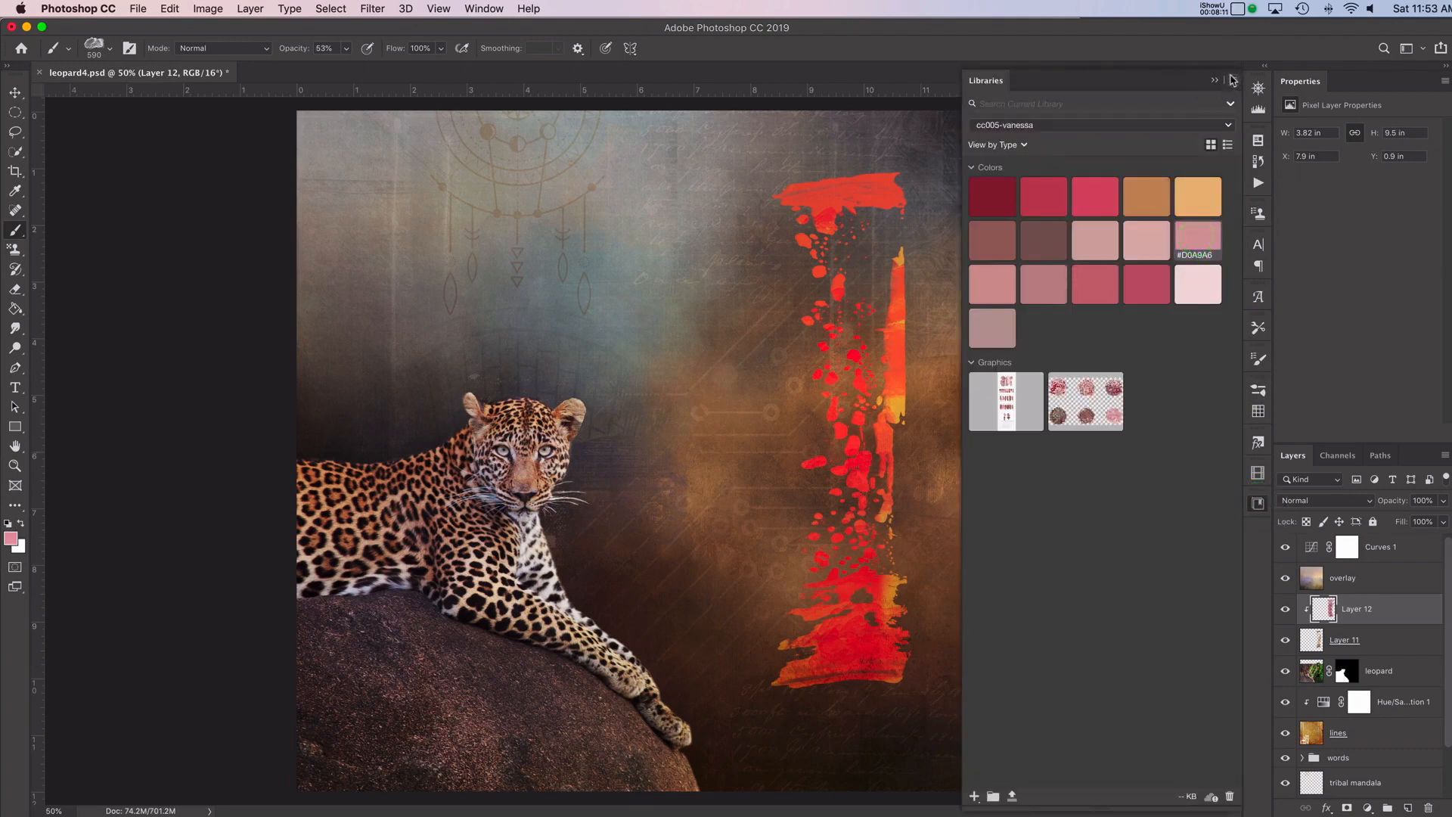
click(1215, 81)
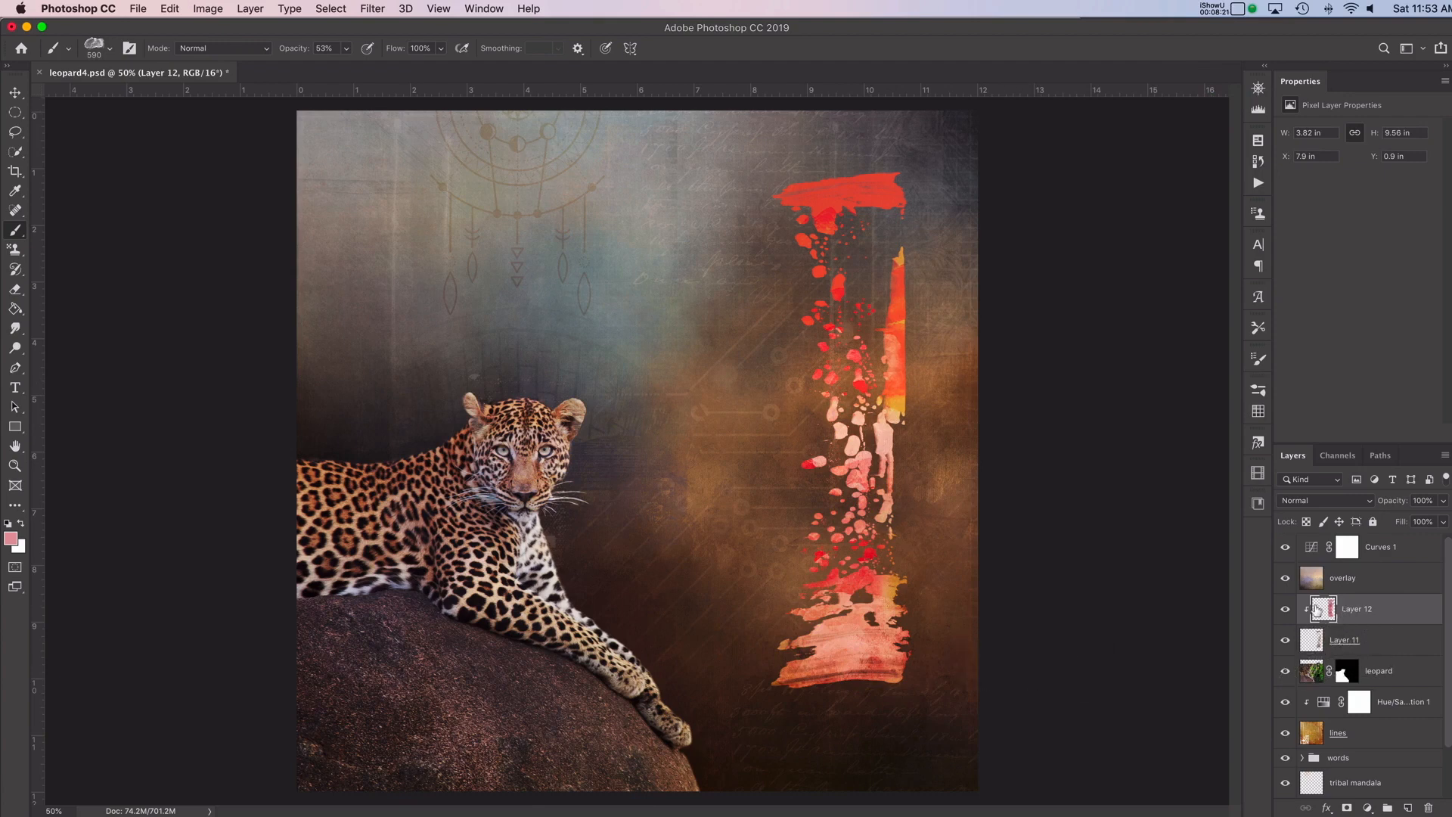
mouse_move(1320, 609)
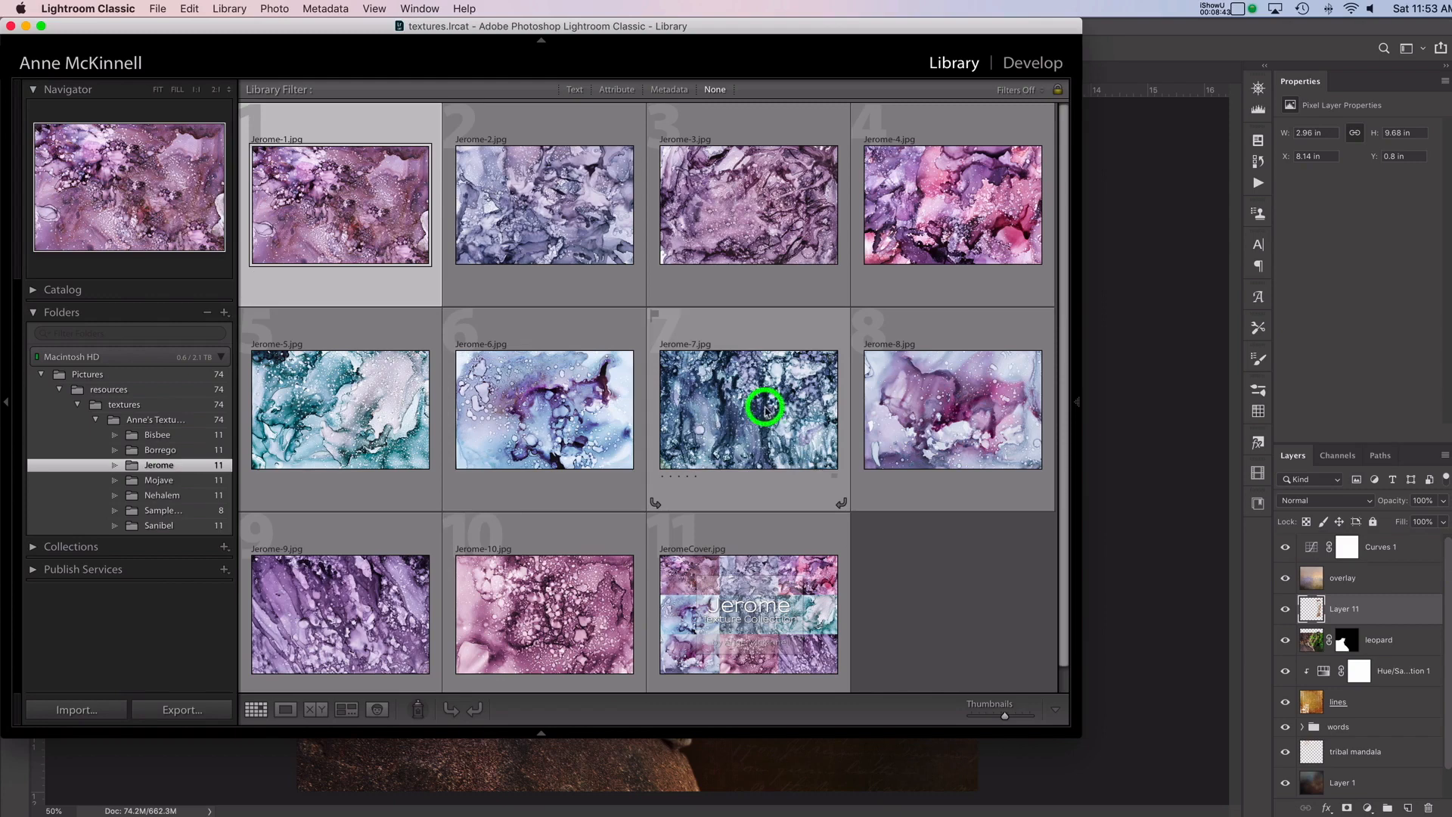
- Pick the Jerome-7 blue-violet texture to bring into Photoshop as a layer
click(747, 409)
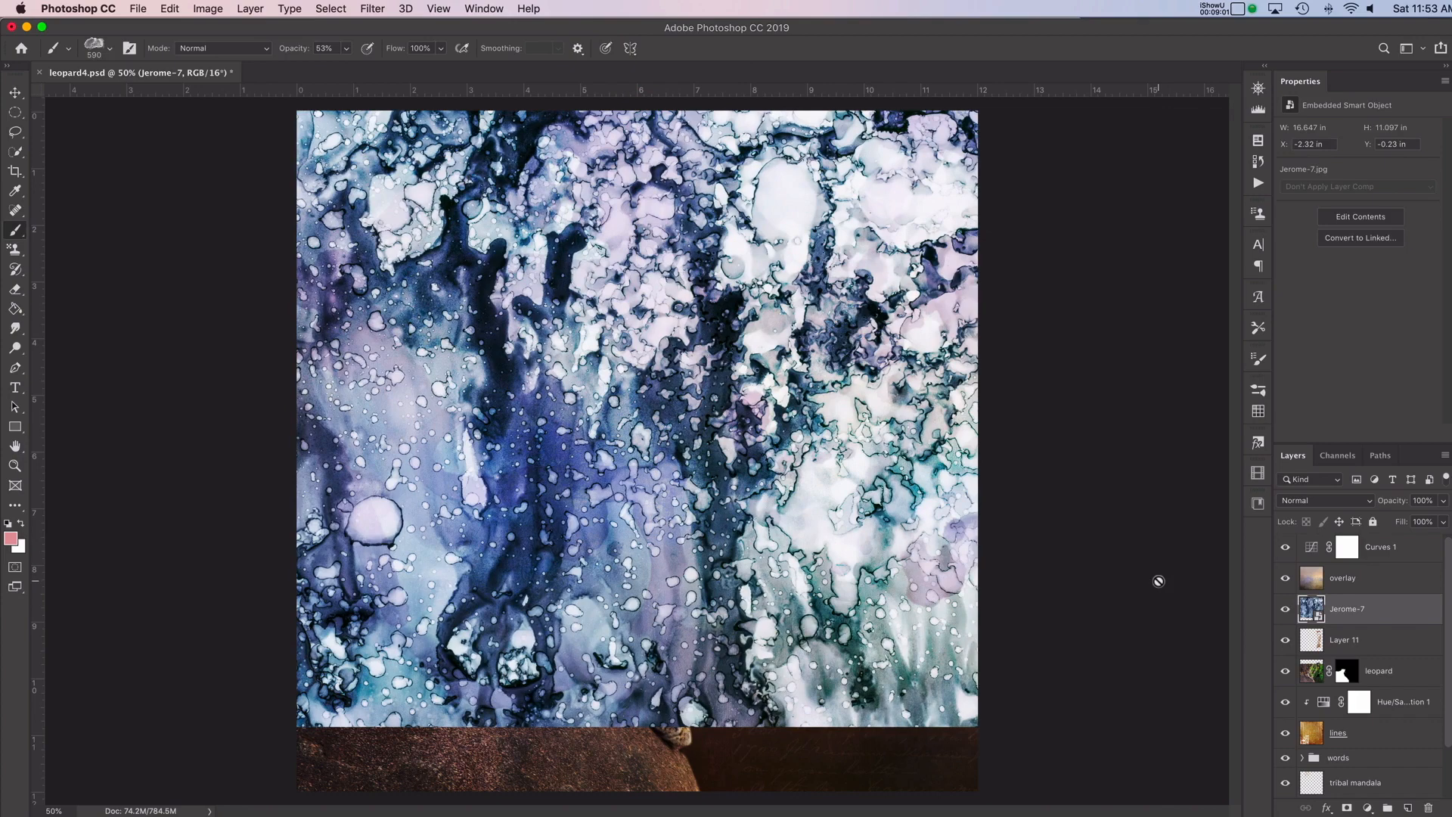
- Set the Jerome-7 texture layer's blend mode to Soft Light
click(1324, 500)
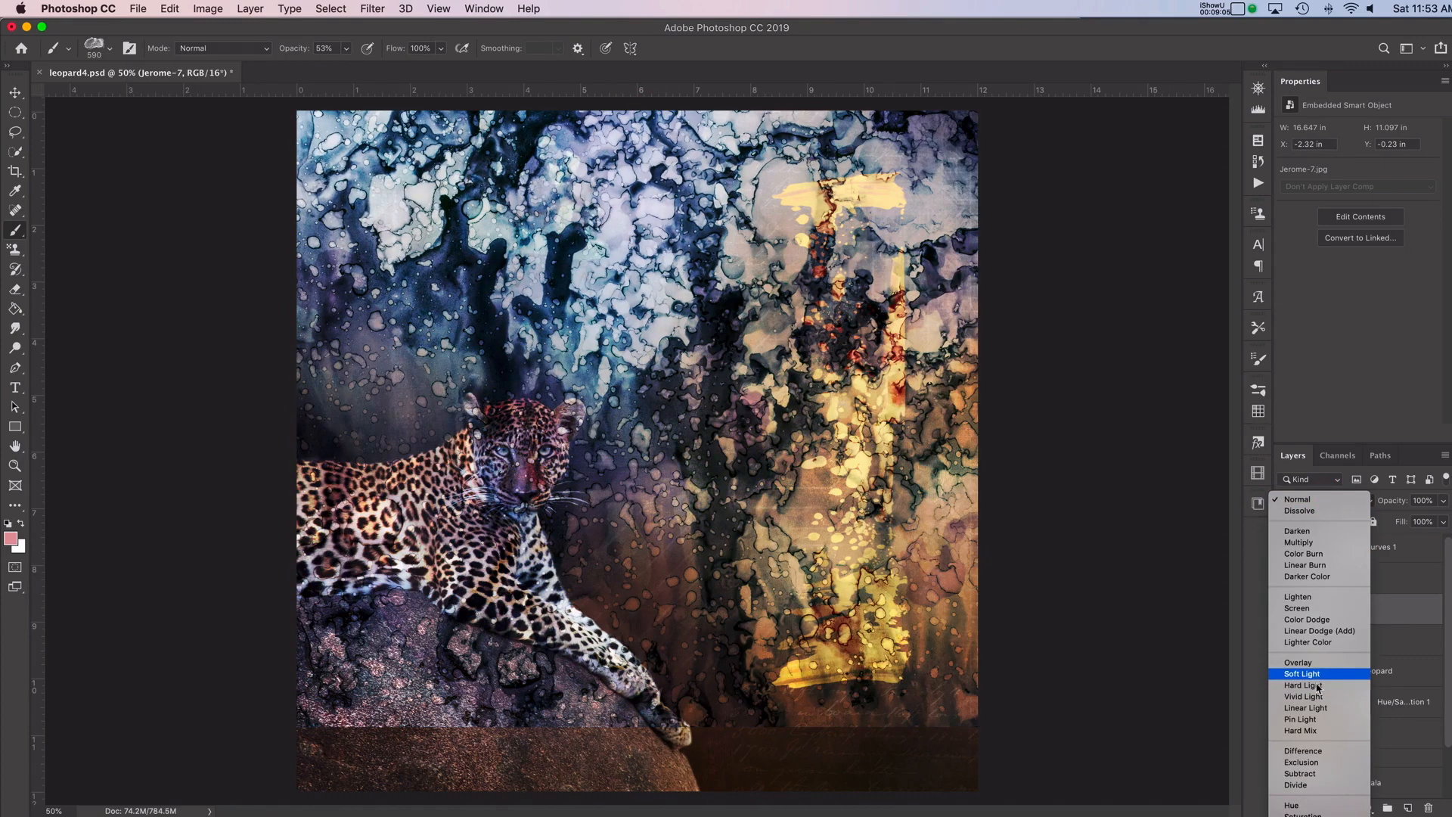
click(1302, 672)
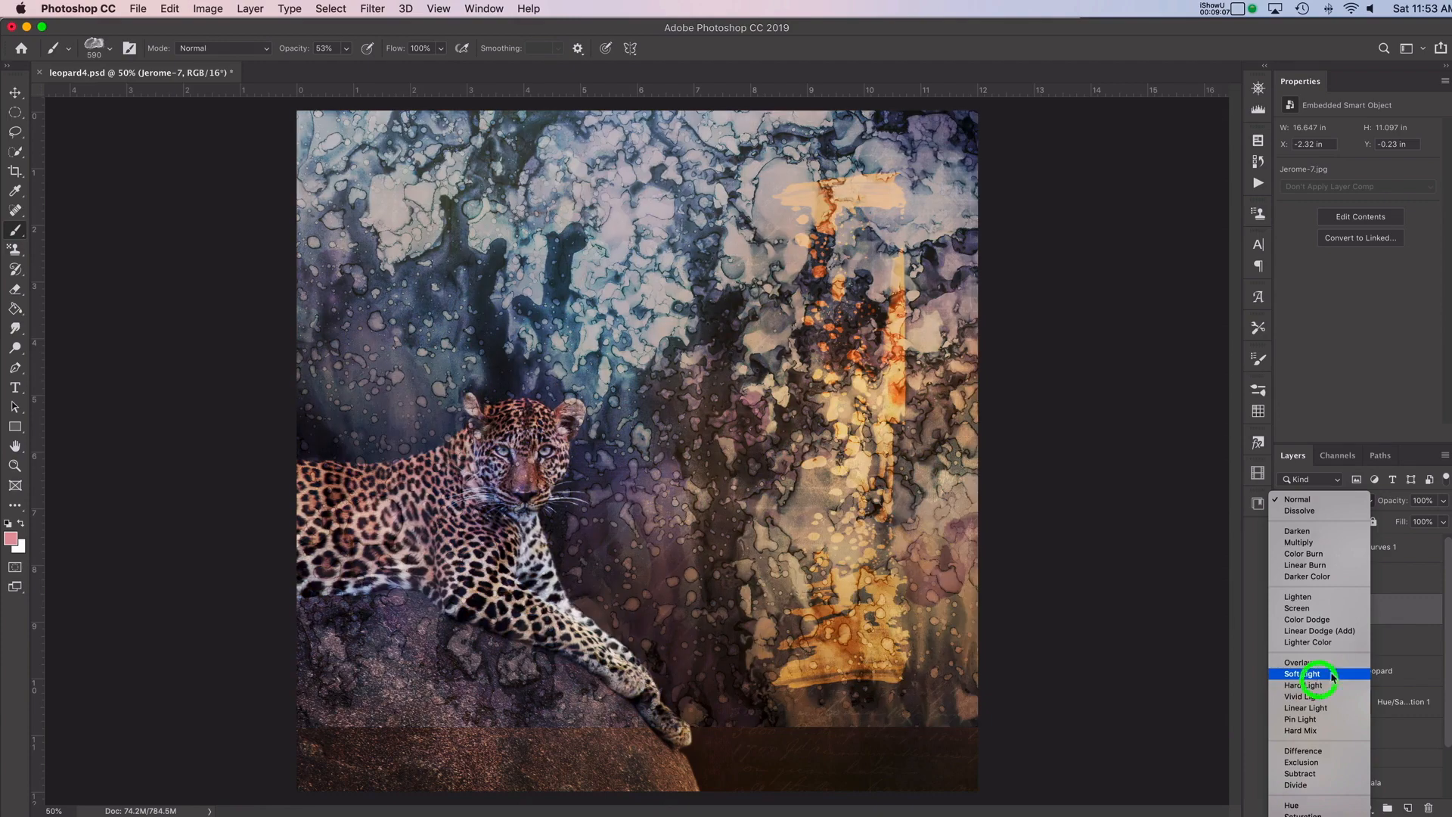
click(1306, 672)
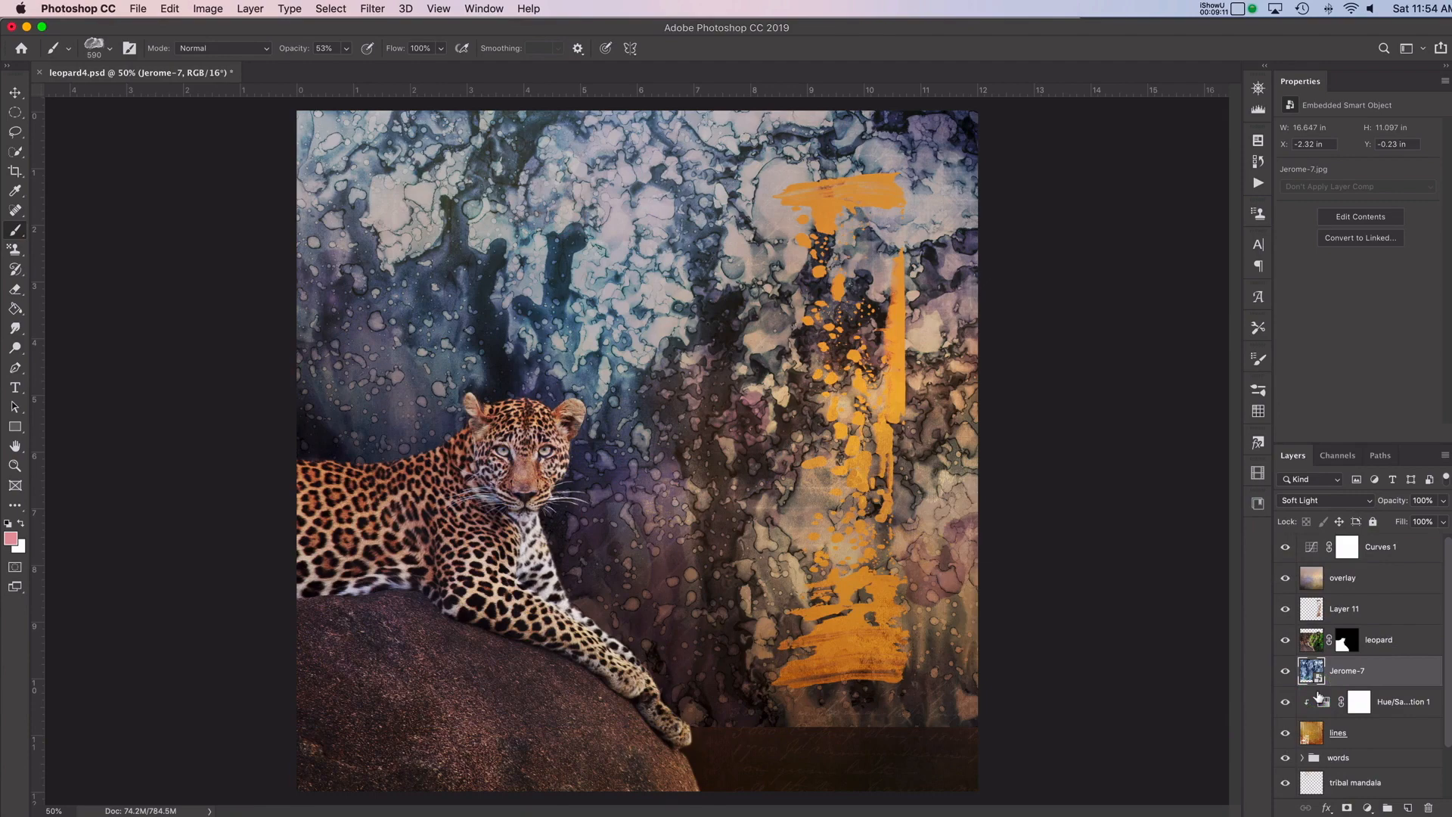
mouse_move(1311, 669)
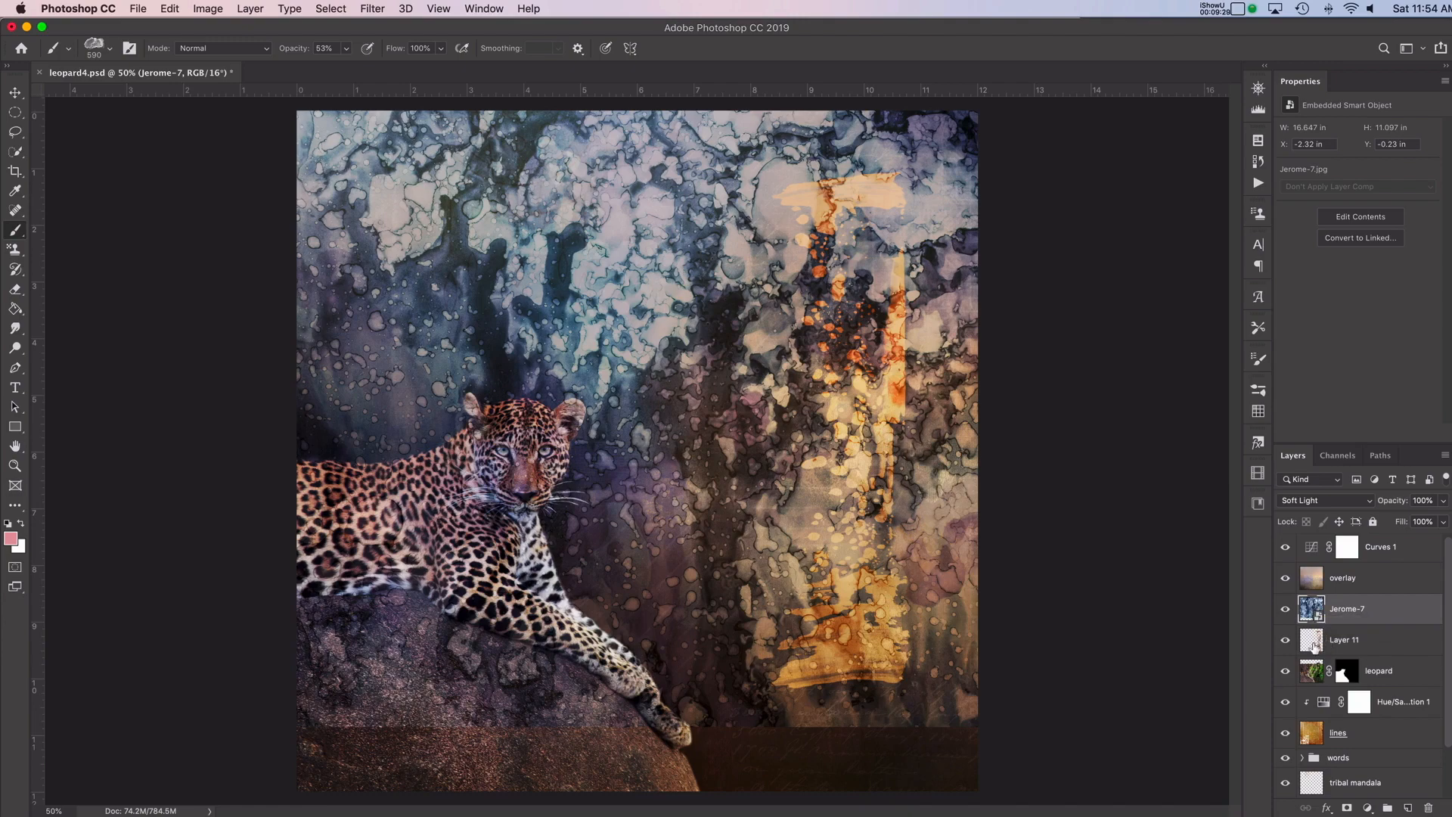
mouse_move(1312, 670)
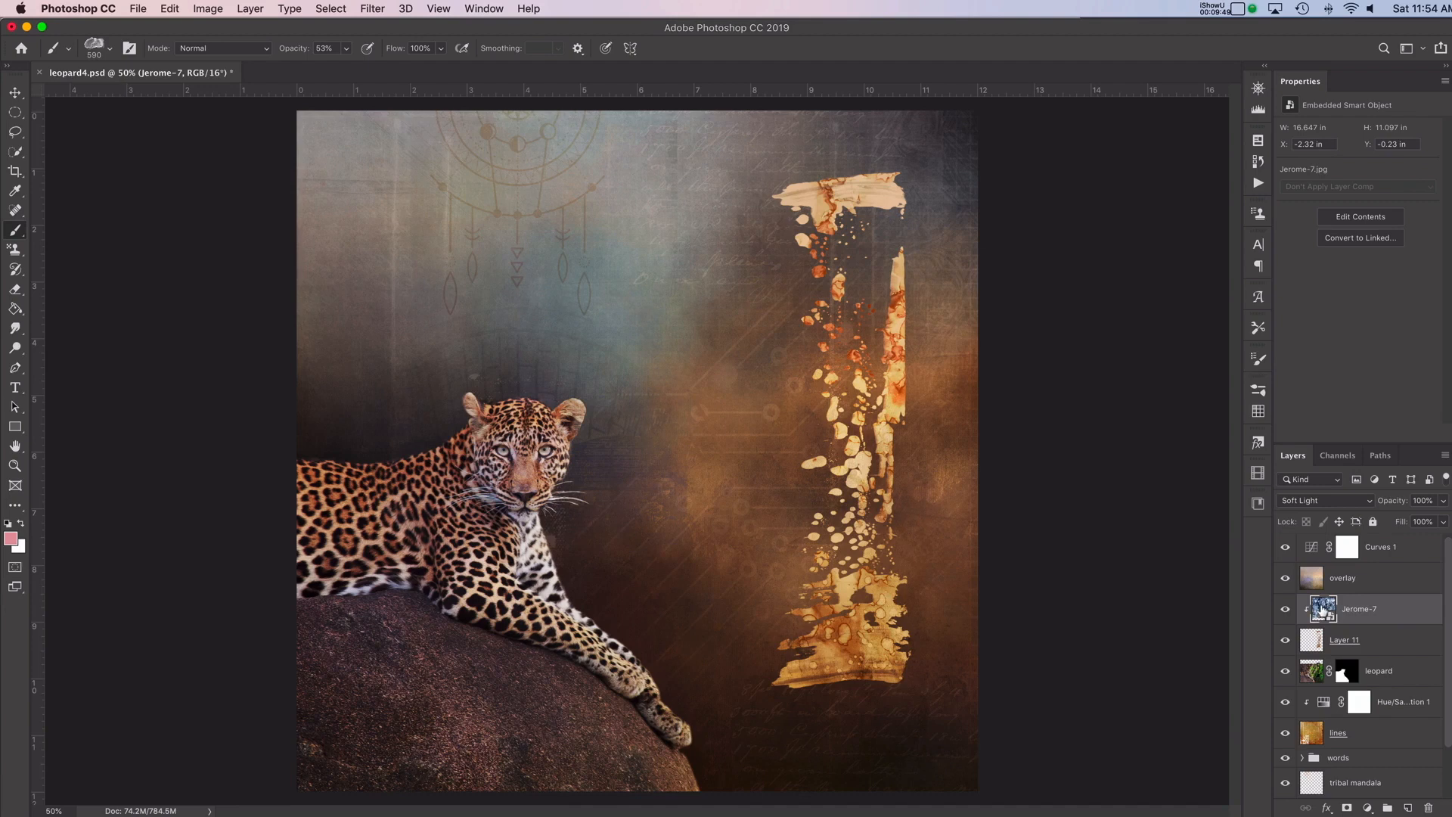
- Blend Jerome-7 with Overlay at 88% opacity, then select the golden stroke Layer 11
click(1324, 499)
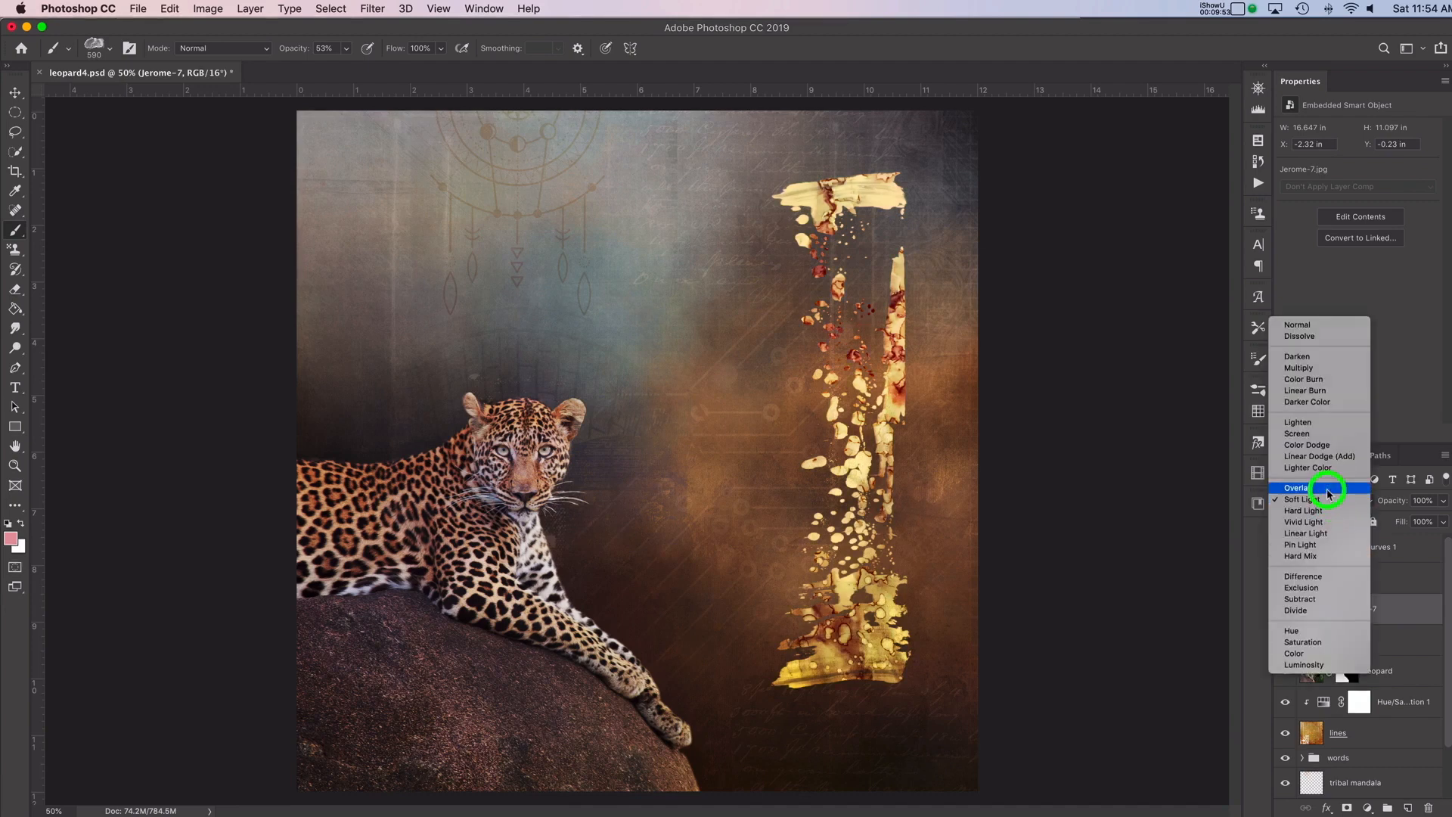
click(1296, 487)
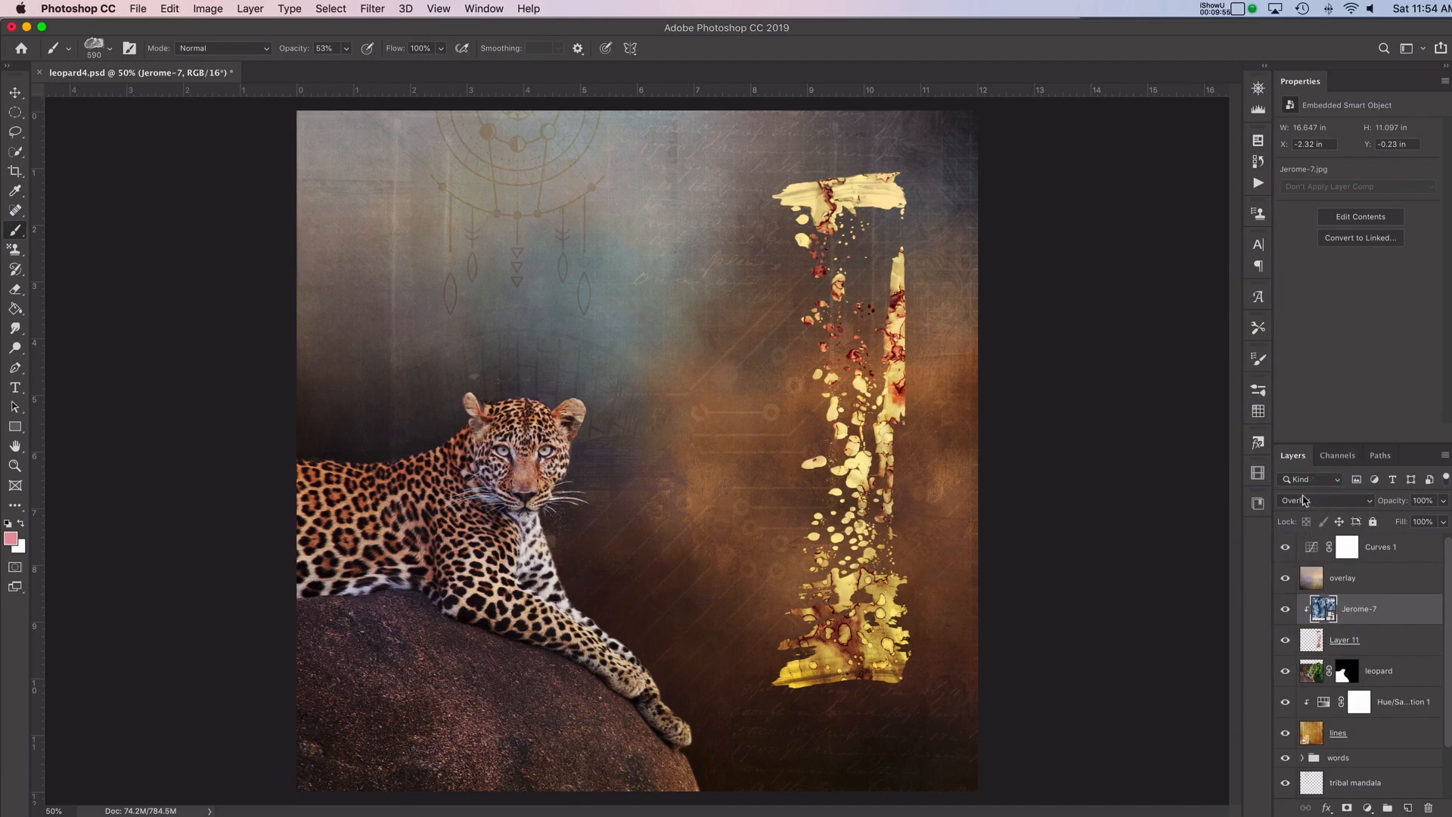
click(1310, 500)
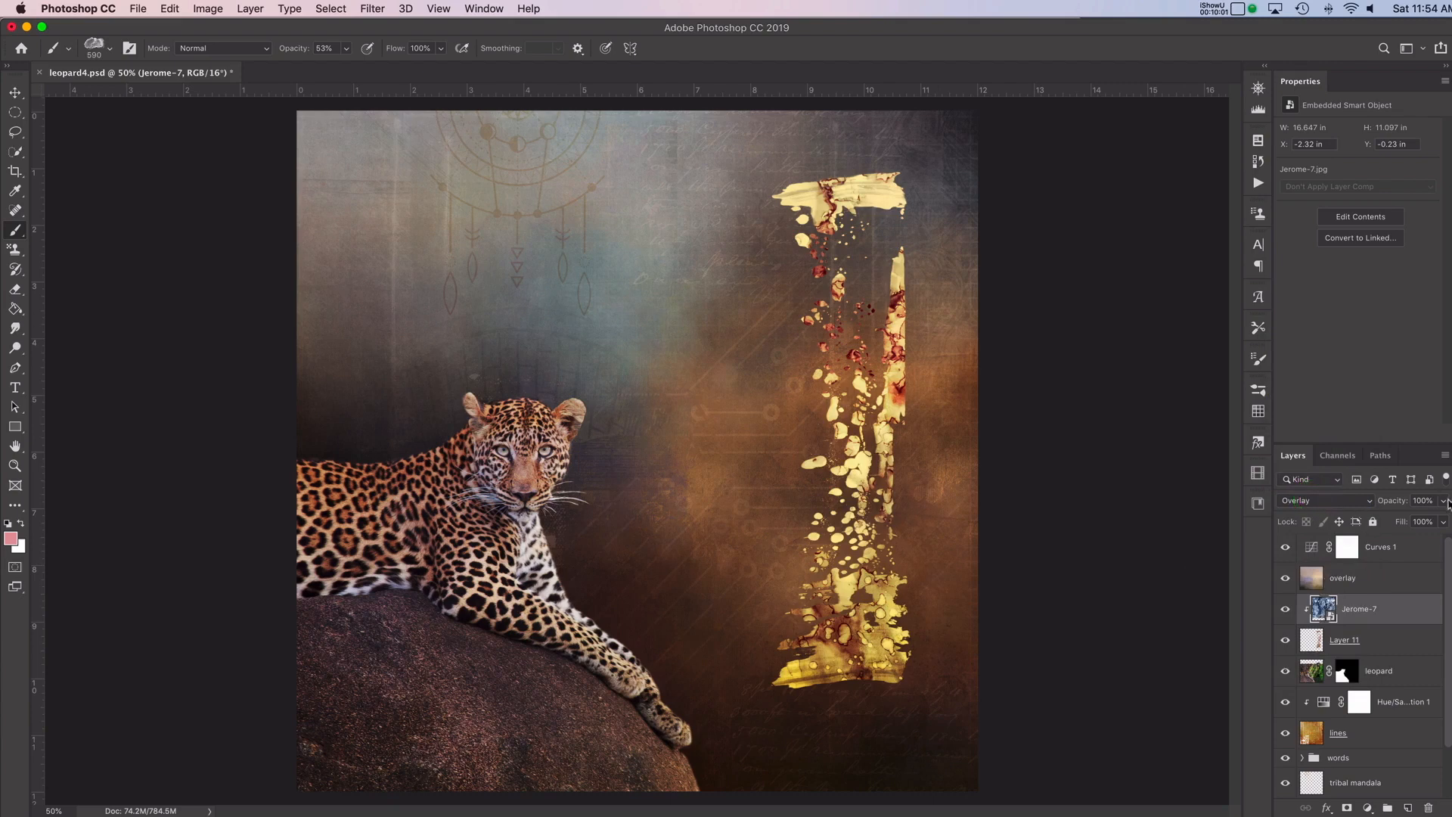
click(1415, 499)
text(88)
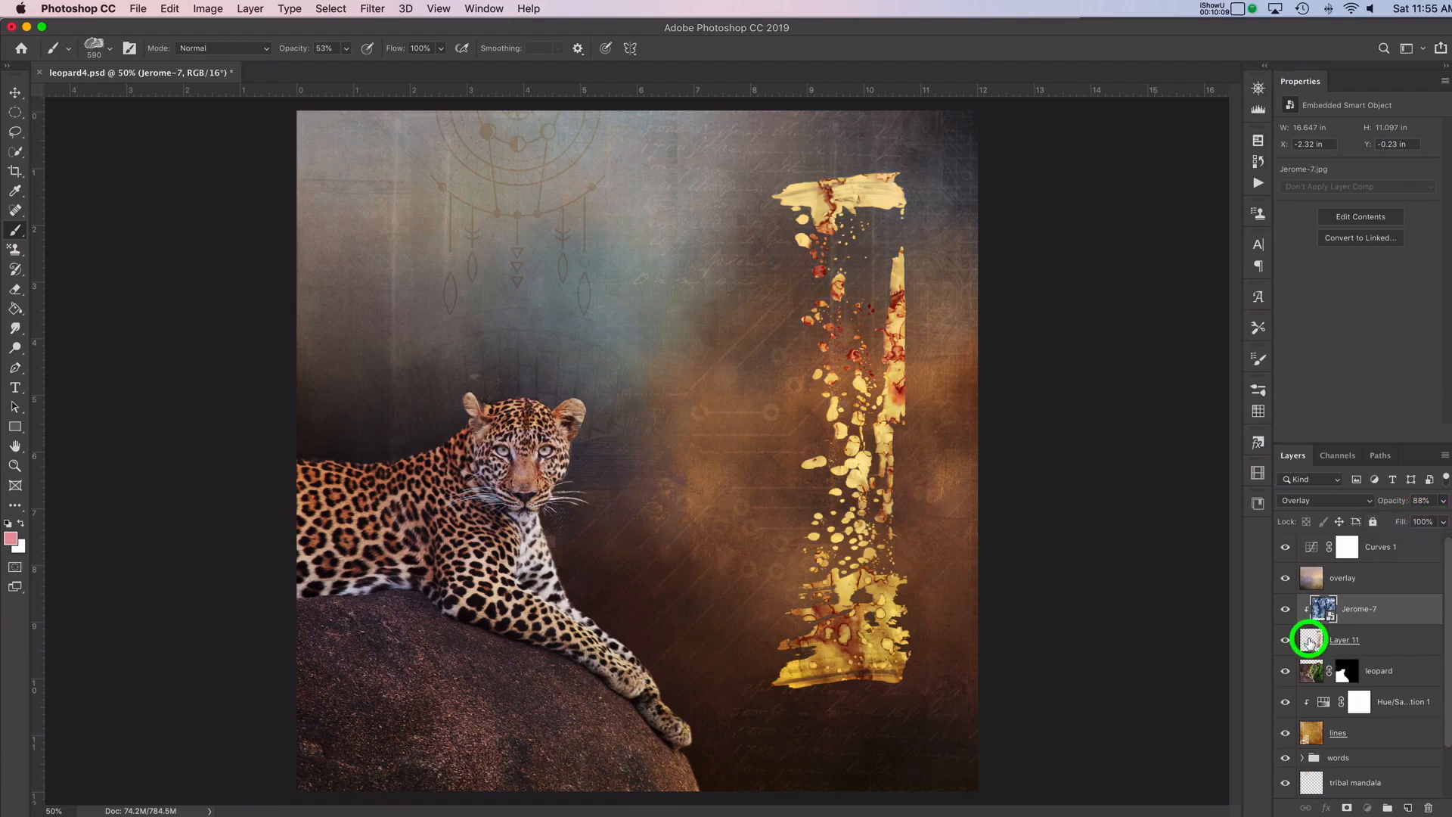
click(1341, 640)
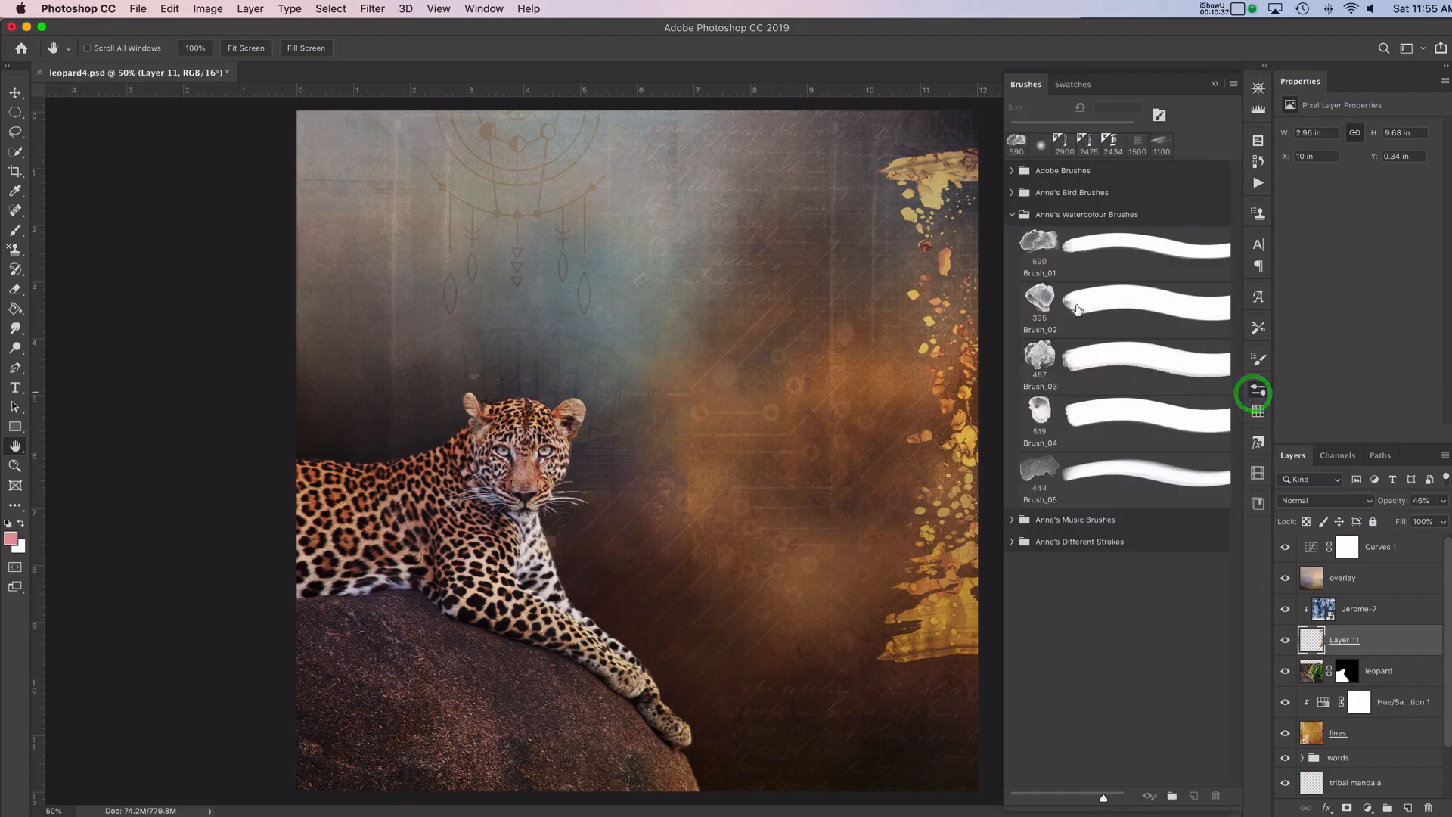
- Browse the watercolour and Different Strokes brush groups, then open the music brushes group
click(1013, 214)
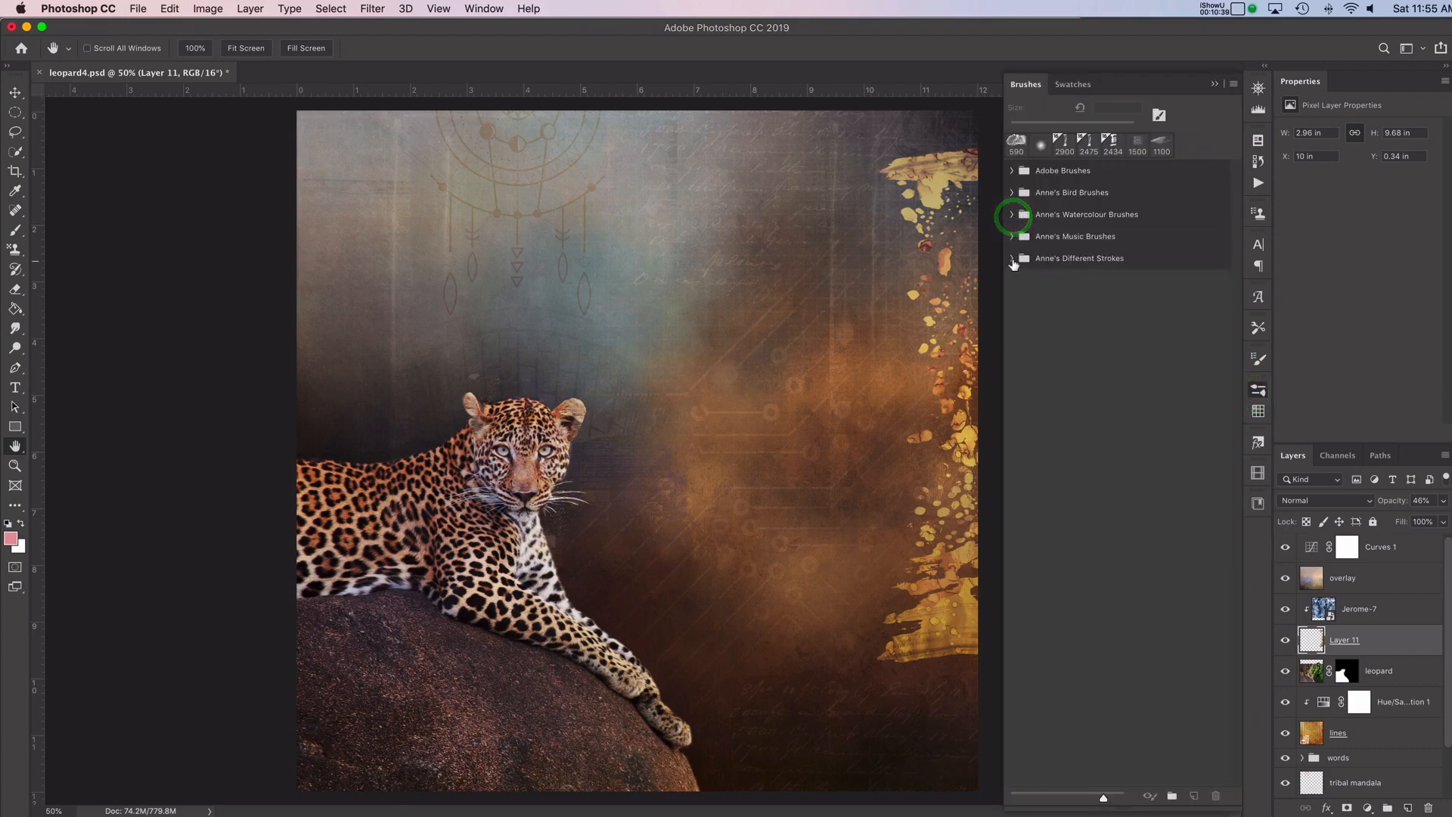
click(1011, 257)
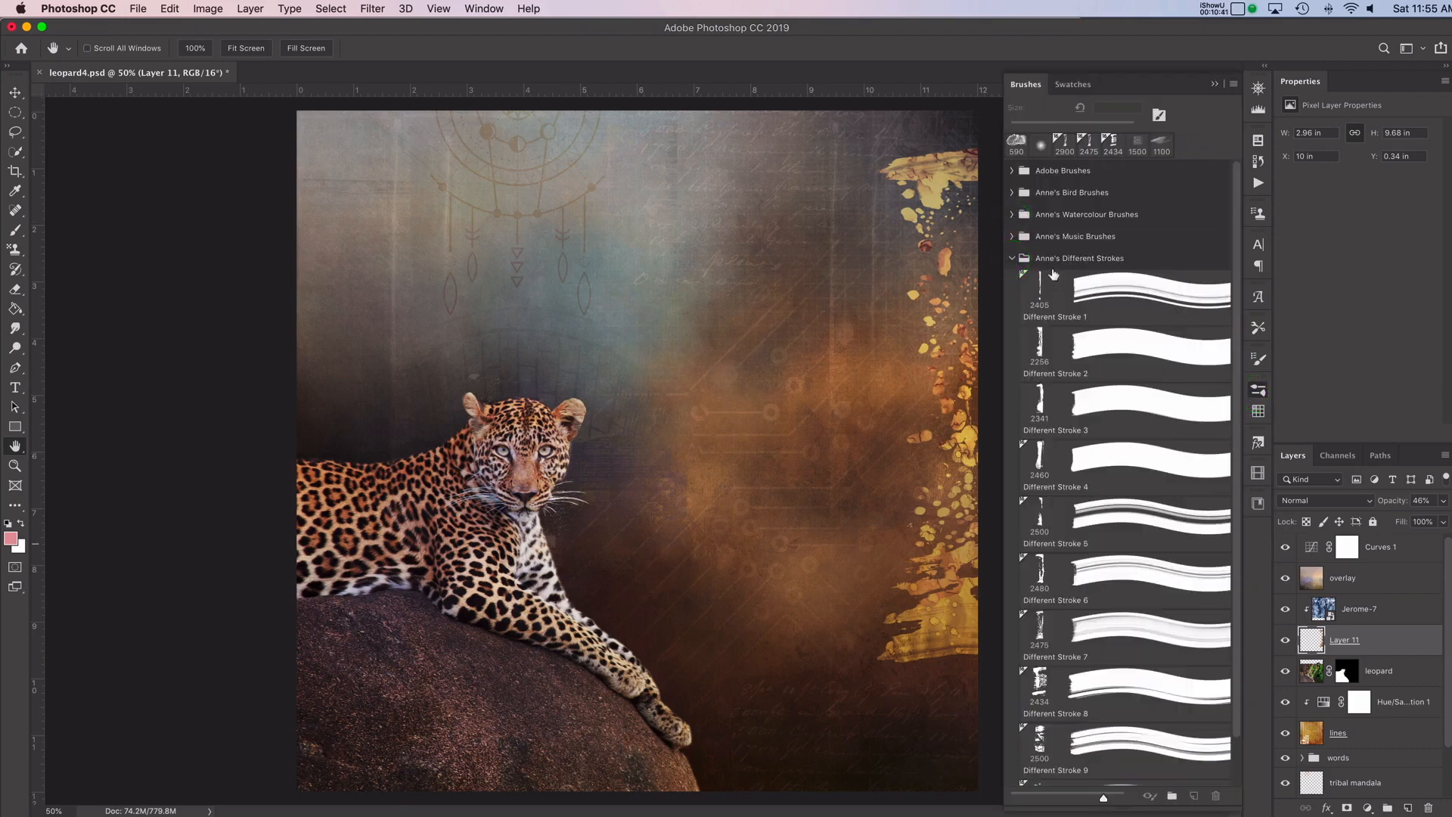
click(1011, 258)
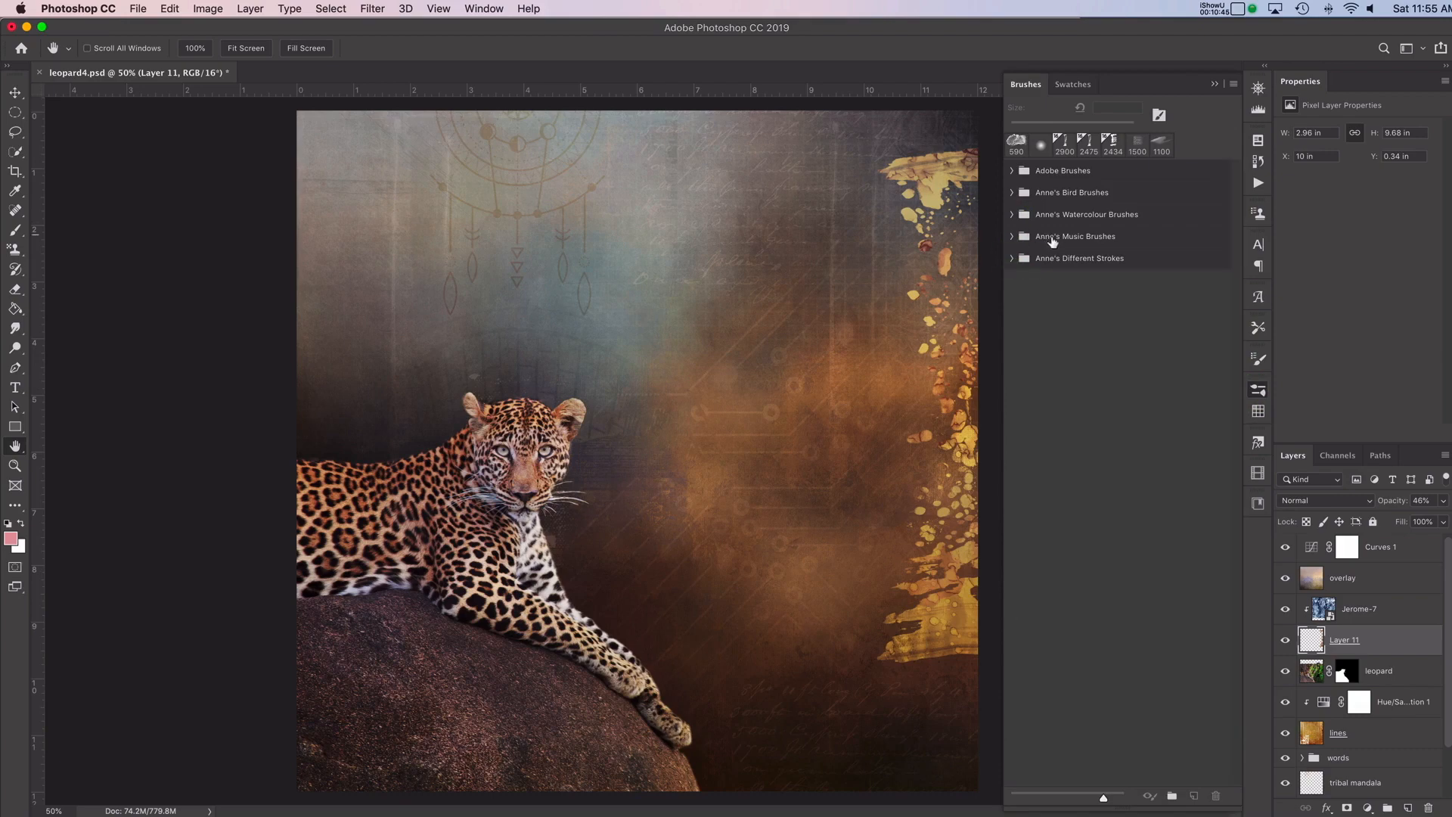
click(1011, 236)
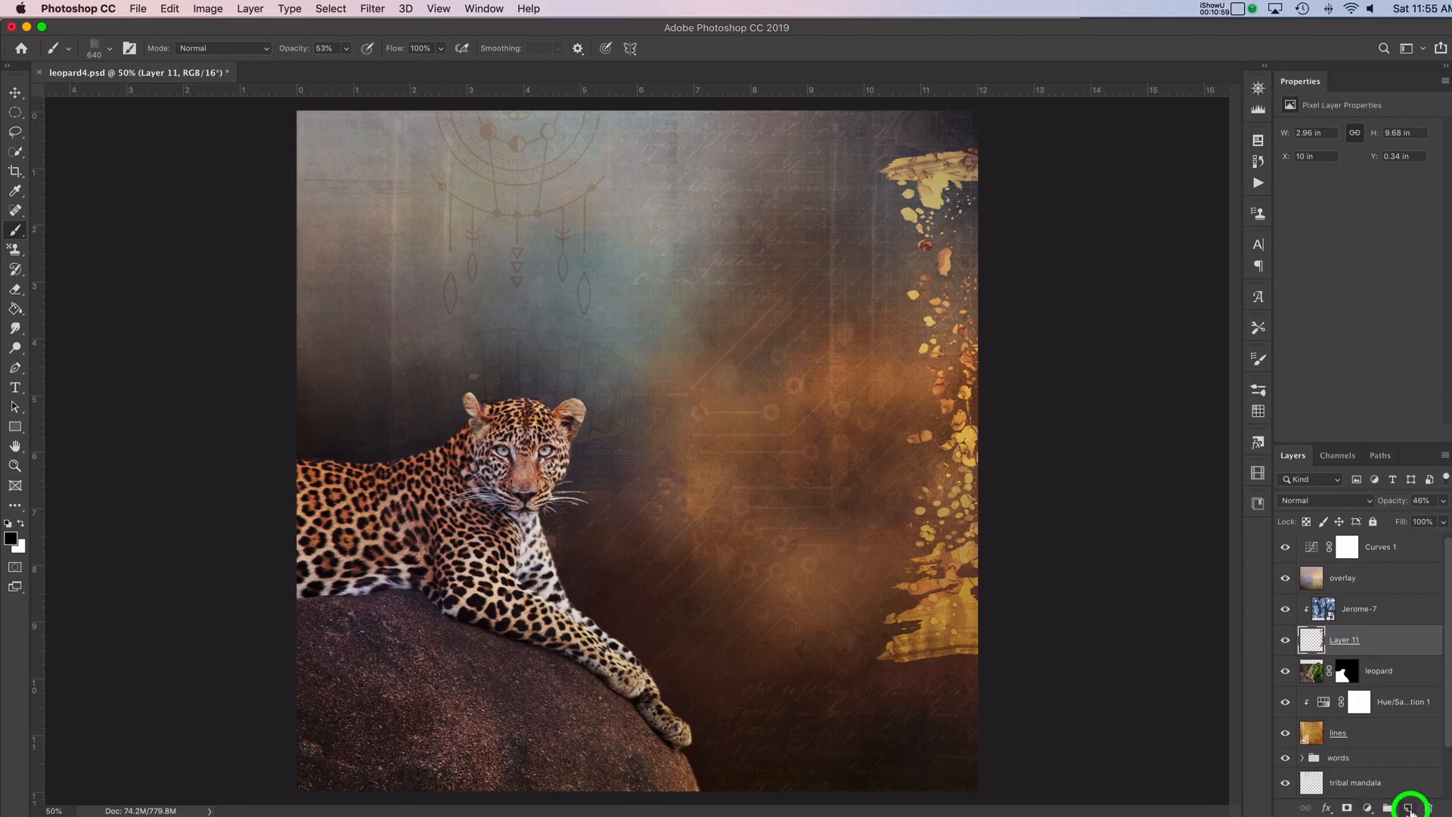
- Add new Layer 12 and paint dark brush marks over the stroke's lower part
click(1409, 807)
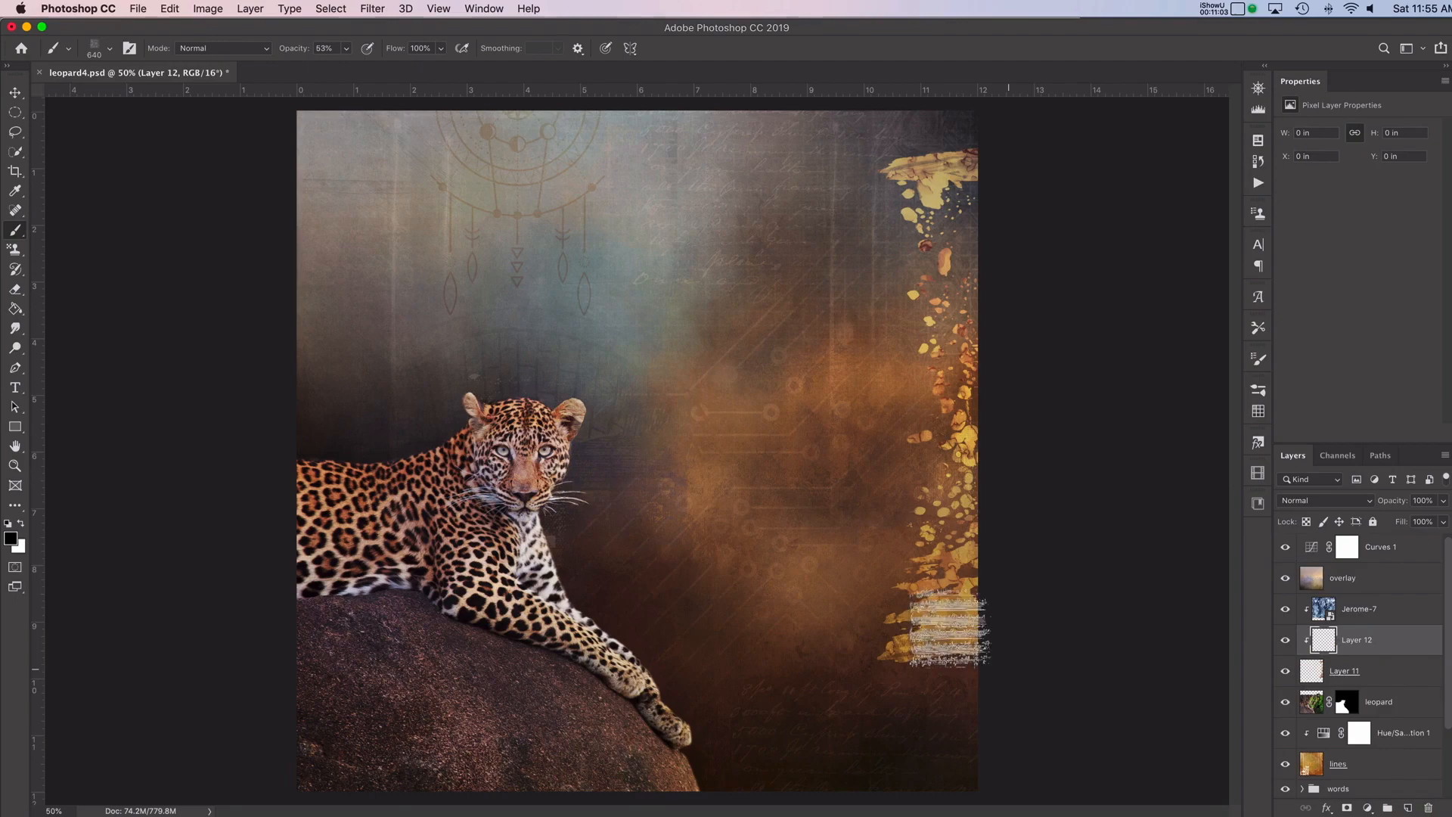
click(945, 613)
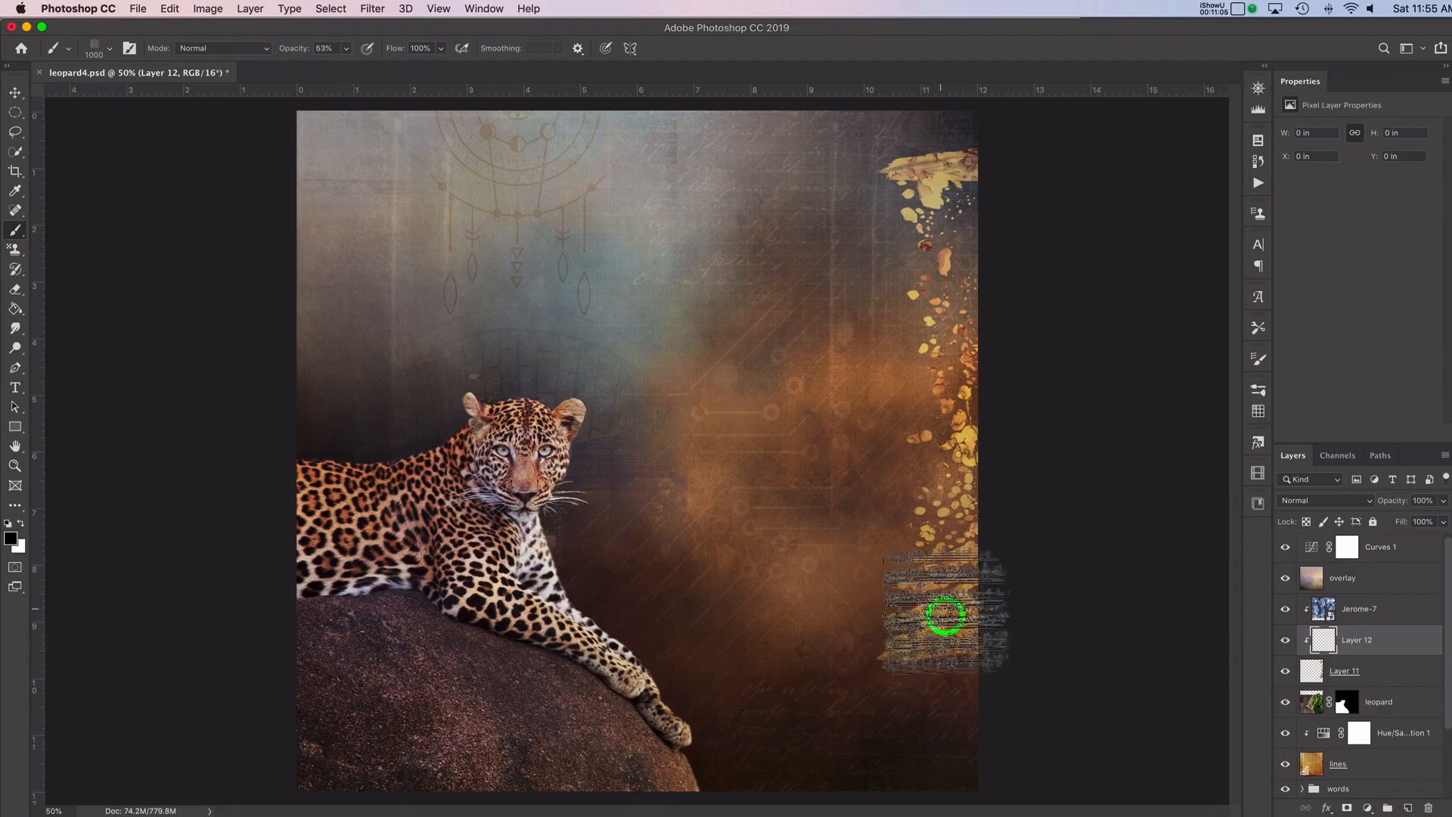